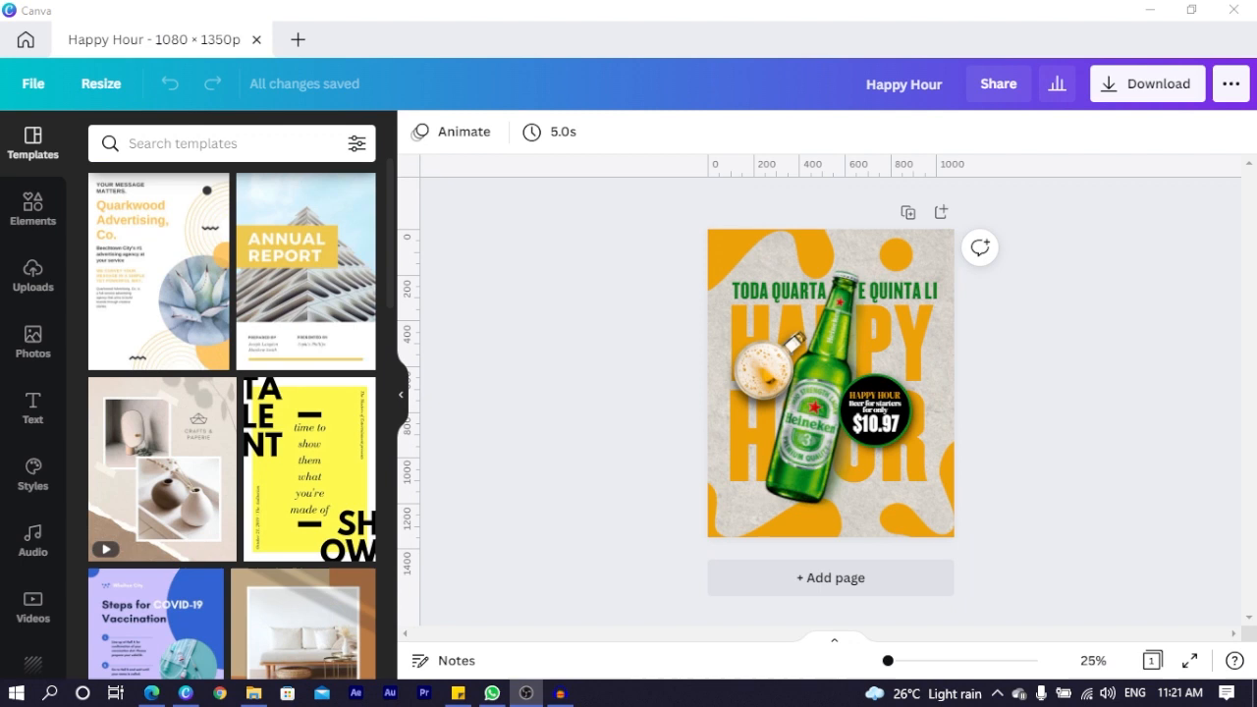
{"action": "mouse_move", "coordinate": [1084, 376]}
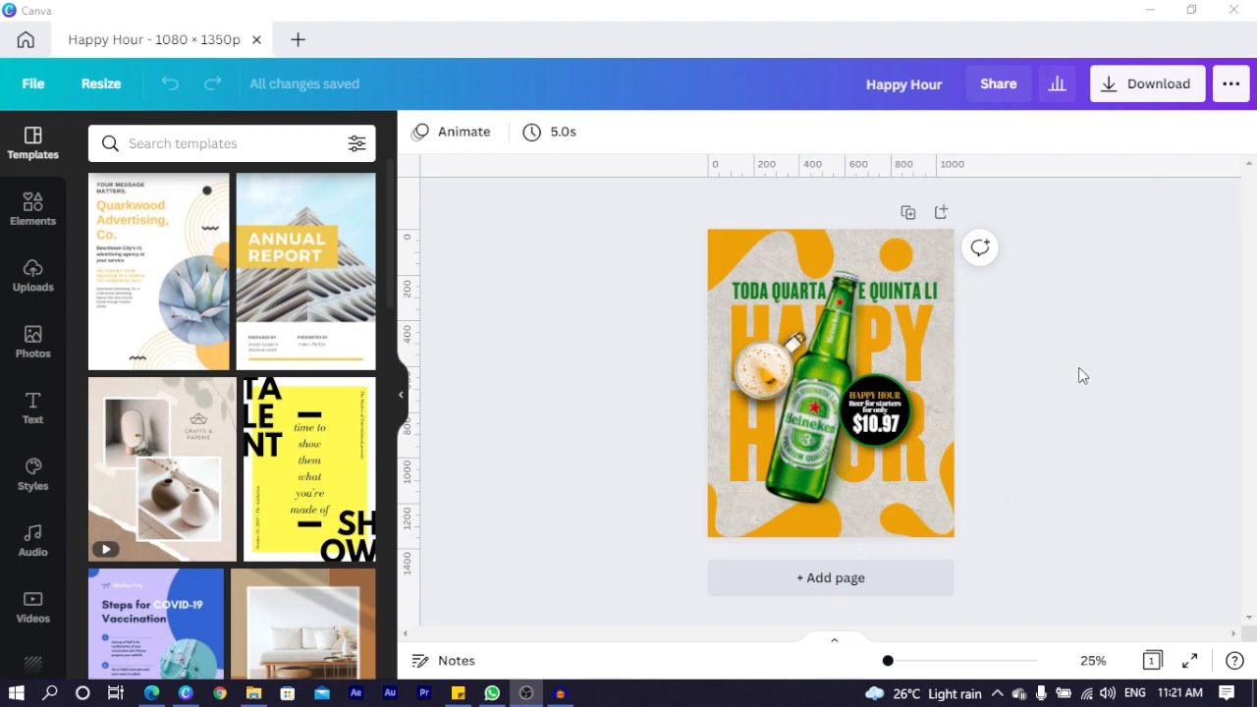
{"action": "mouse_move", "coordinate": [1104, 524]}
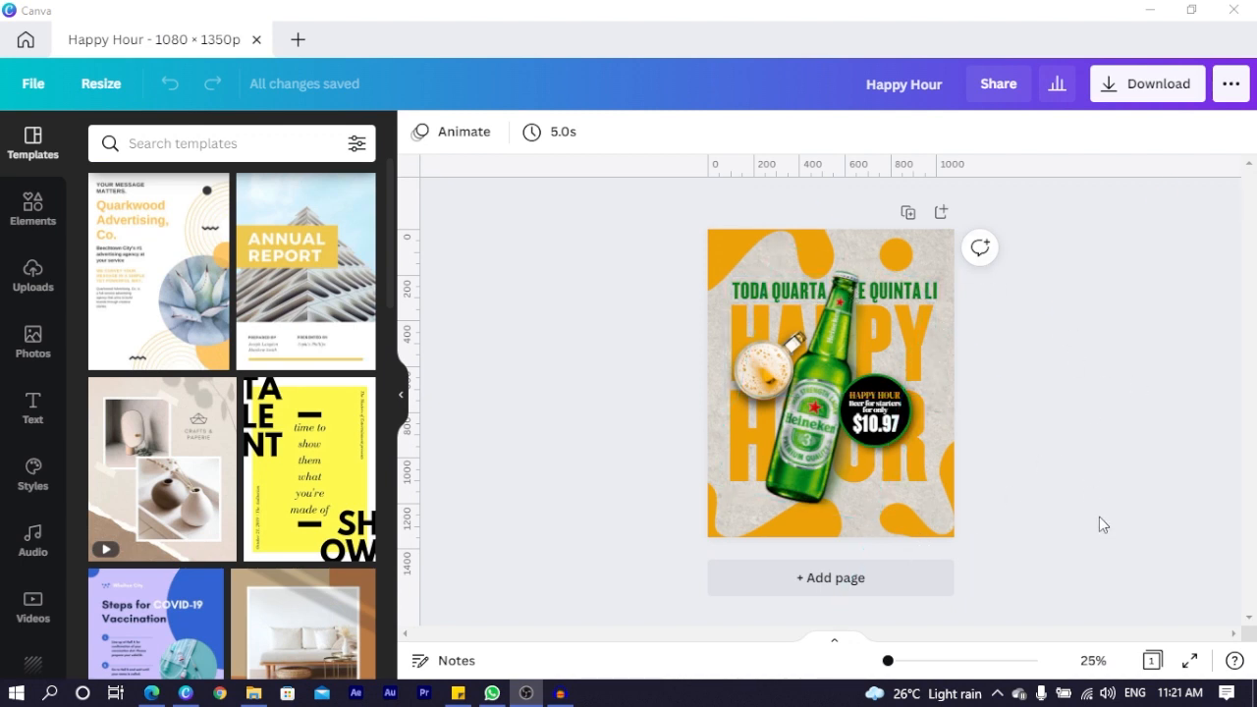
{"action": "mouse_move", "coordinate": [874, 578]}
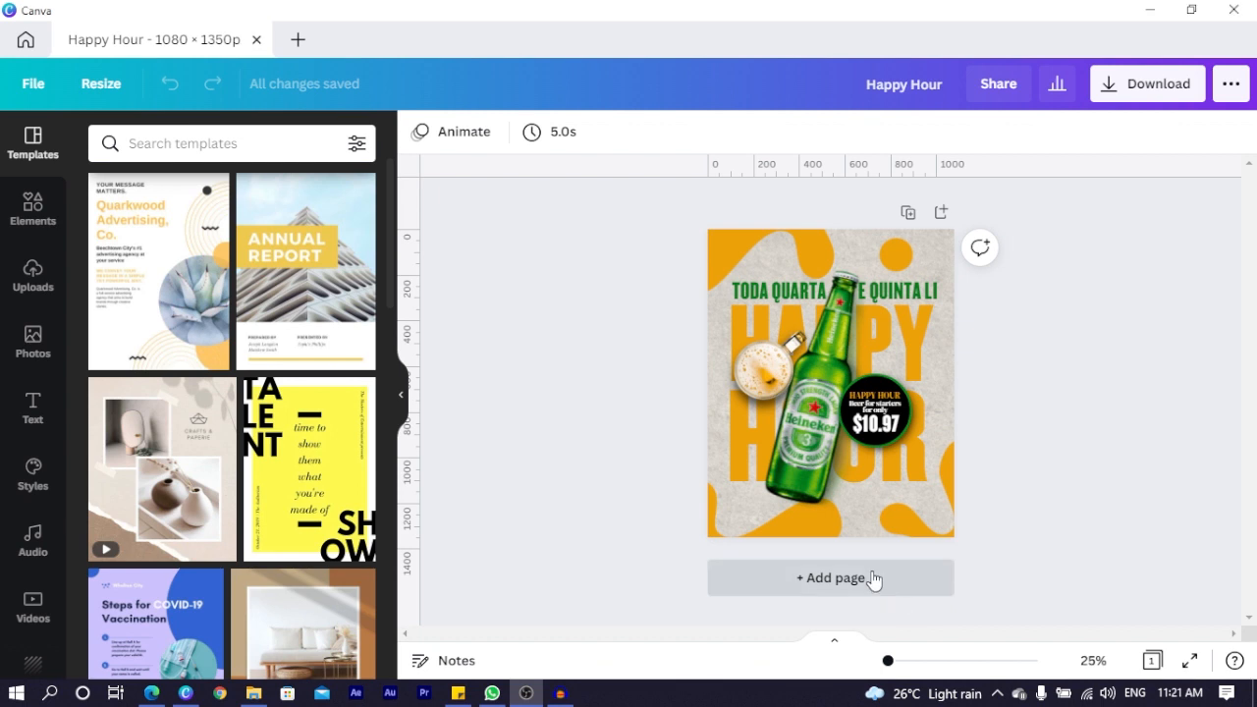
Add a new cream-background second page and bring up the uploaded media library.
{"action": "left_click", "coordinate": [830, 577]}
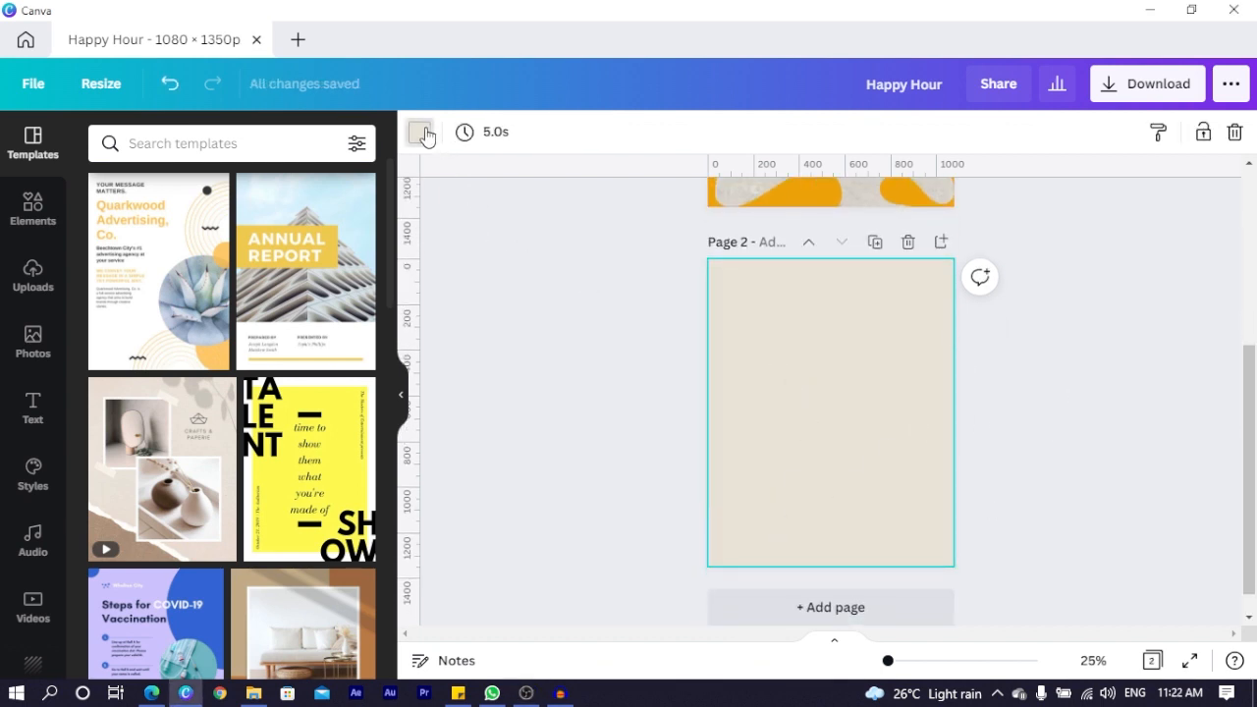
{"action": "left_click", "coordinate": [420, 131]}
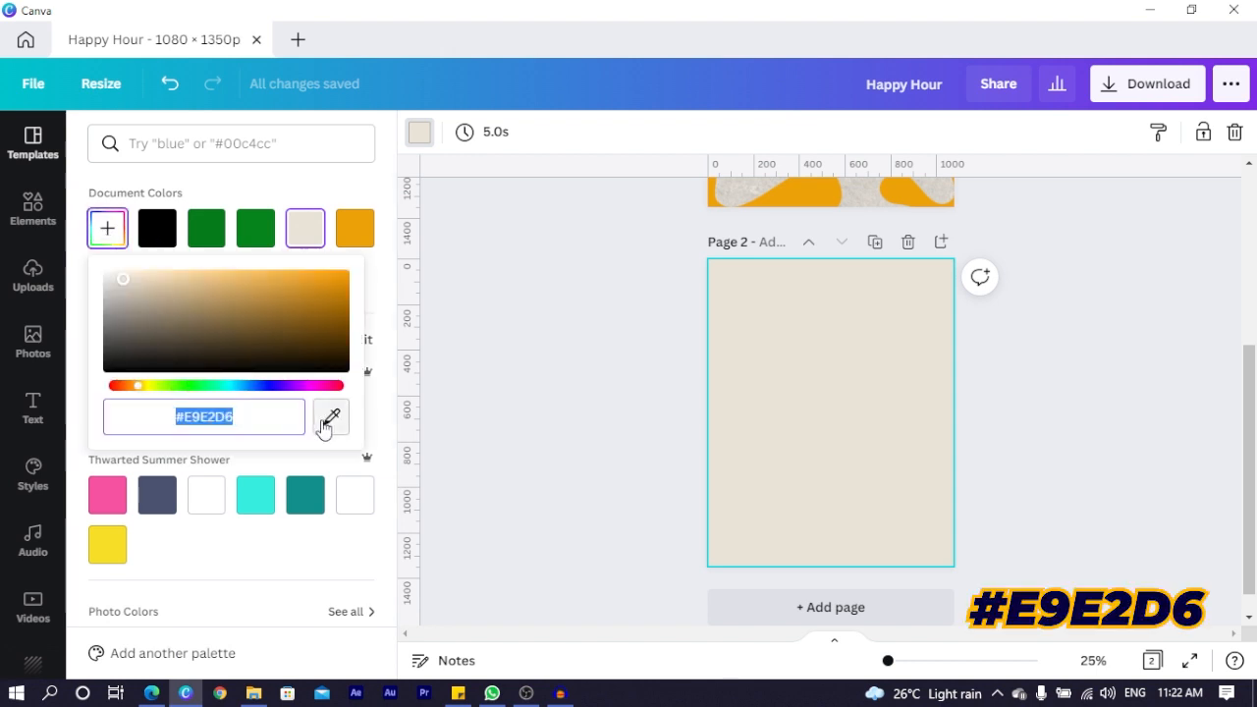
{"action": "left_click", "coordinate": [32, 142]}
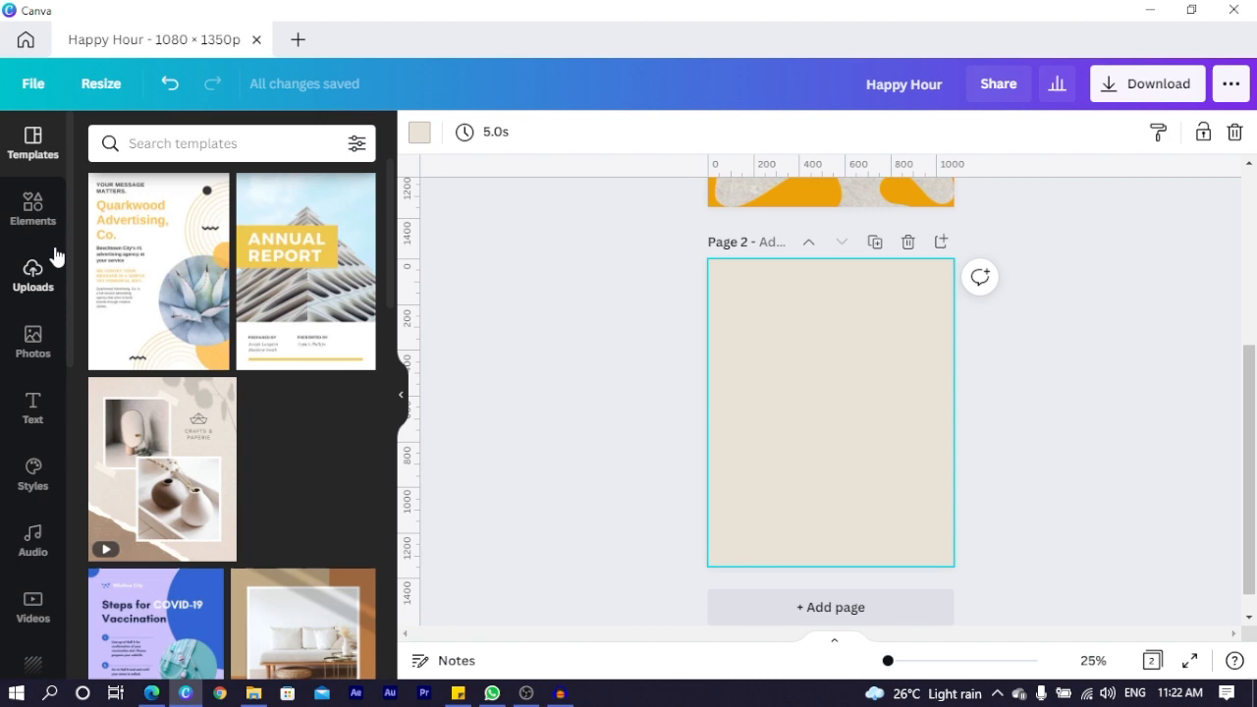
{"action": "left_click", "coordinate": [32, 275]}
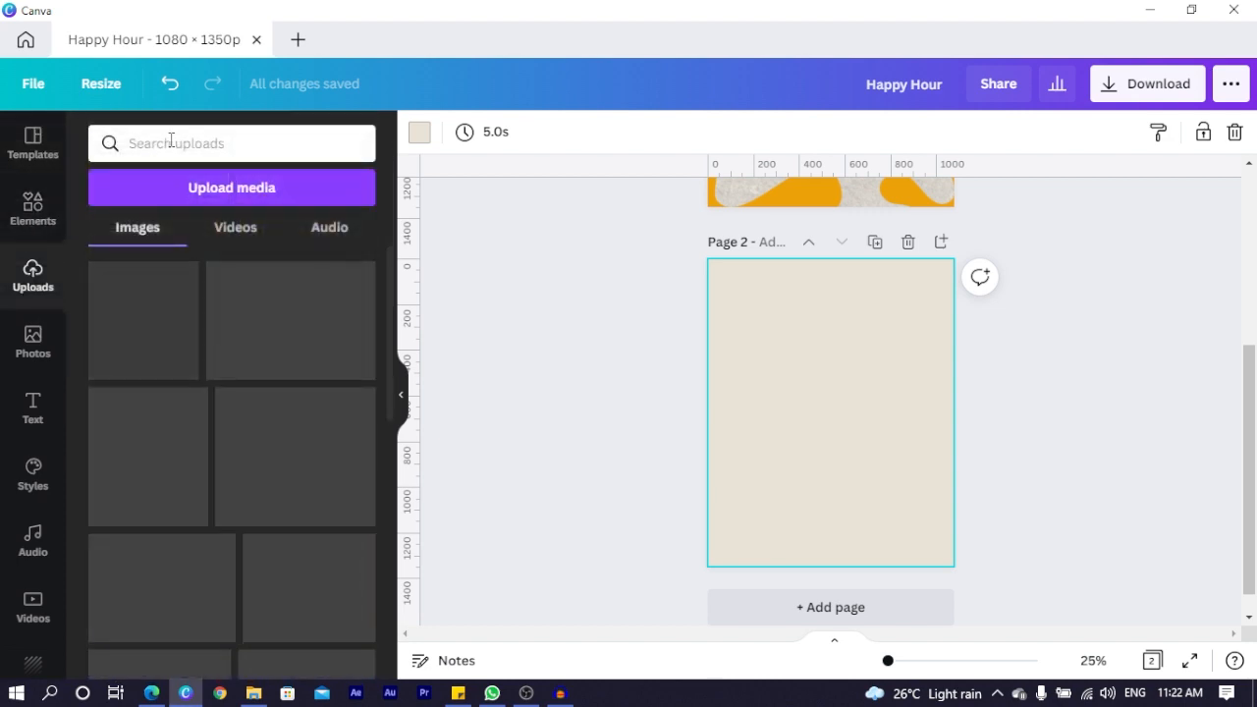
Search stock photos for 'wall texture' and set a grey texture photo as page two's background.
{"action": "type", "text": "wall texture"}
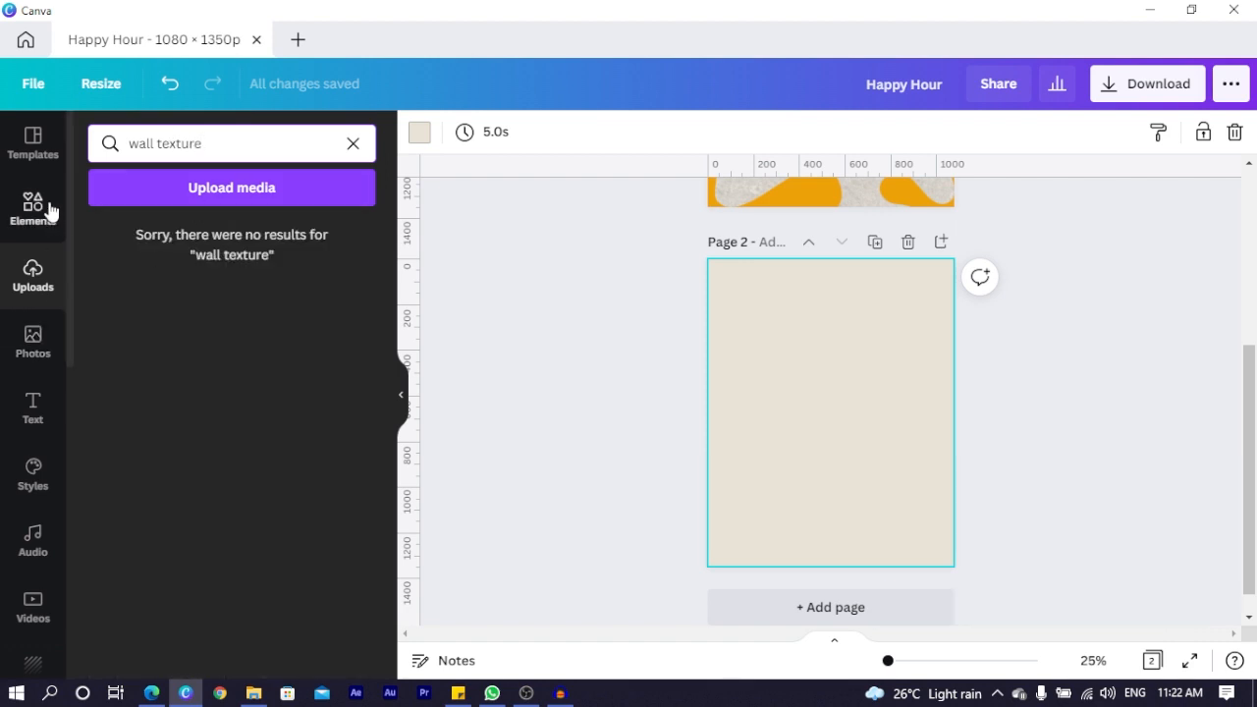
{"action": "left_click", "coordinate": [32, 342]}
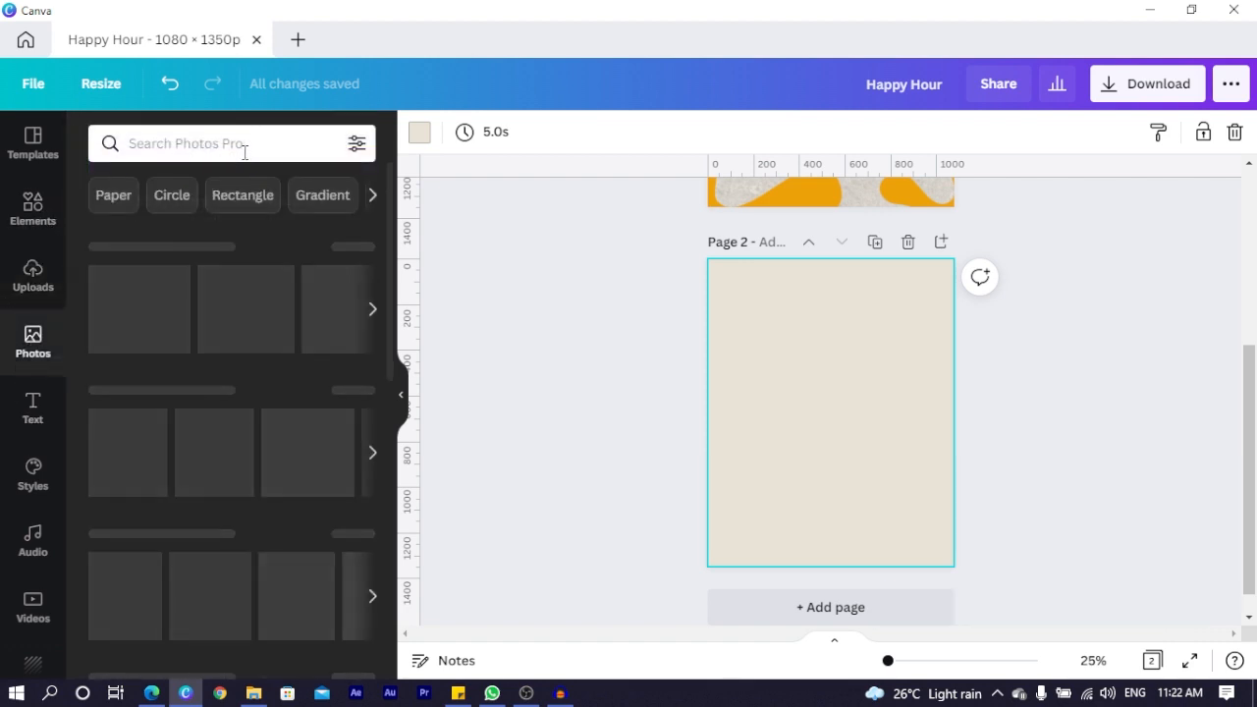
{"action": "type", "text": "wall texture"}
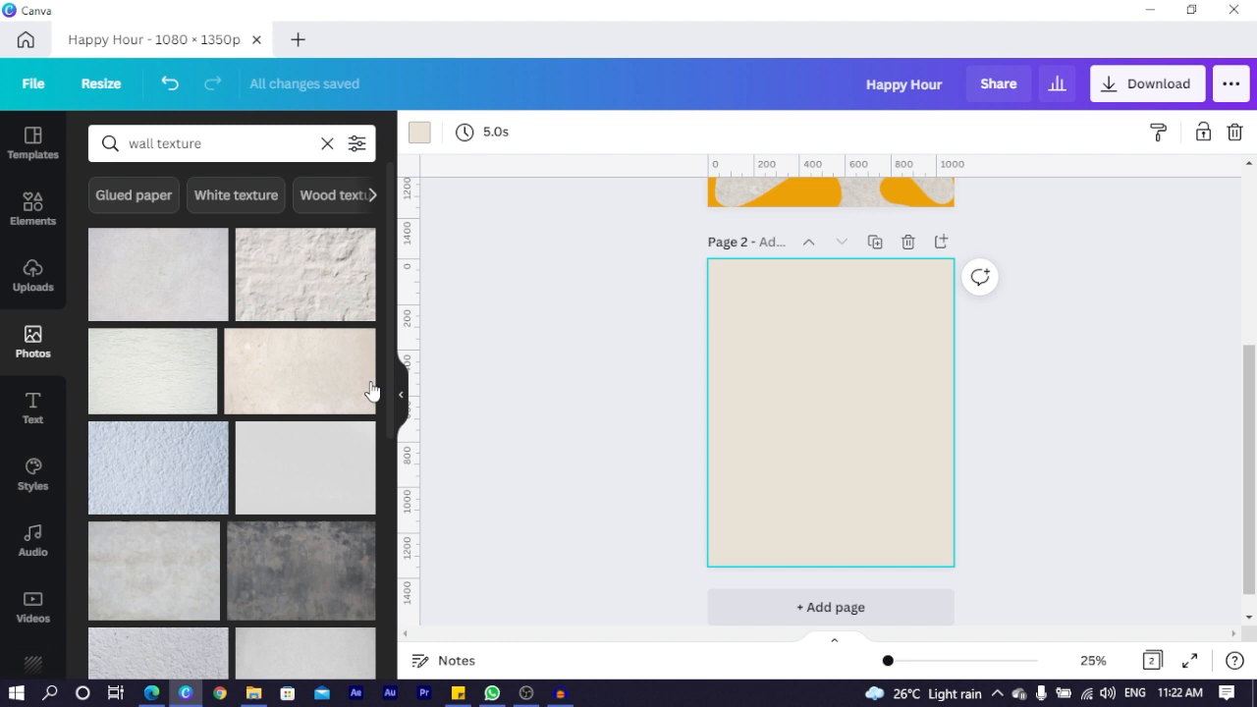
{"action": "mouse_move", "coordinate": [376, 198]}
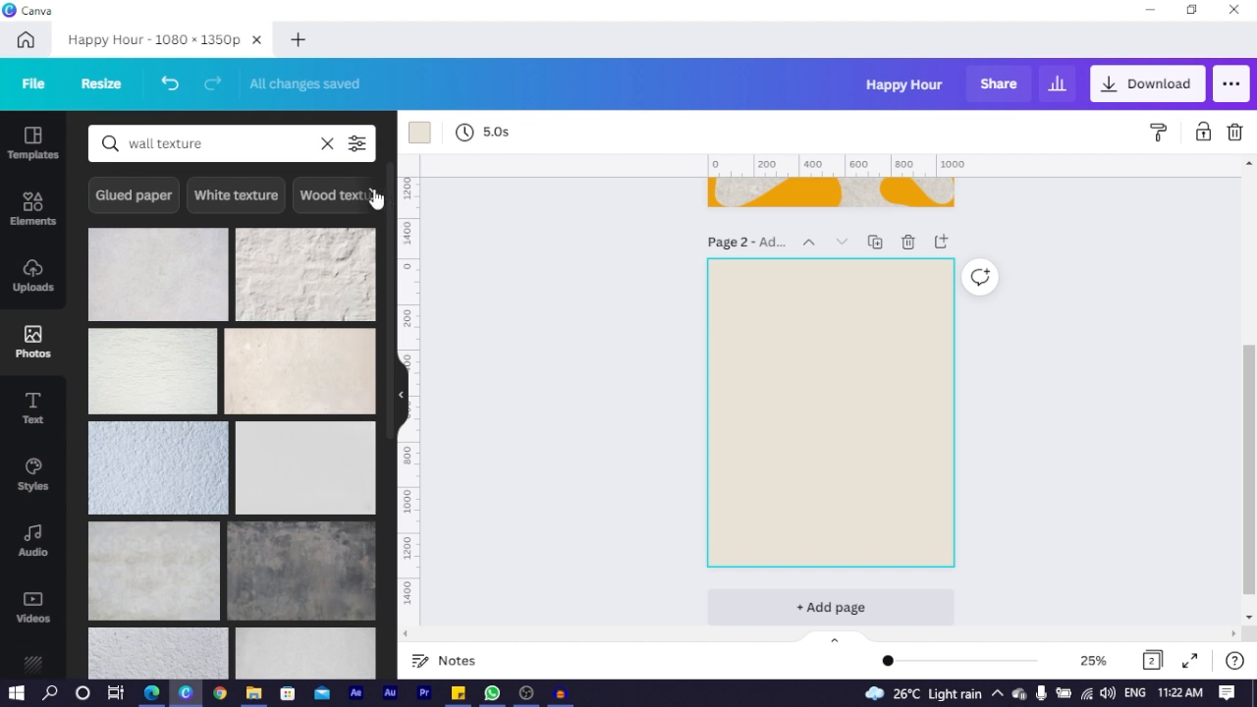
{"action": "scroll", "scroll_direction": "down", "scroll_amount": 3}
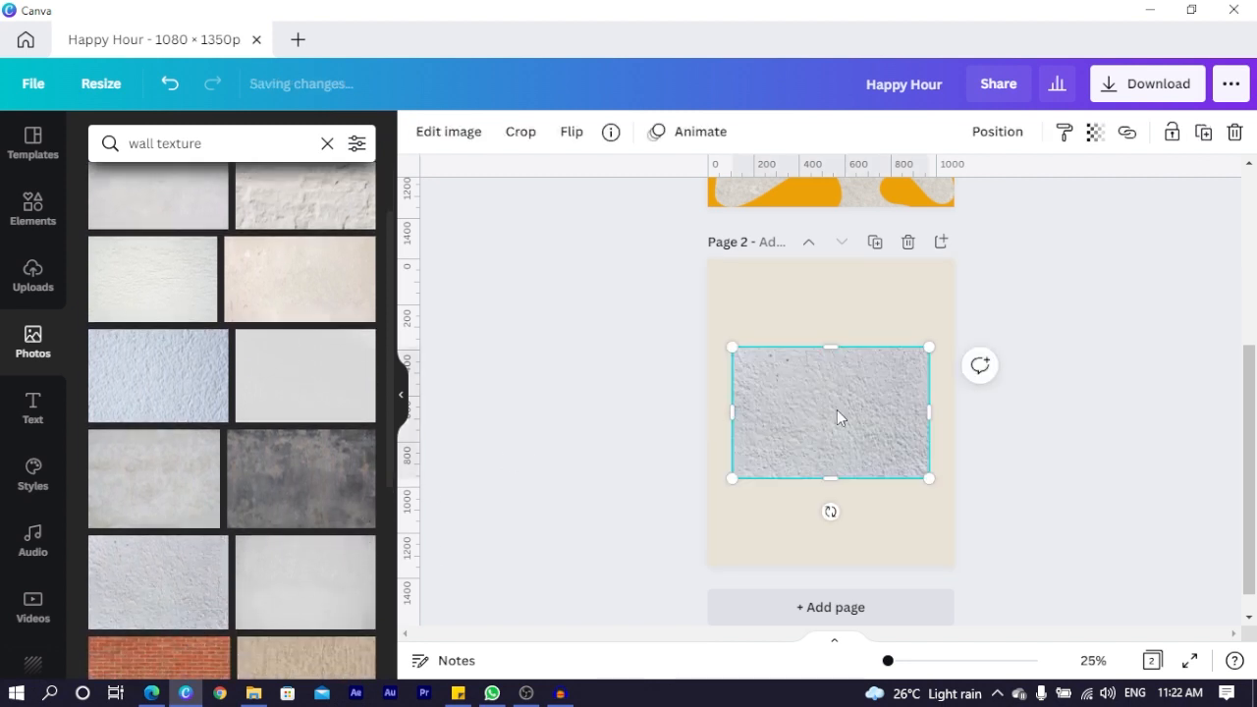
{"action": "right_click", "coordinate": [840, 417]}
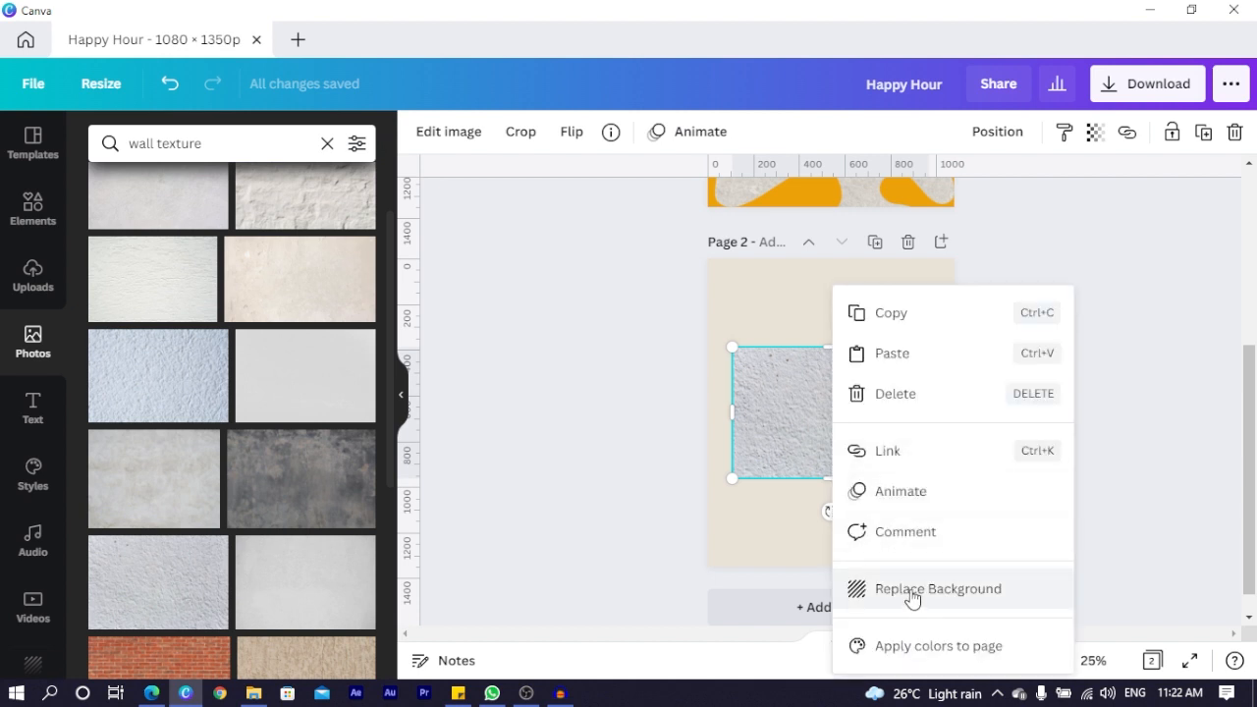
{"action": "left_click", "coordinate": [938, 589]}
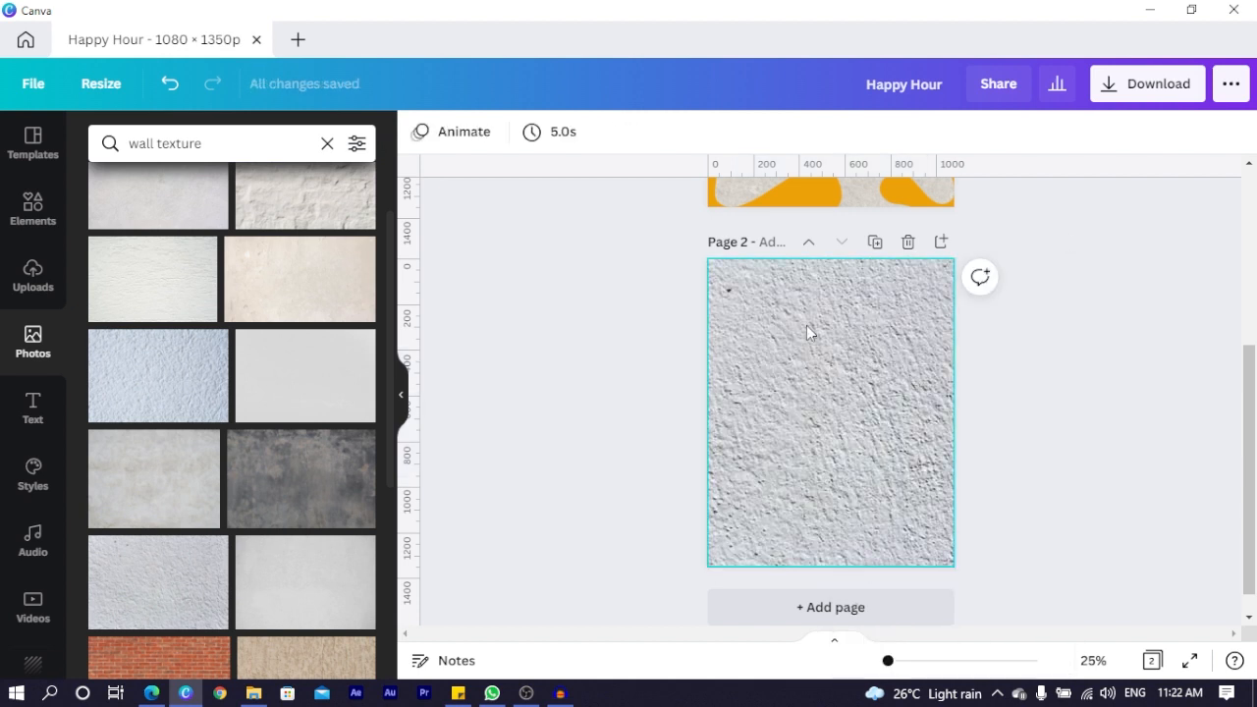
Set the wall texture background's transparency to 21.
{"action": "left_click", "coordinate": [830, 413]}
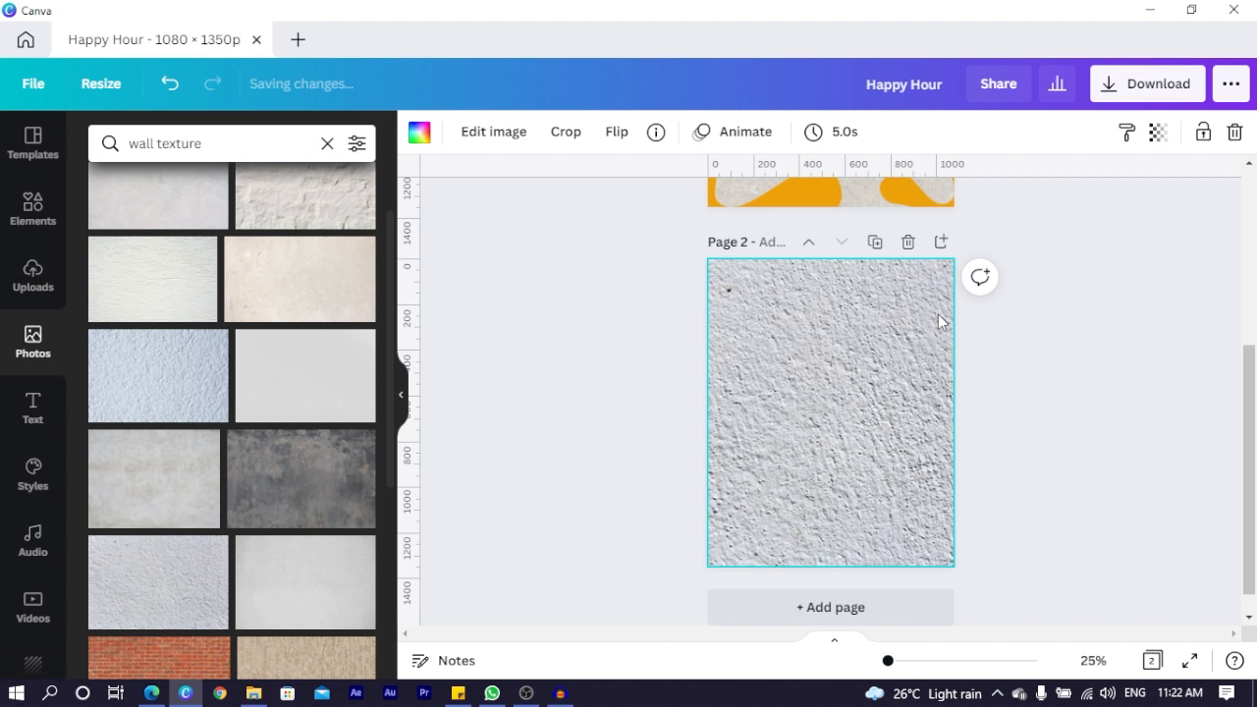
{"action": "left_click", "coordinate": [1157, 132]}
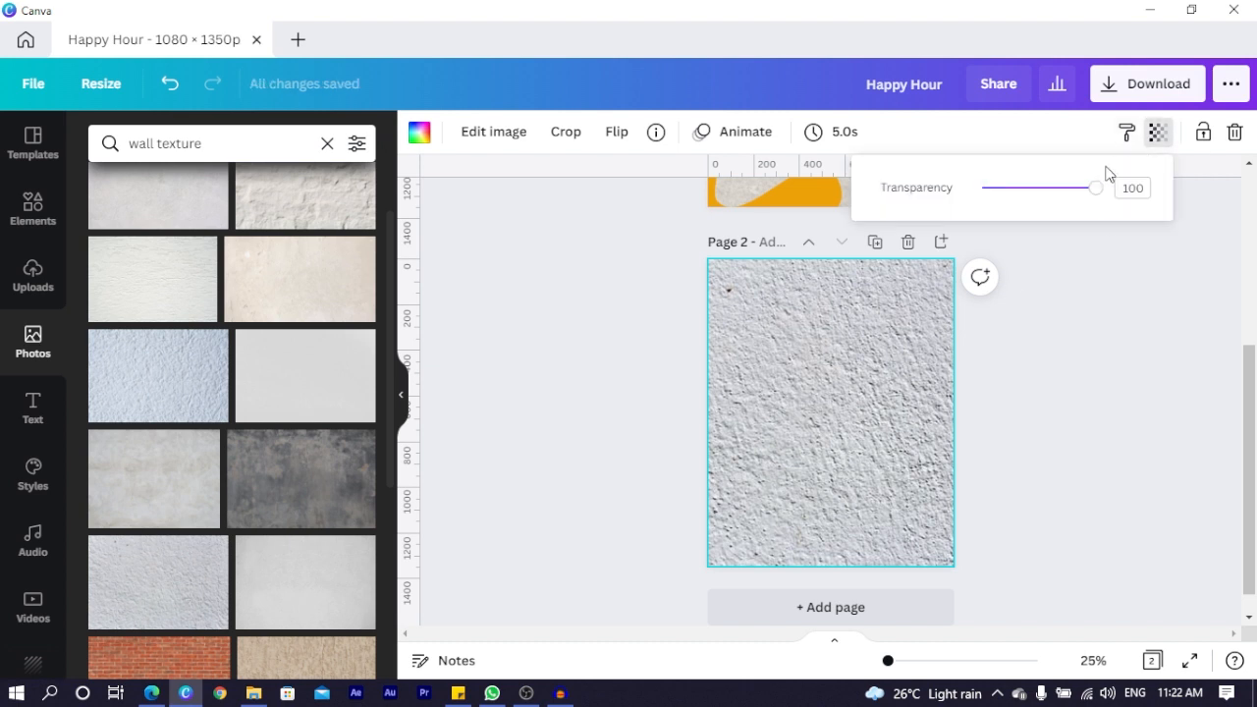
{"action": "left_click_drag", "start_coordinate": [1094, 188], "coordinate": [1010, 188]}
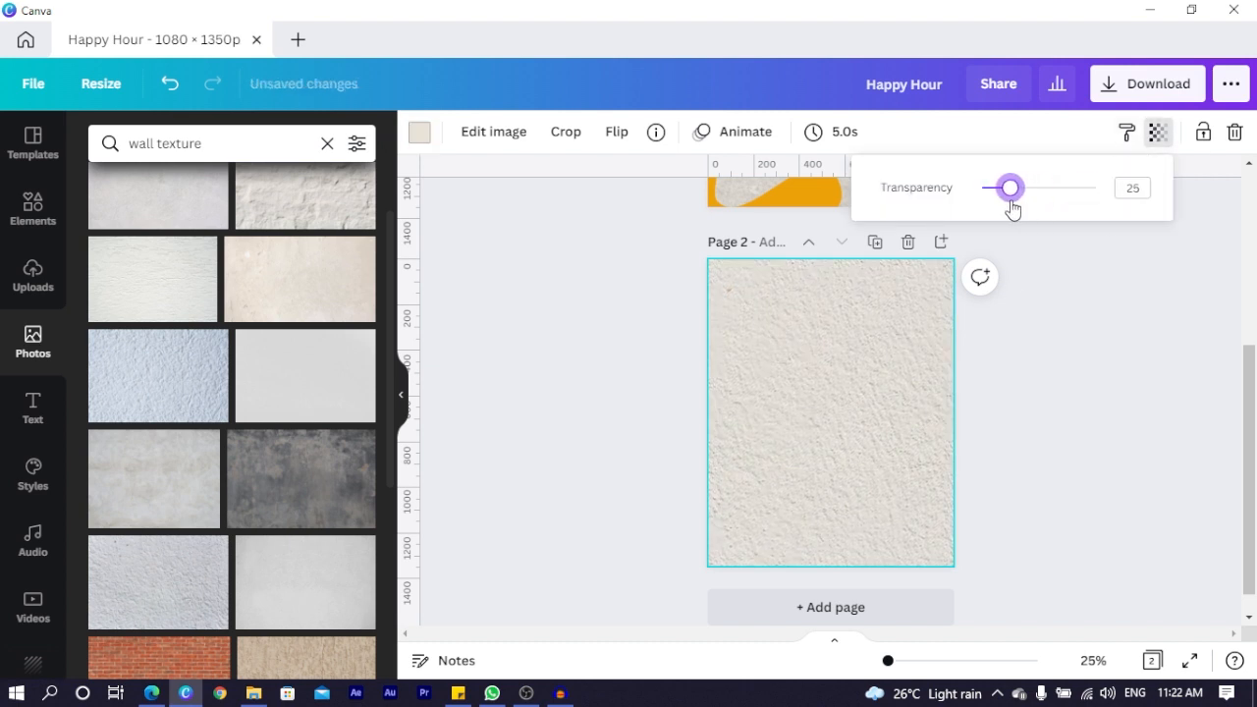
{"action": "left_click_drag", "start_coordinate": [1009, 188], "coordinate": [1005, 188]}
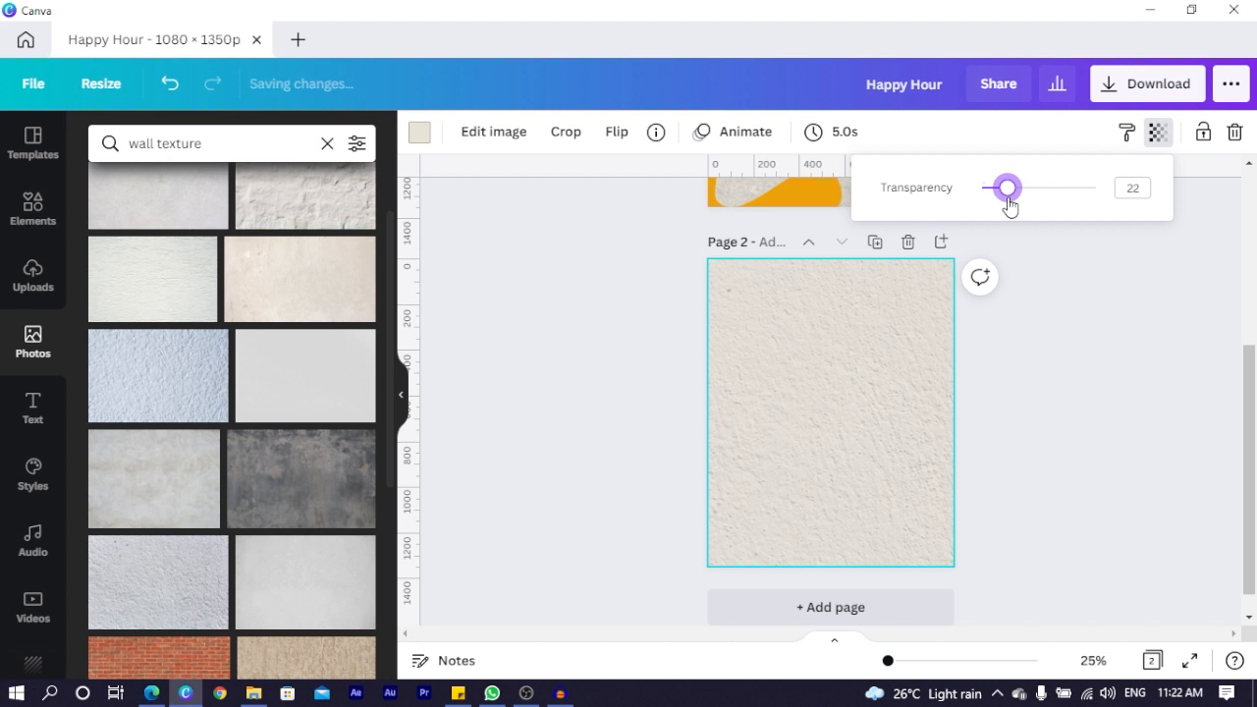
{"action": "left_click_drag", "start_coordinate": [1005, 188], "coordinate": [1008, 188]}
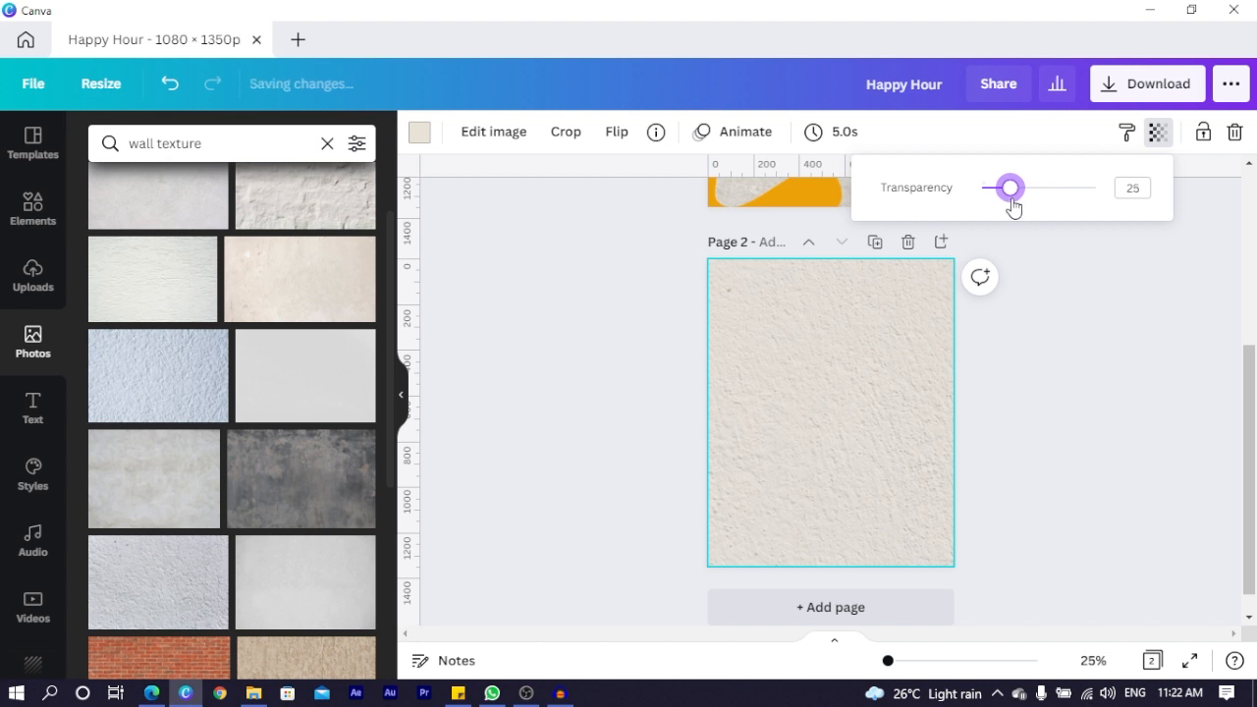
{"action": "left_click_drag", "start_coordinate": [1011, 188], "coordinate": [1002, 188]}
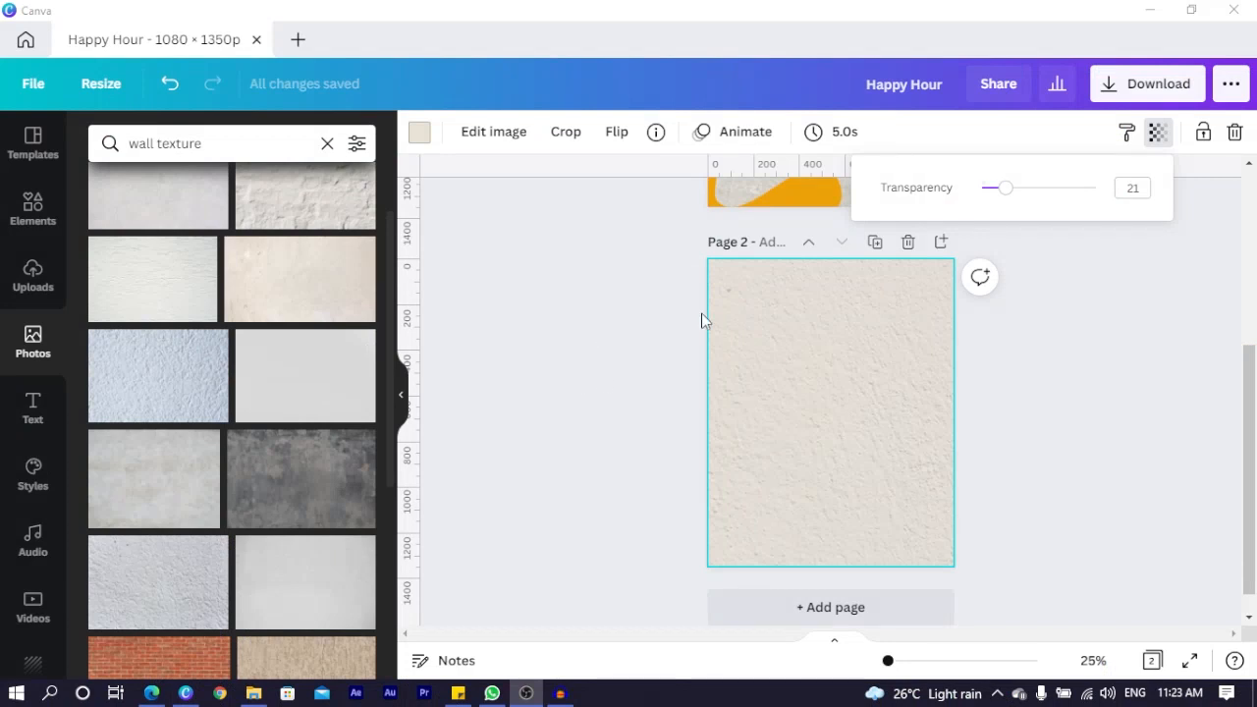
{"action": "mouse_move", "coordinate": [610, 368]}
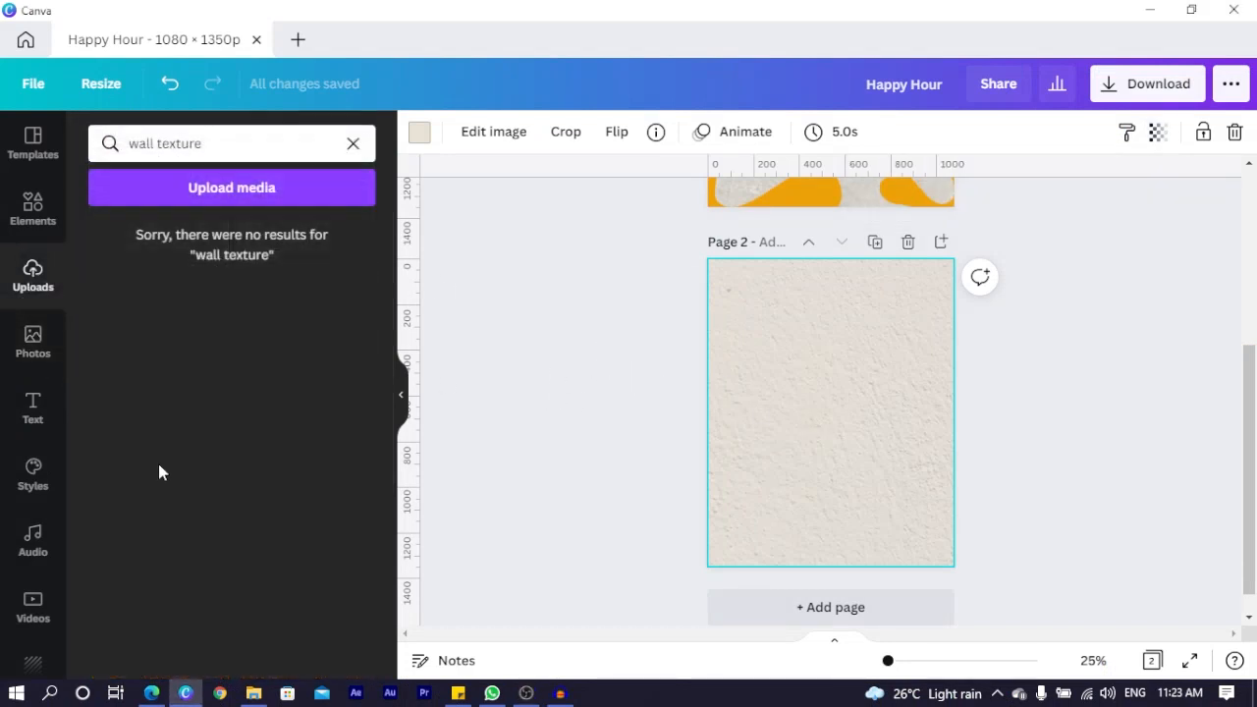
{"action": "mouse_move", "coordinate": [40, 211]}
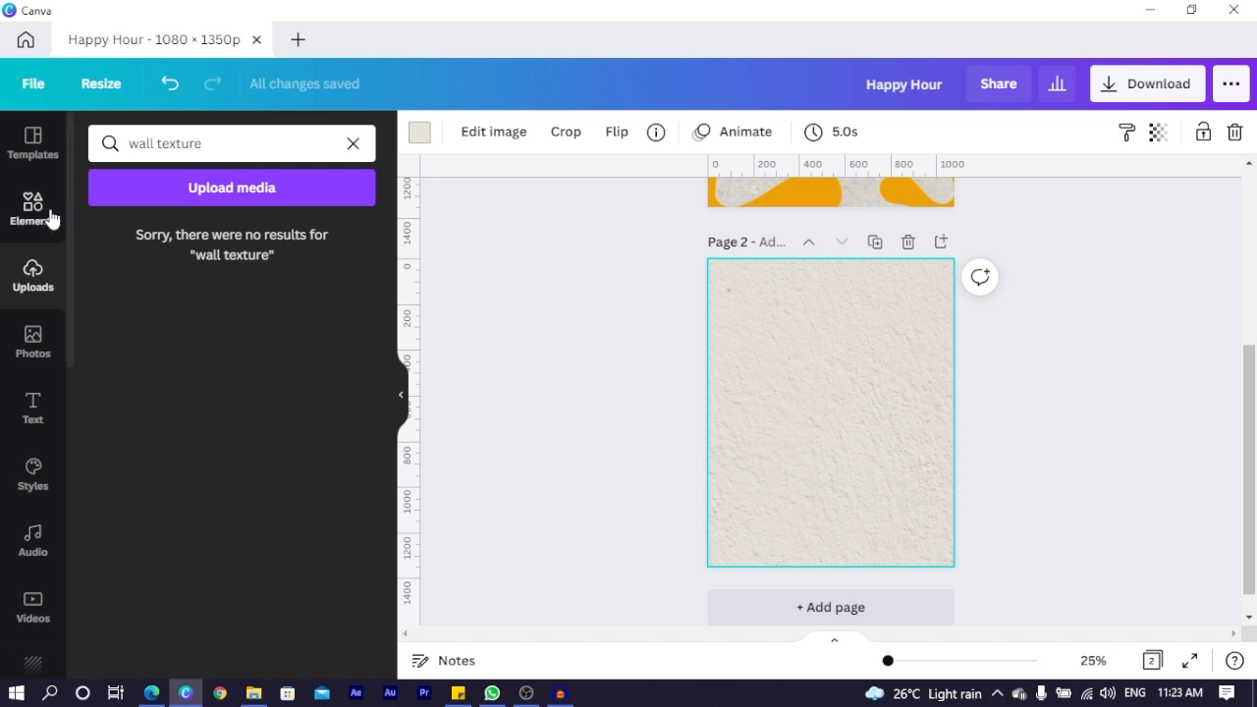
Clear the uploads search and scroll down to the green beer bottle image.
{"action": "left_click", "coordinate": [32, 207]}
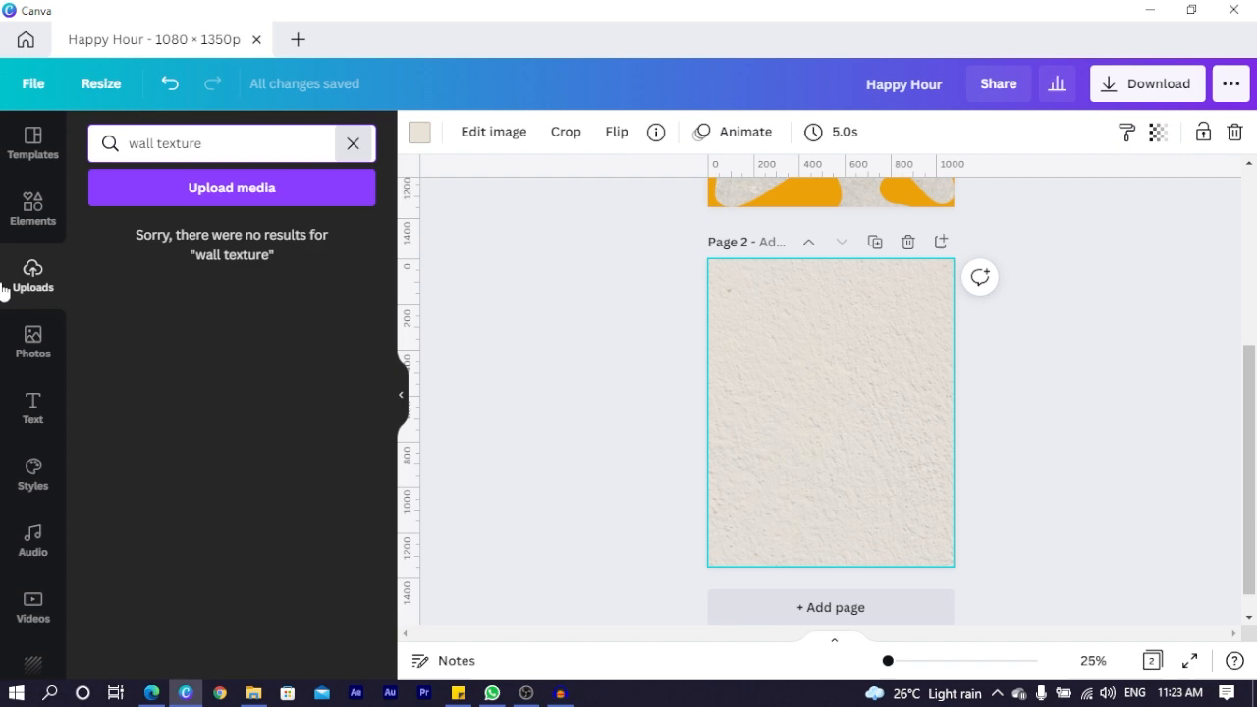
{"action": "left_click", "coordinate": [352, 142]}
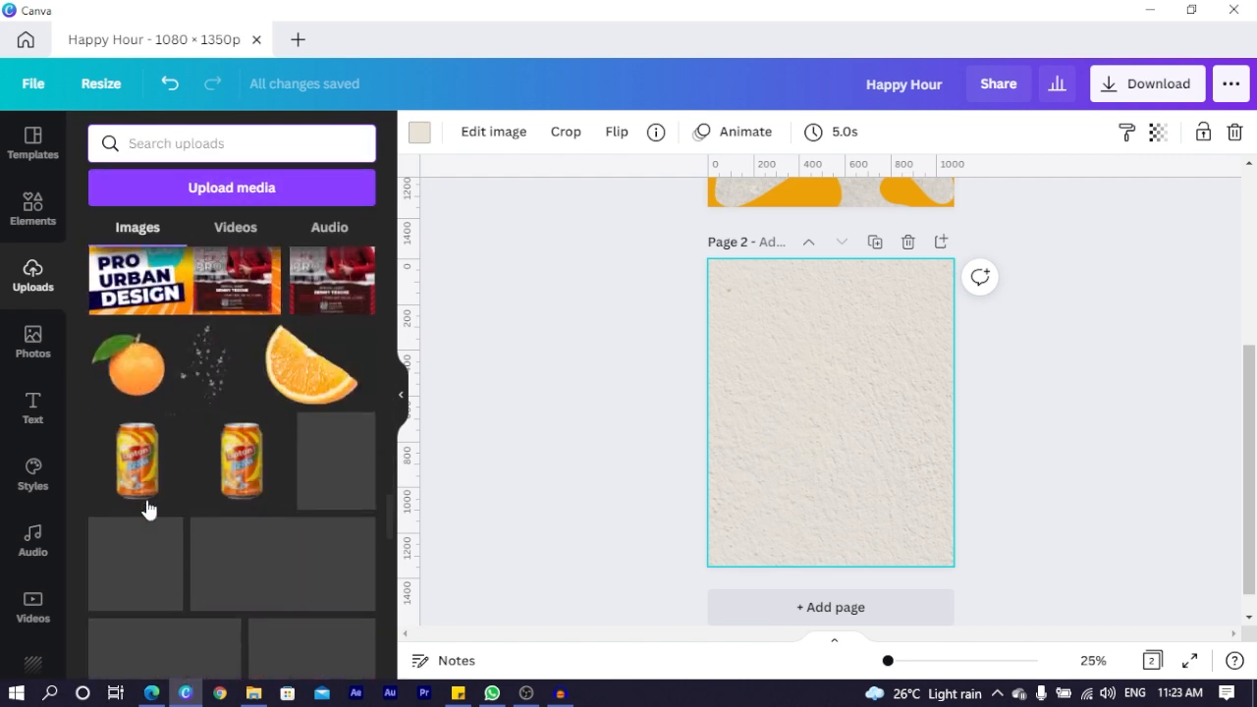
{"action": "scroll", "scroll_direction": "down", "scroll_amount": 3}
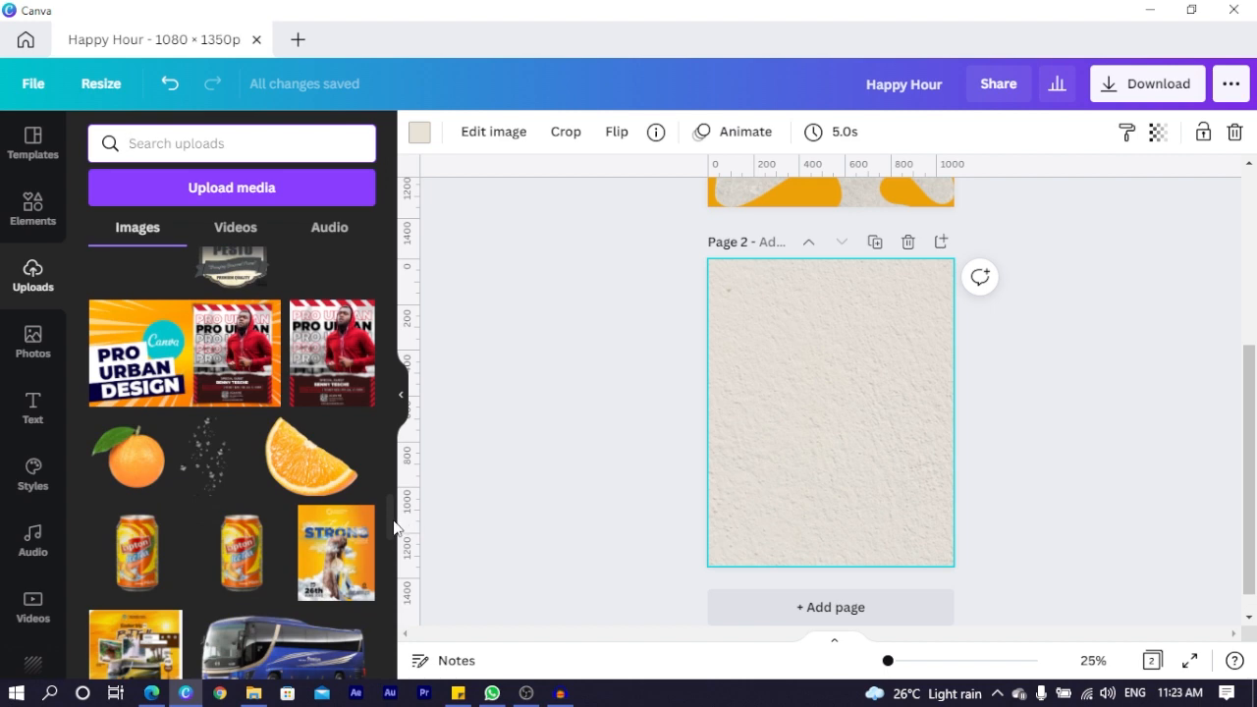
{"action": "scroll", "scroll_direction": "down", "scroll_amount": 3}
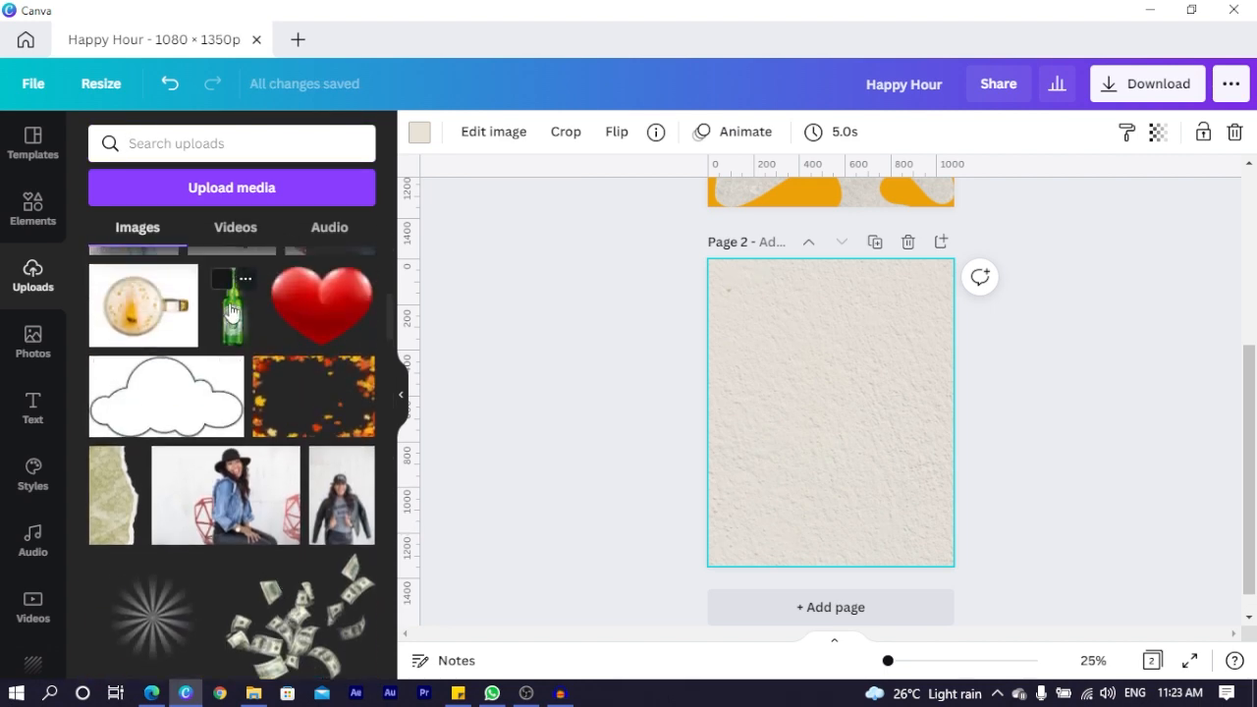
{"action": "left_click", "coordinate": [232, 305]}
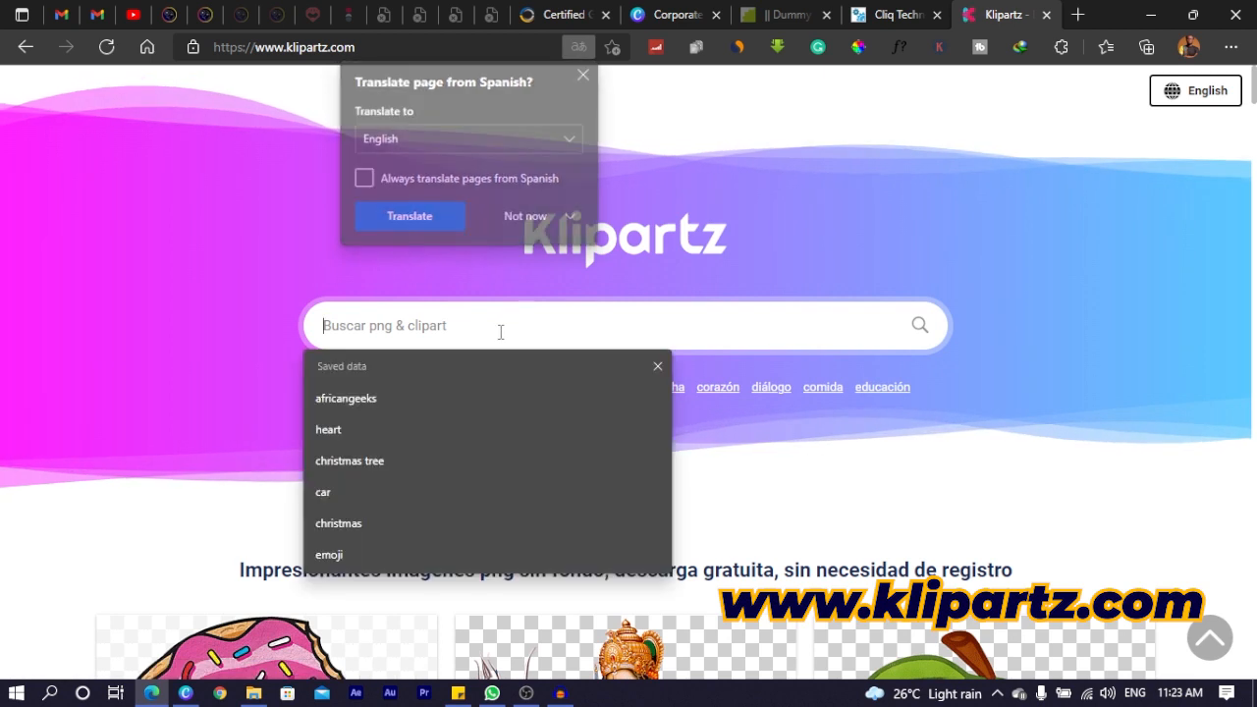
Search Klipartz for Heineken clipart and browse the results.
{"action": "type", "text": "hei"}
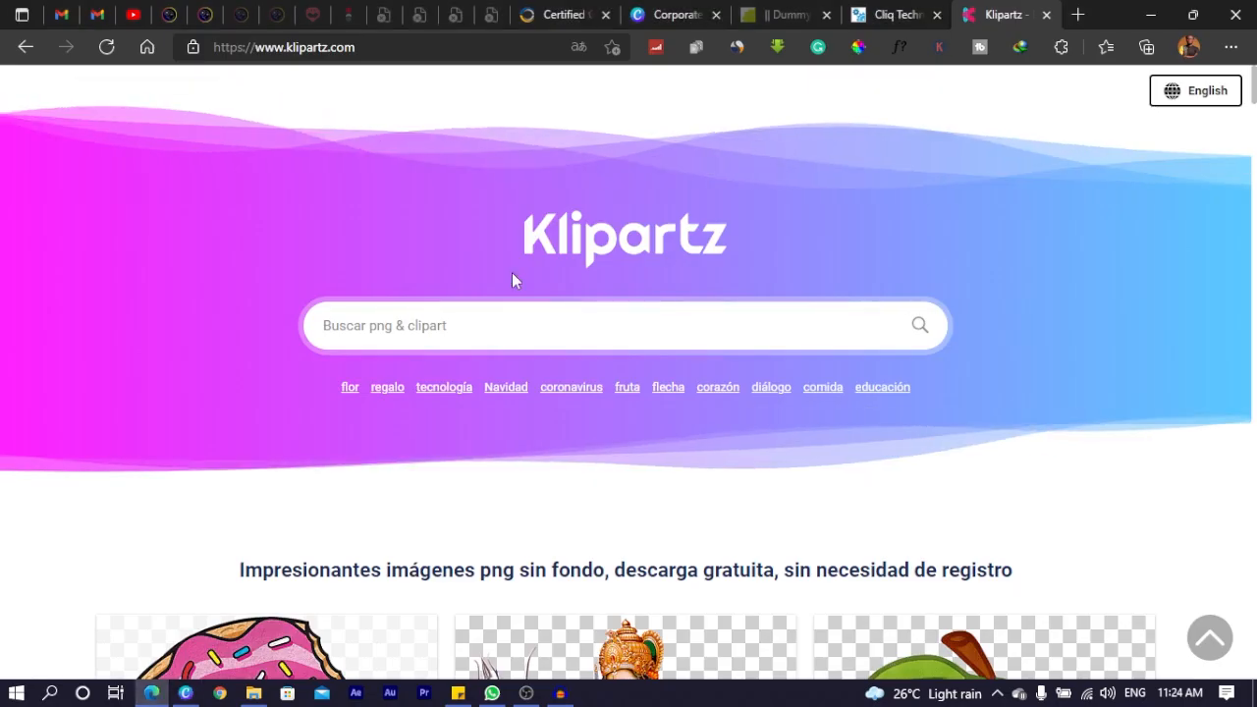
{"action": "type", "text": "heinek"}
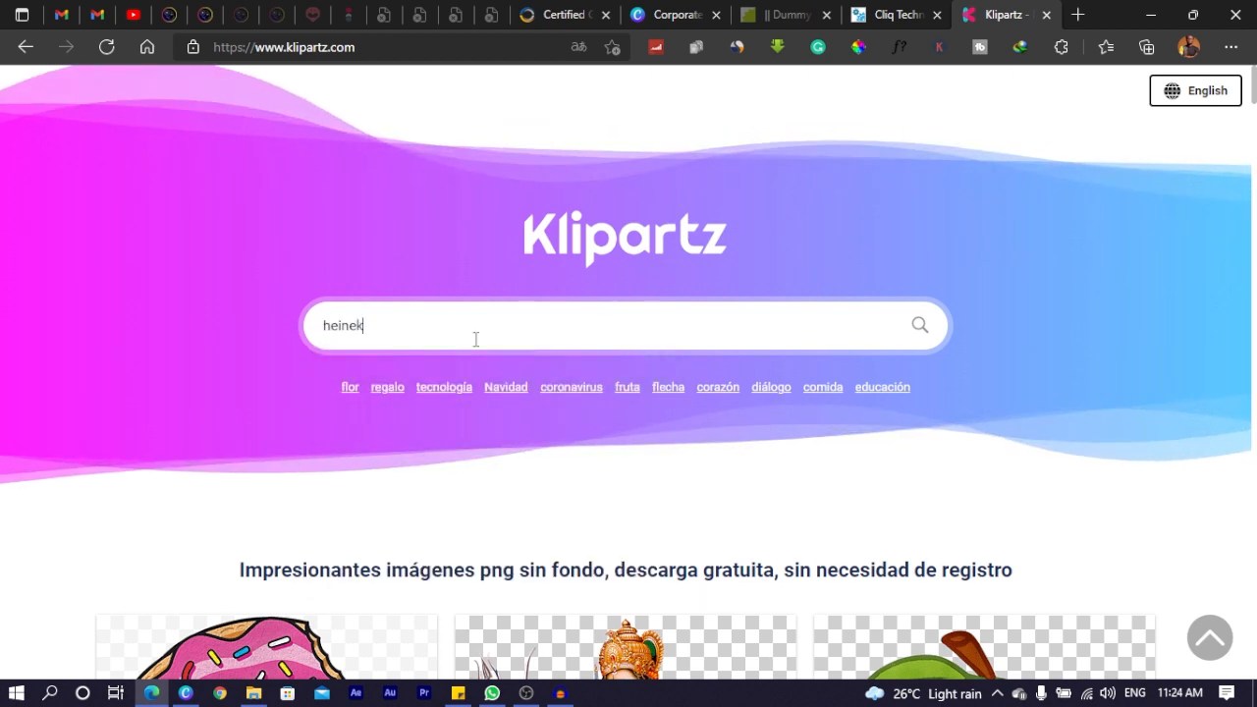
{"action": "key", "text": "Enter"}
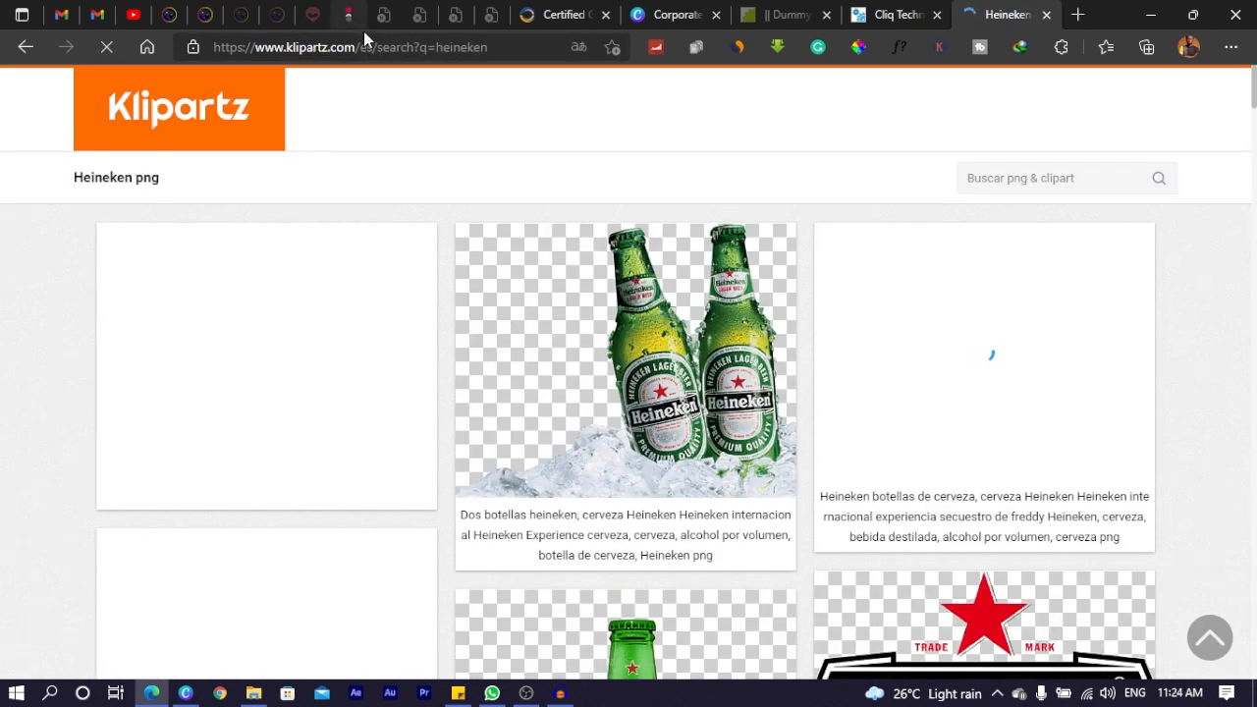
{"action": "scroll", "scroll_direction": "down", "scroll_amount": 3}
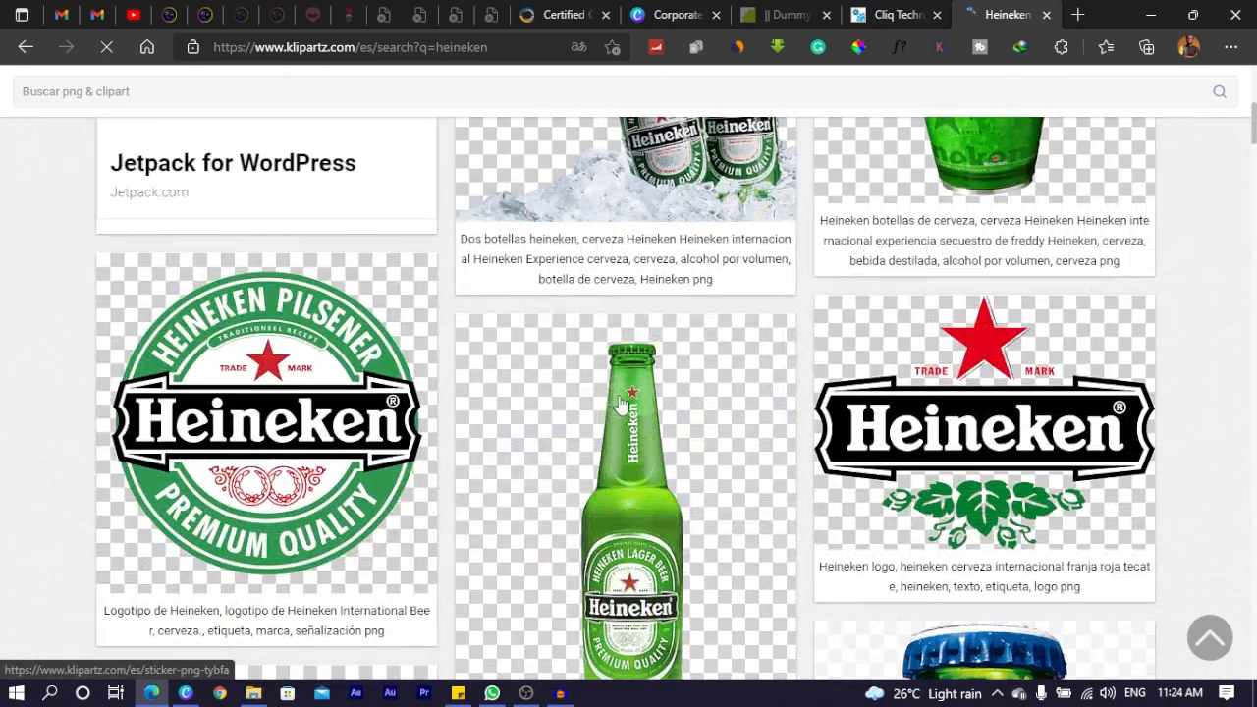
{"action": "scroll", "scroll_direction": "down", "scroll_amount": 3}
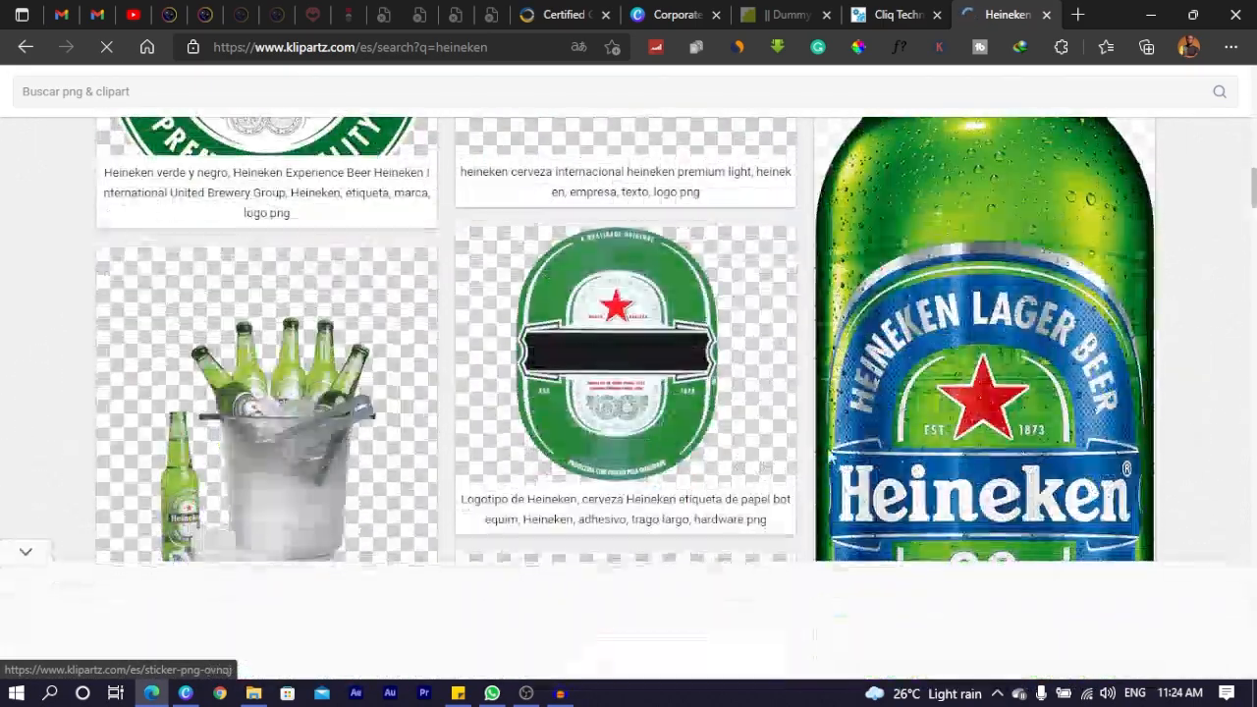
{"action": "scroll", "scroll_direction": "down", "scroll_amount": 3}
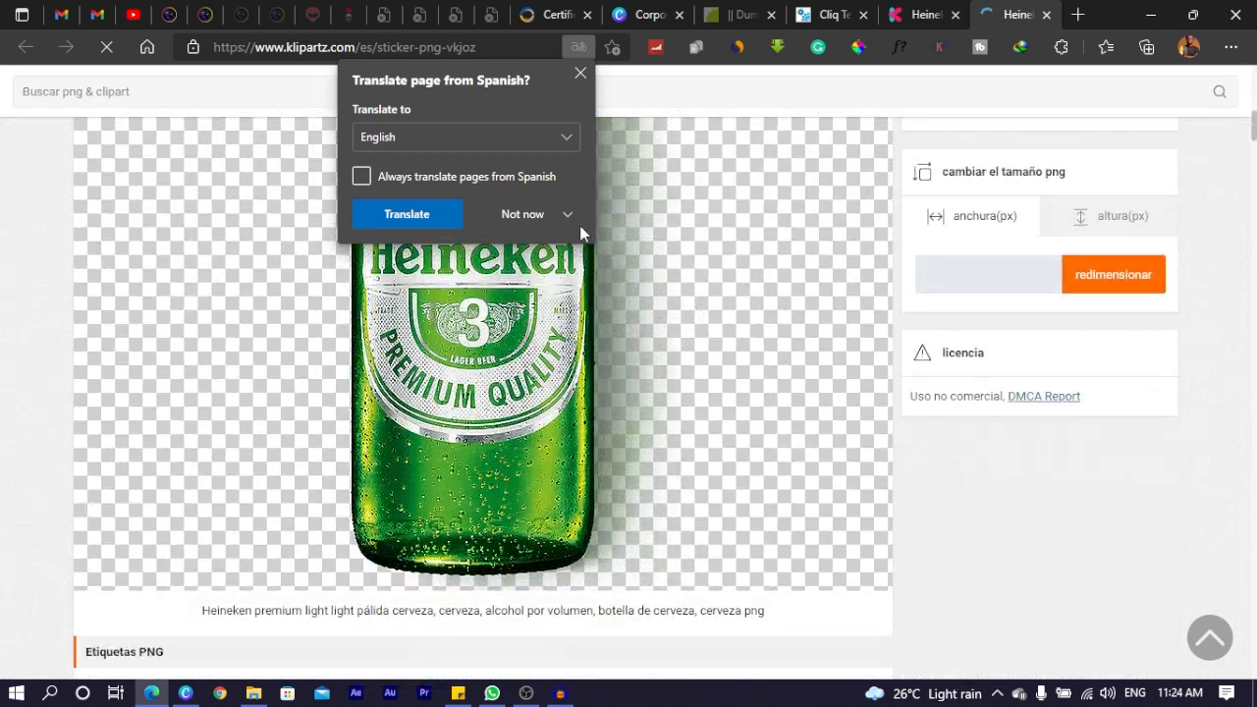
{"action": "scroll", "scroll_direction": "down", "scroll_amount": 3}
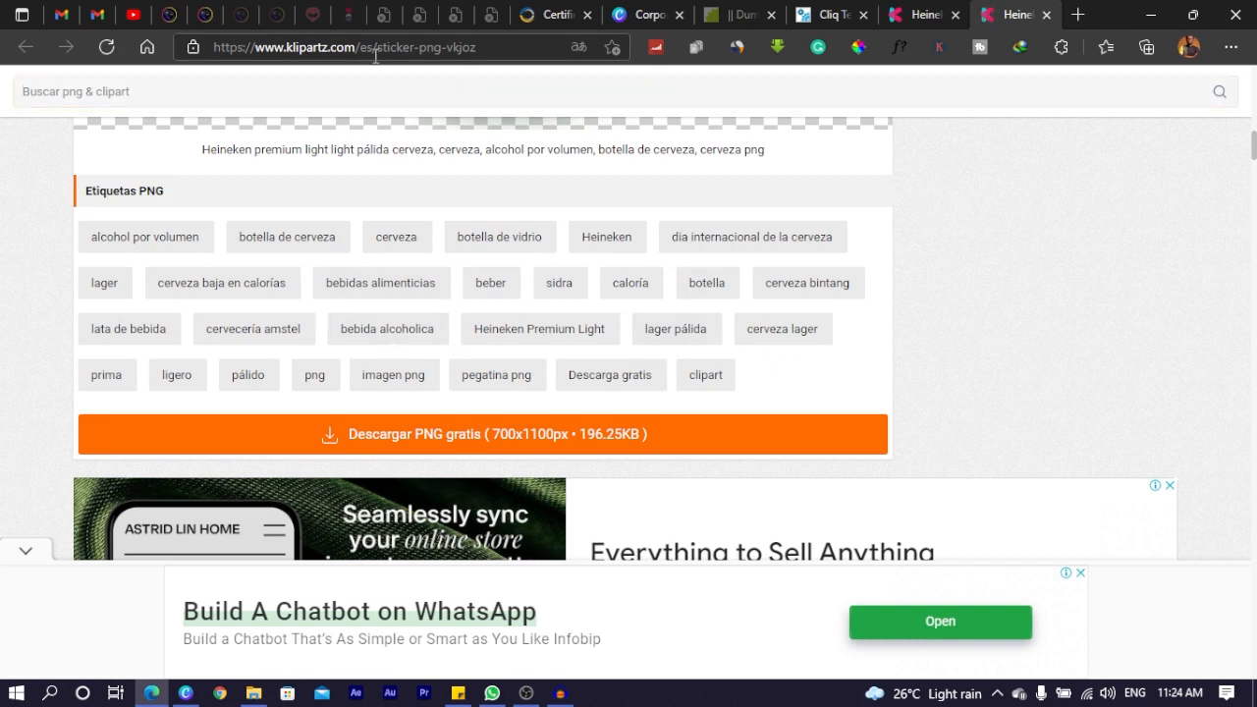
Translate the bottle image page to English and download its free PNG.
{"action": "left_click", "coordinate": [373, 47]}
{"action": "type", "text": "n"}
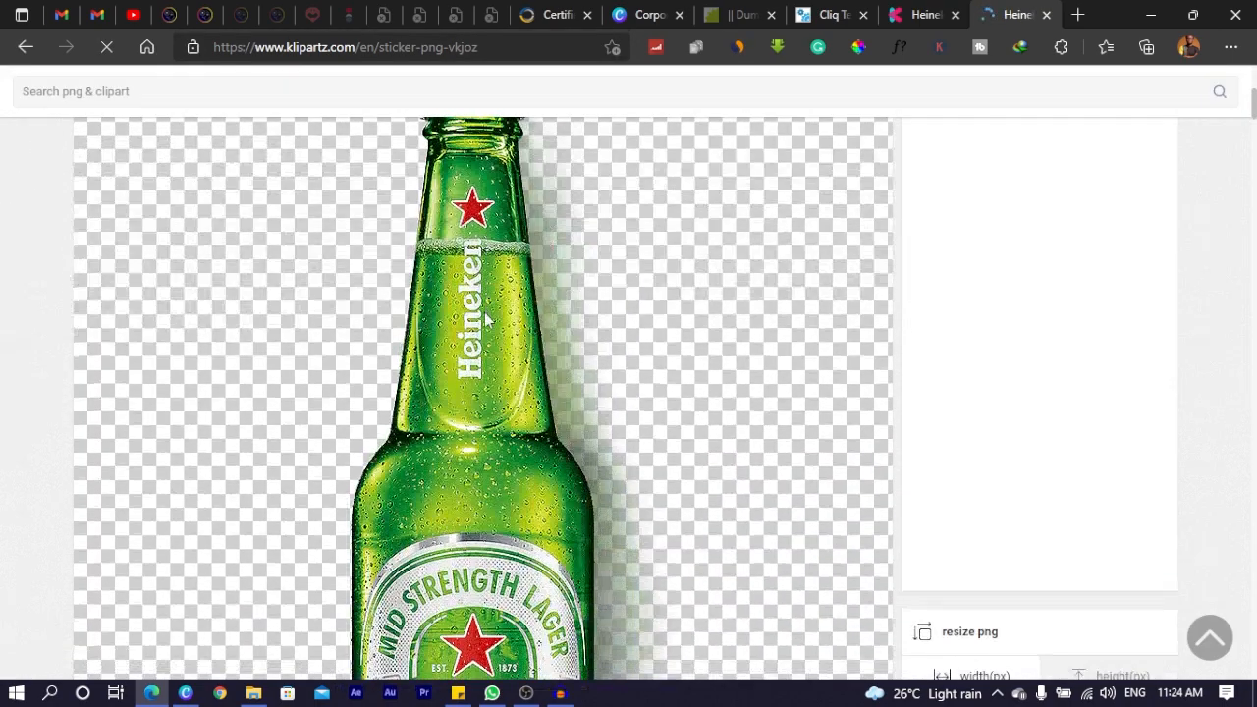
{"action": "scroll", "scroll_direction": "down", "scroll_amount": 3}
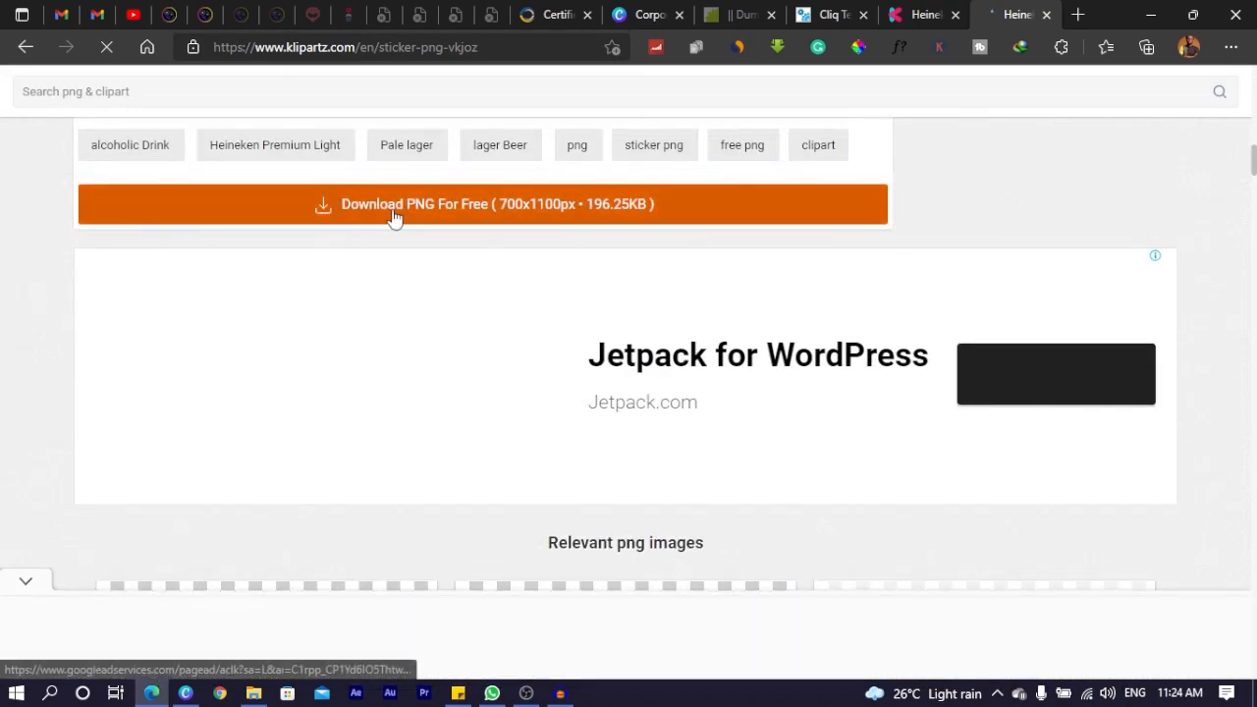
{"action": "left_click", "coordinate": [393, 204]}
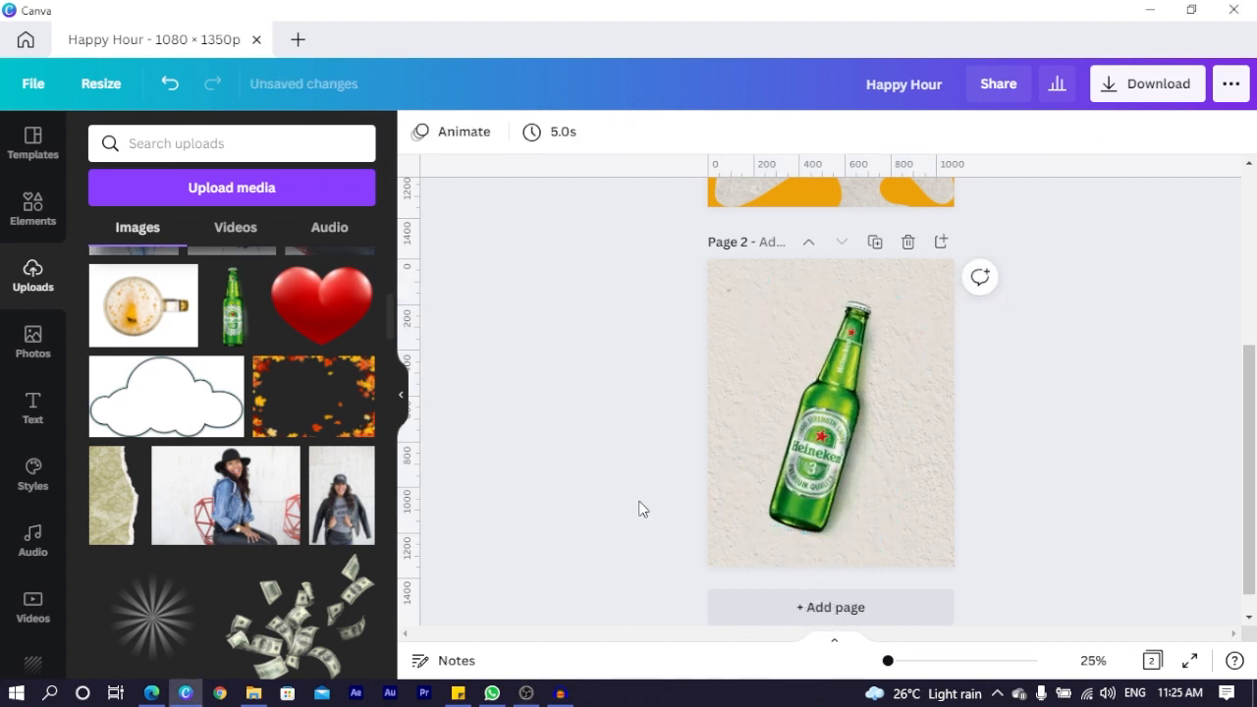
Select the bottle on page two and search Elements for 'colour paint splash'.
{"action": "left_click", "coordinate": [835, 413]}
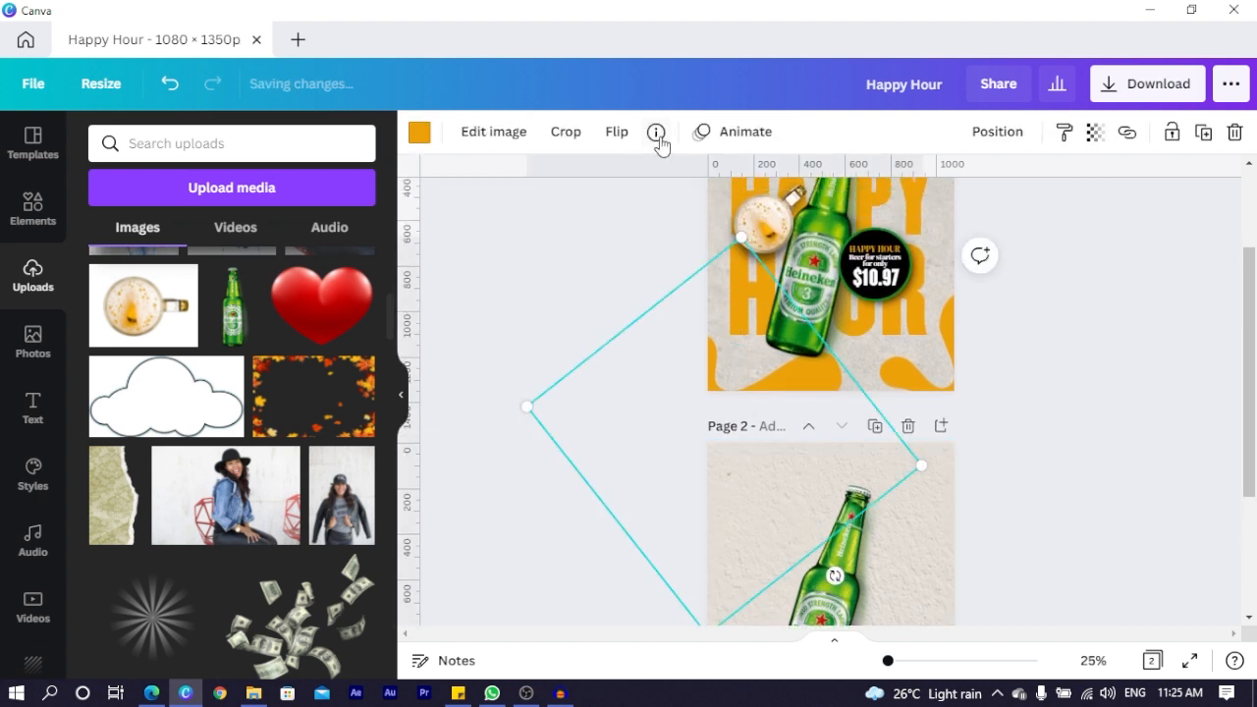
{"action": "left_click", "coordinate": [655, 132]}
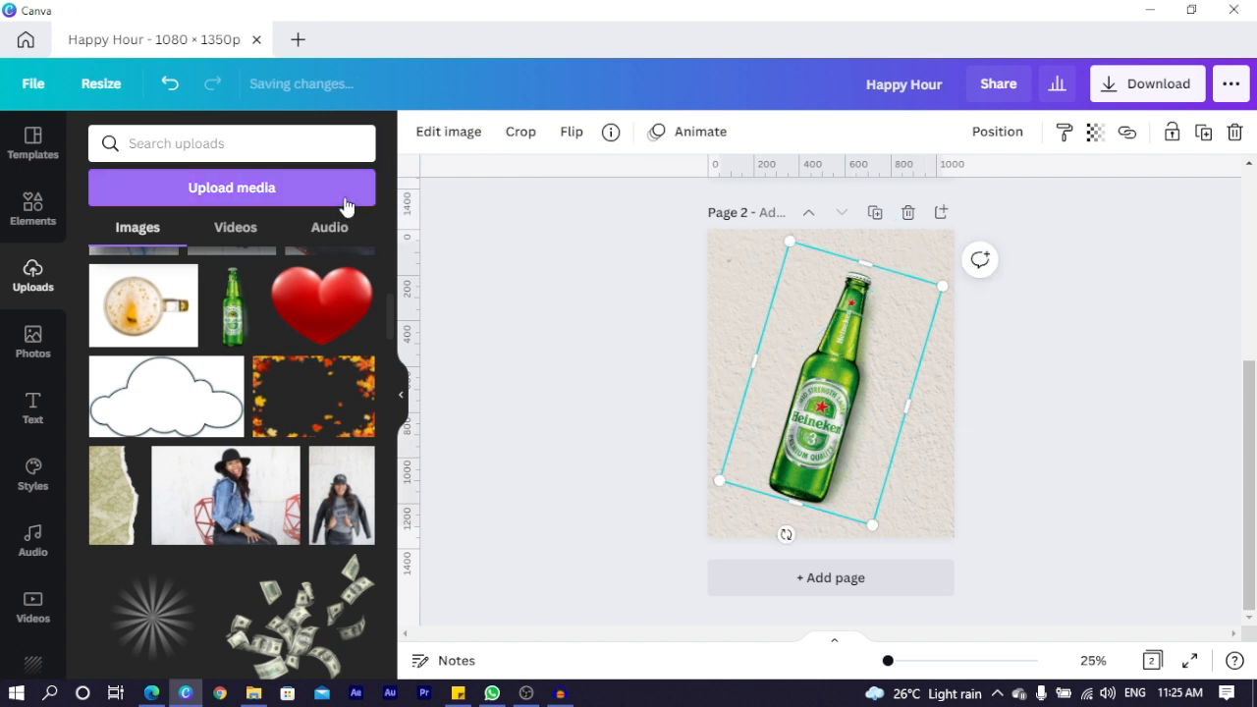
{"action": "left_click", "coordinate": [32, 210]}
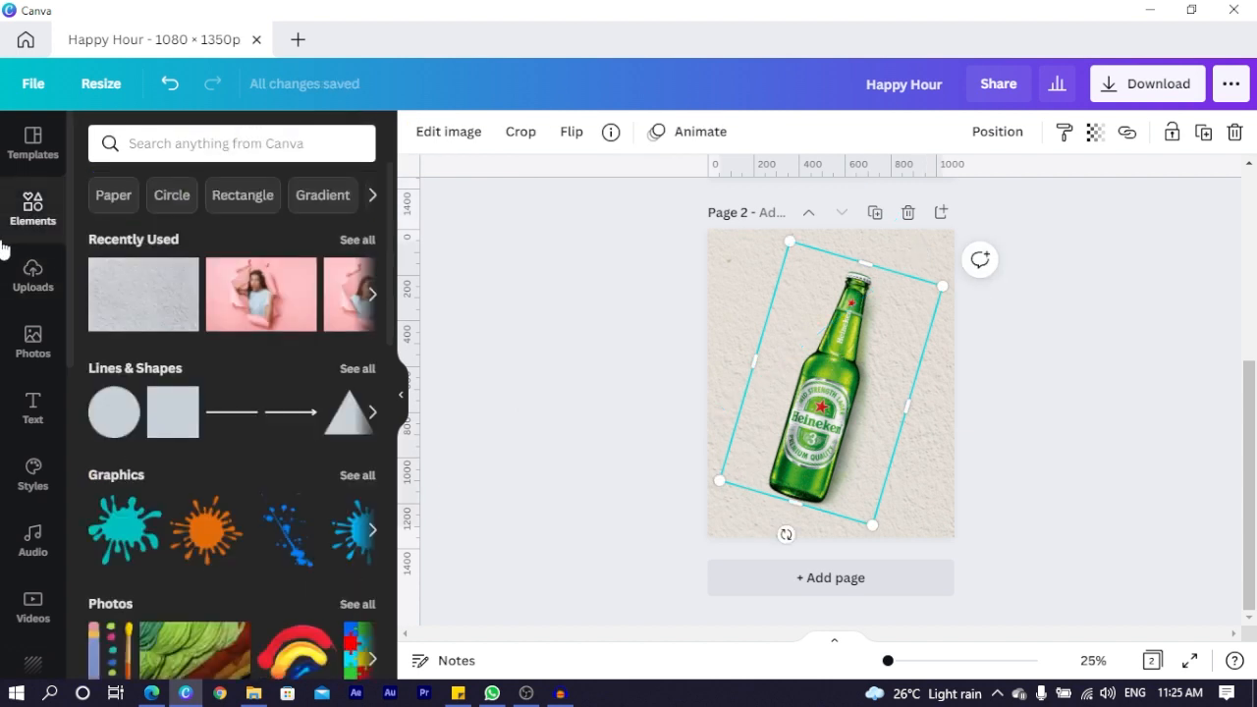
{"action": "type", "text": "cl"}
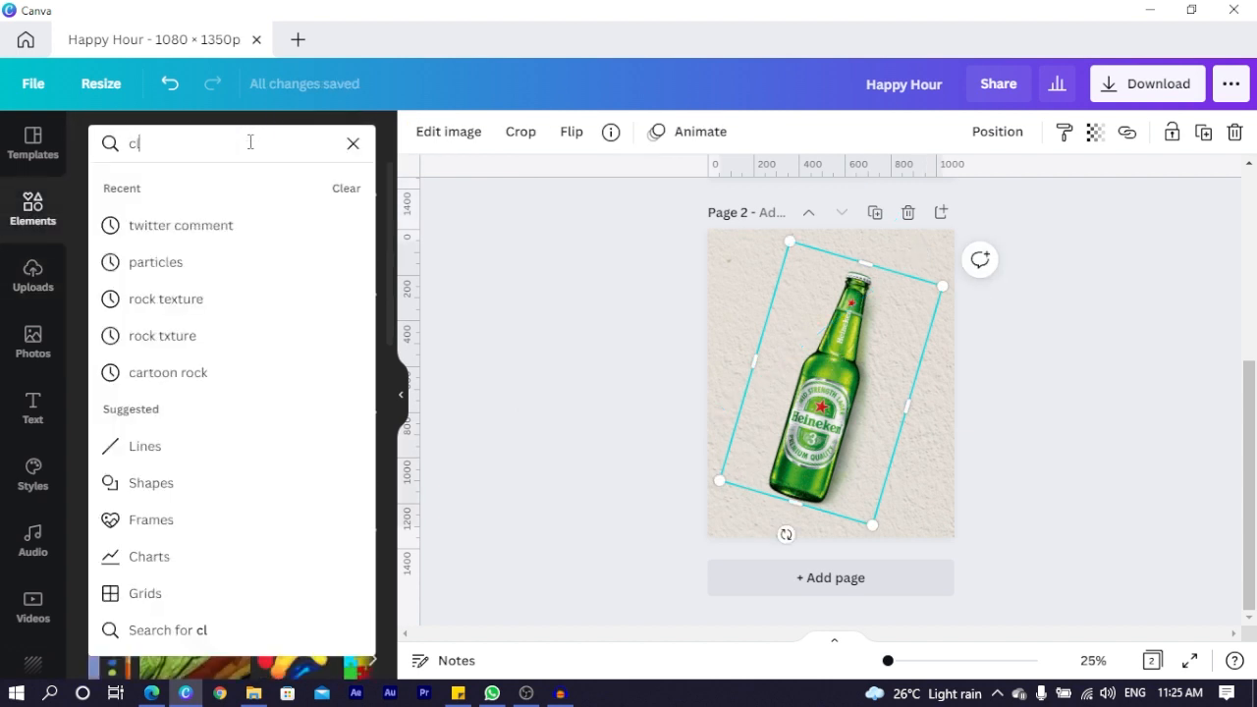
{"action": "type", "text": "olour paint"}
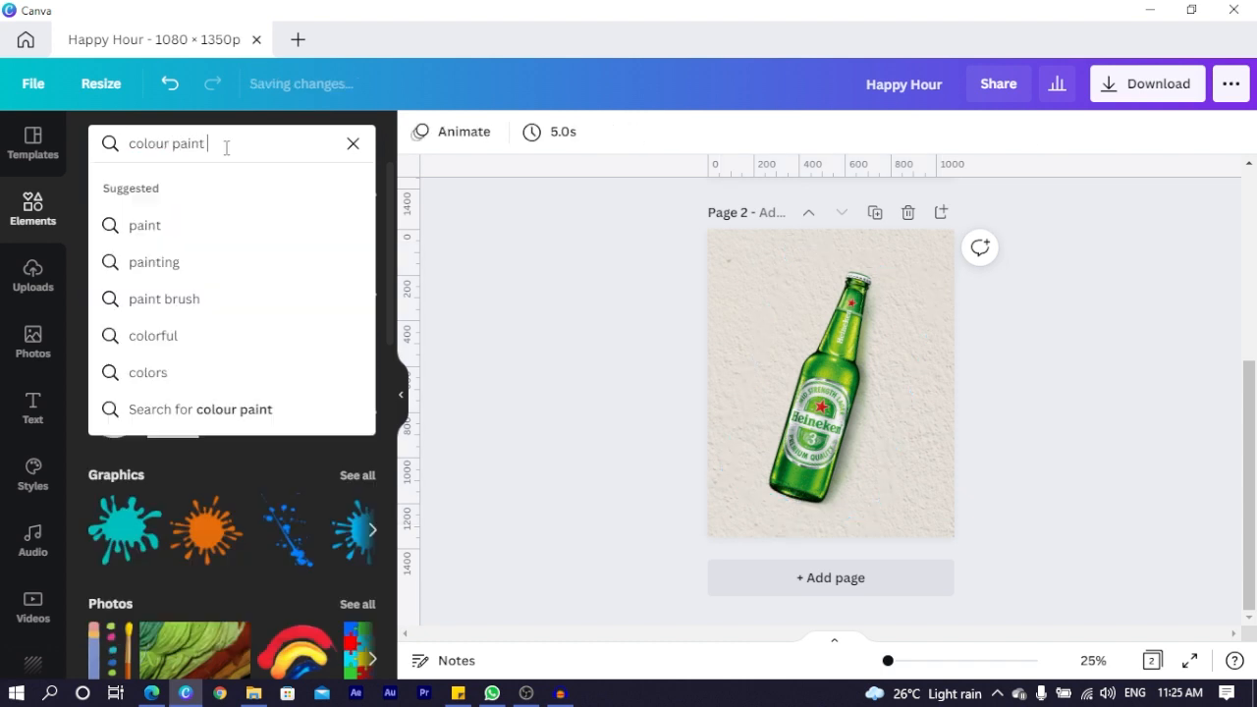
{"action": "type", "text": "splash"}
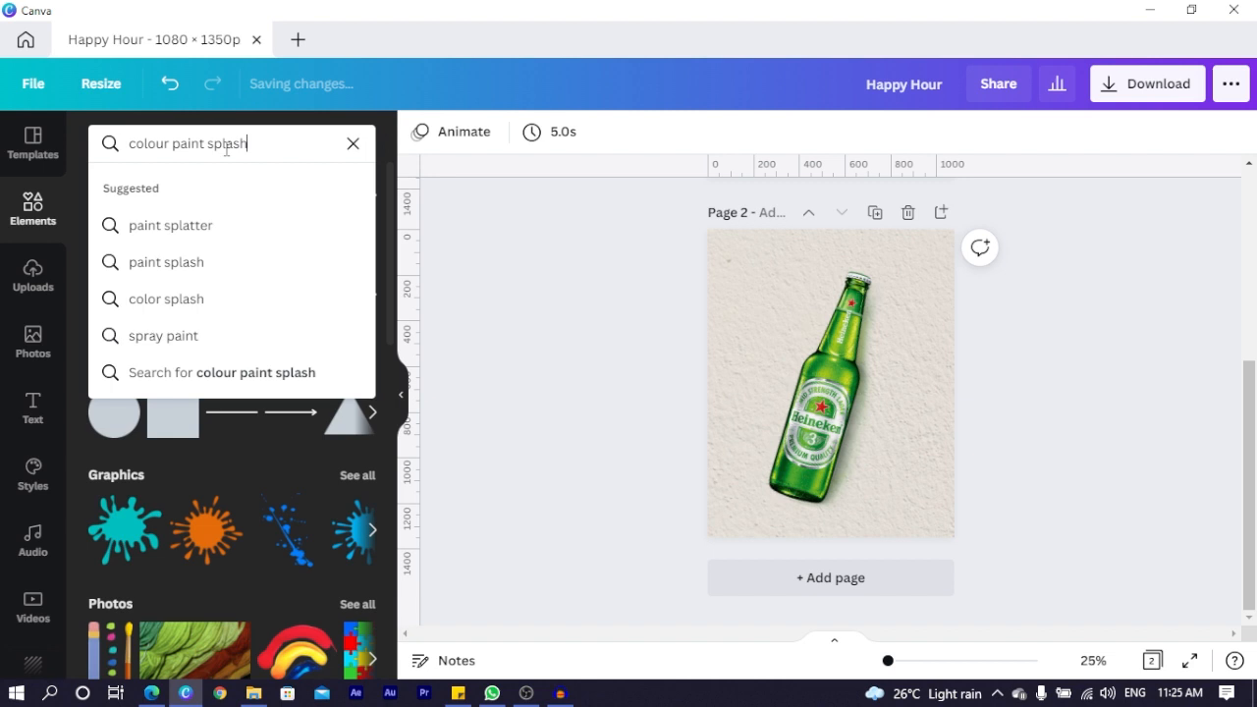
{"action": "key", "text": "Enter"}
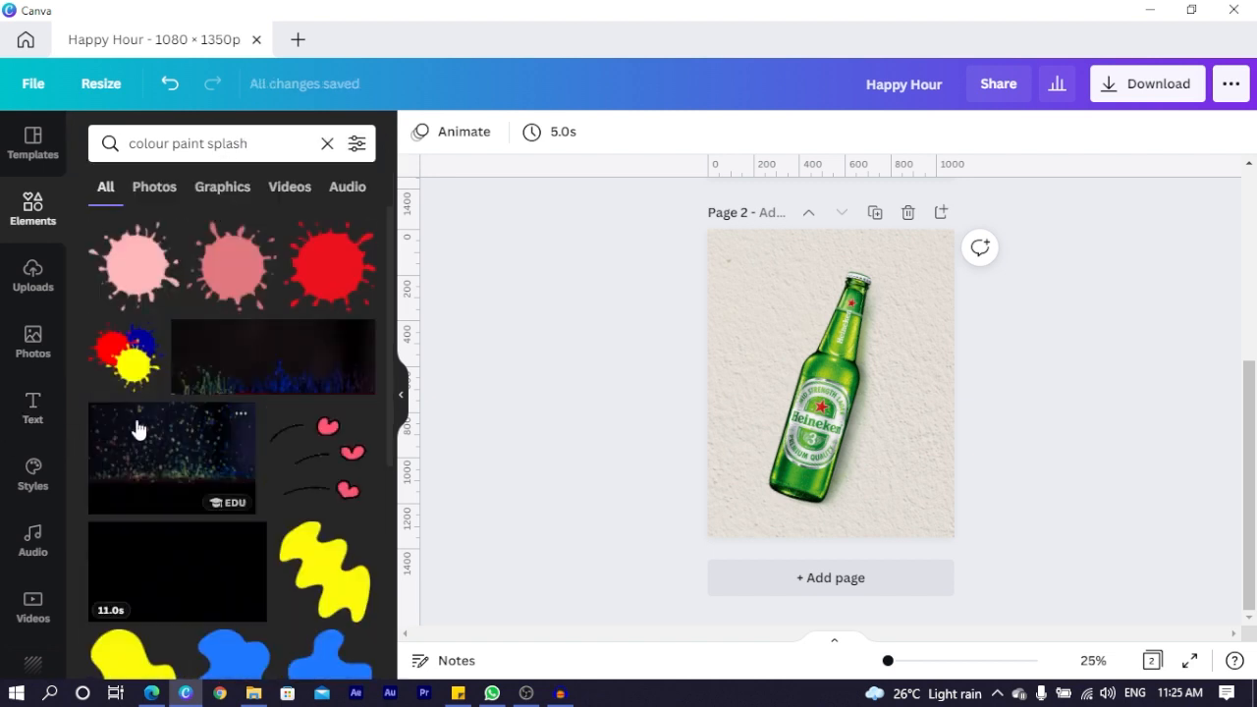
Limit the results to Graphics, reword the search to 'paint splash', and browse.
{"action": "scroll", "scroll_direction": "down", "scroll_amount": 3}
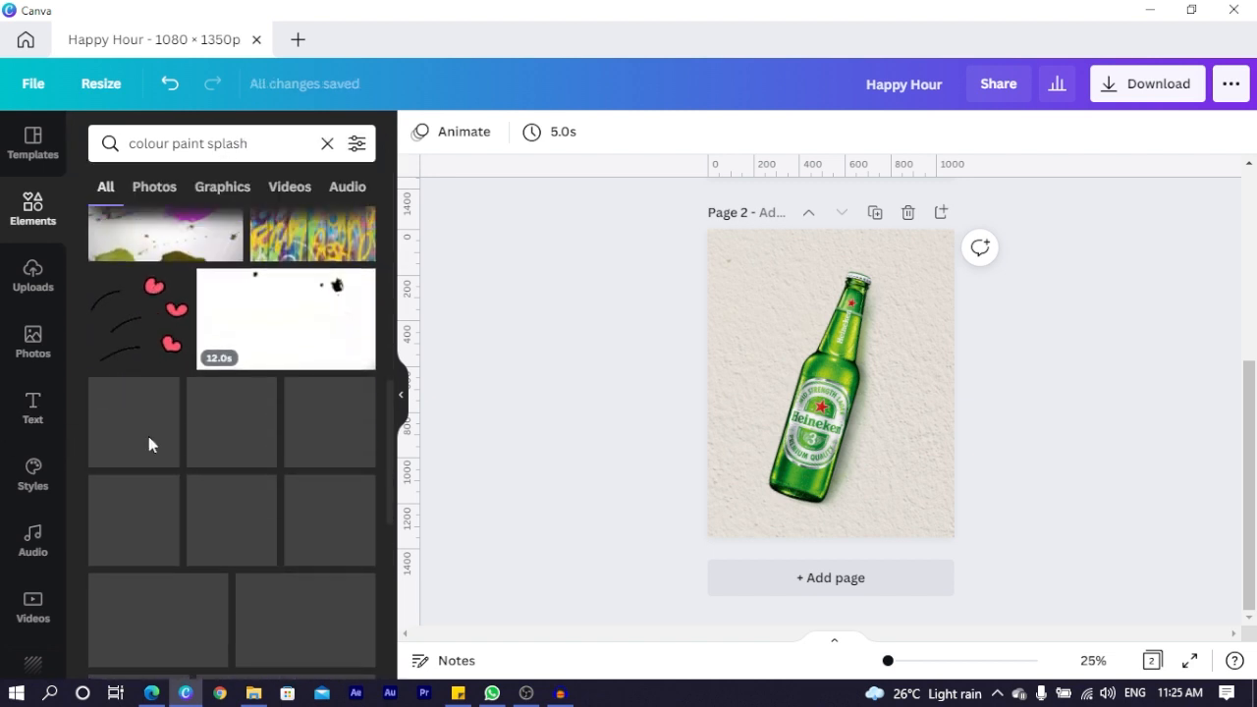
{"action": "scroll", "scroll_direction": "down", "scroll_amount": 3}
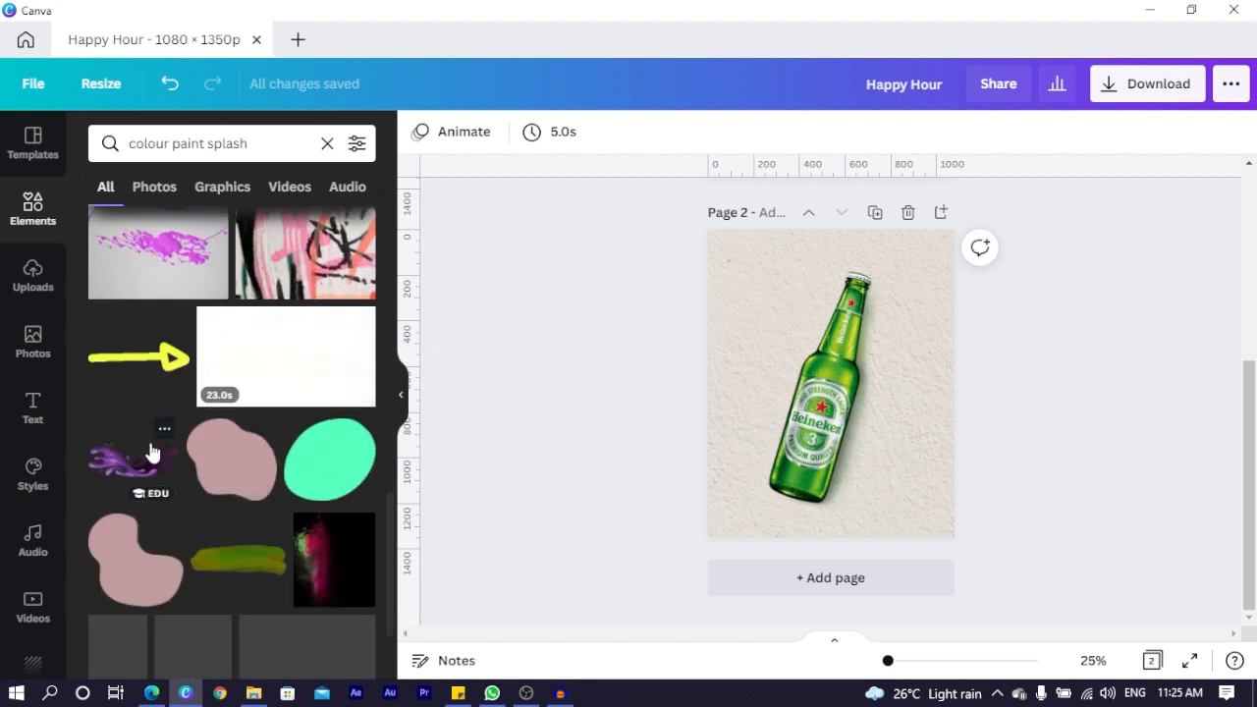
{"action": "scroll", "scroll_direction": "down", "scroll_amount": 3}
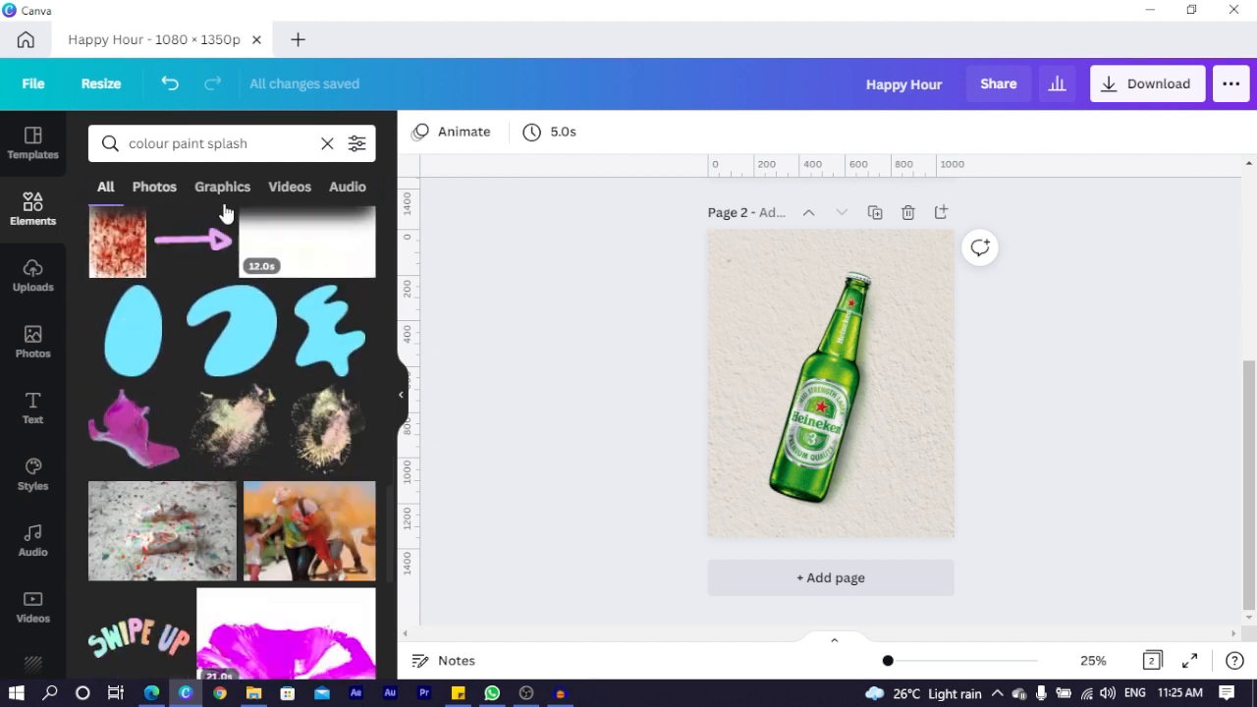
{"action": "left_click", "coordinate": [222, 187]}
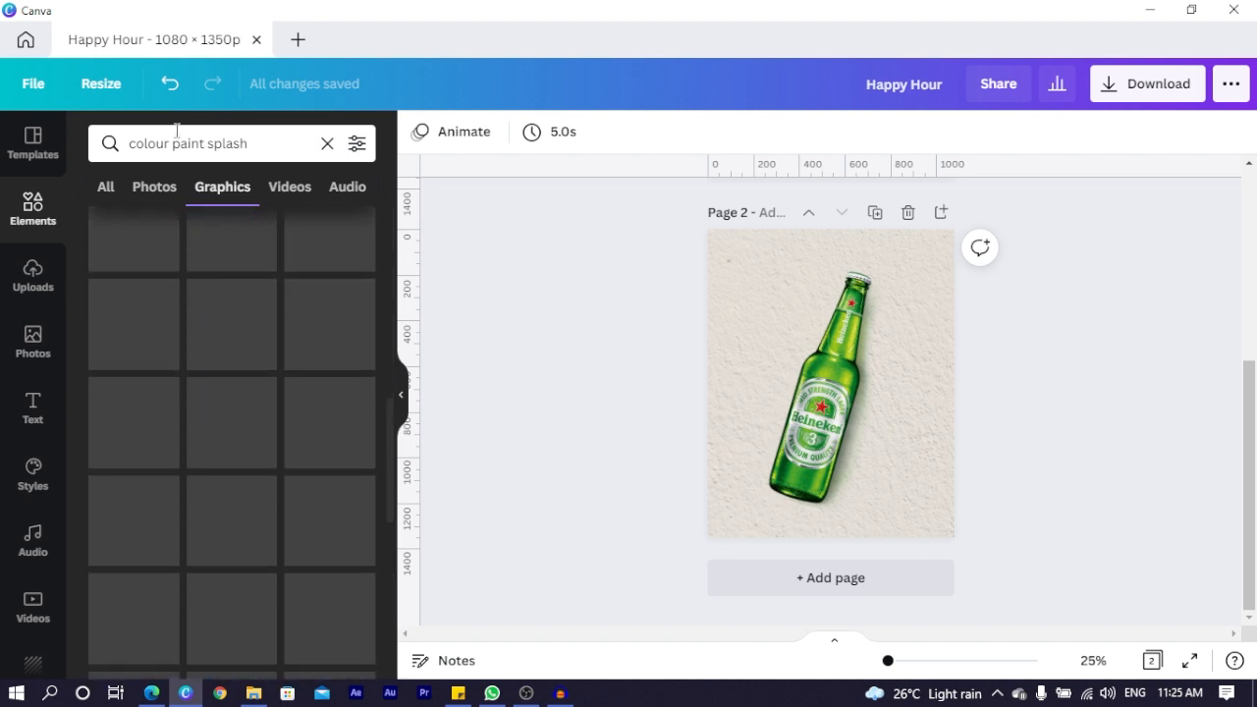
{"action": "left_click", "coordinate": [197, 144]}
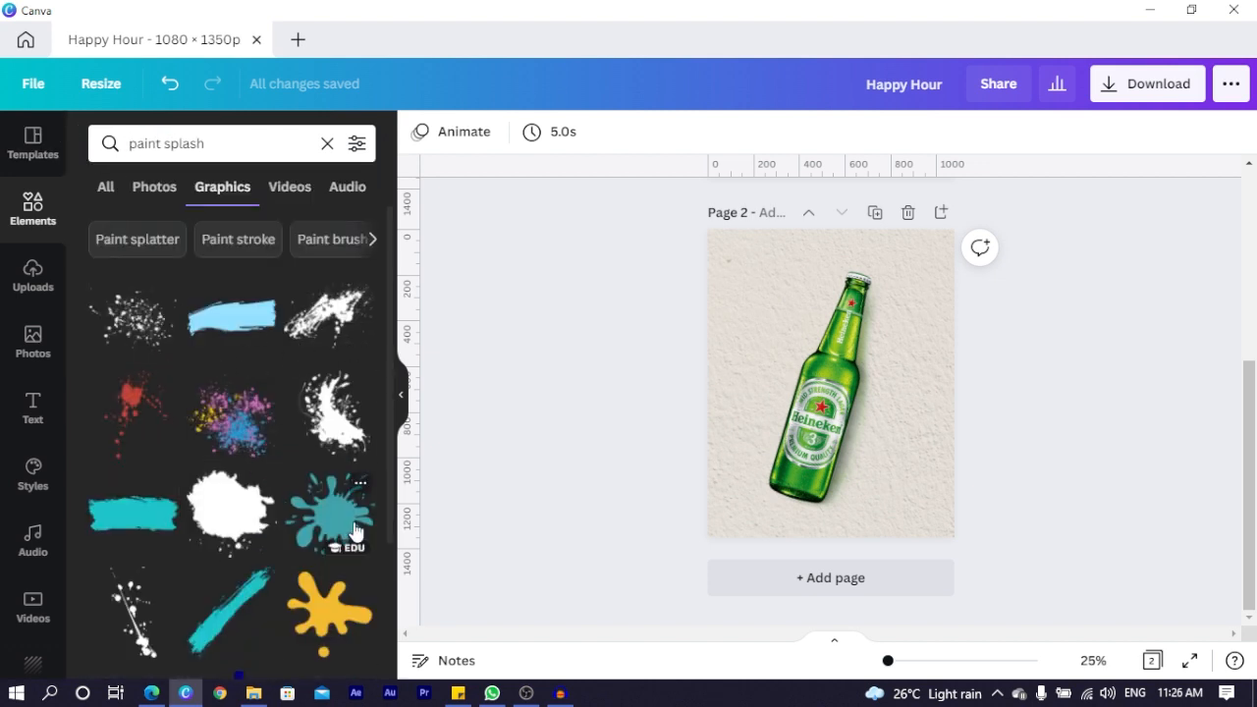
{"action": "scroll", "scroll_direction": "down", "scroll_amount": 3}
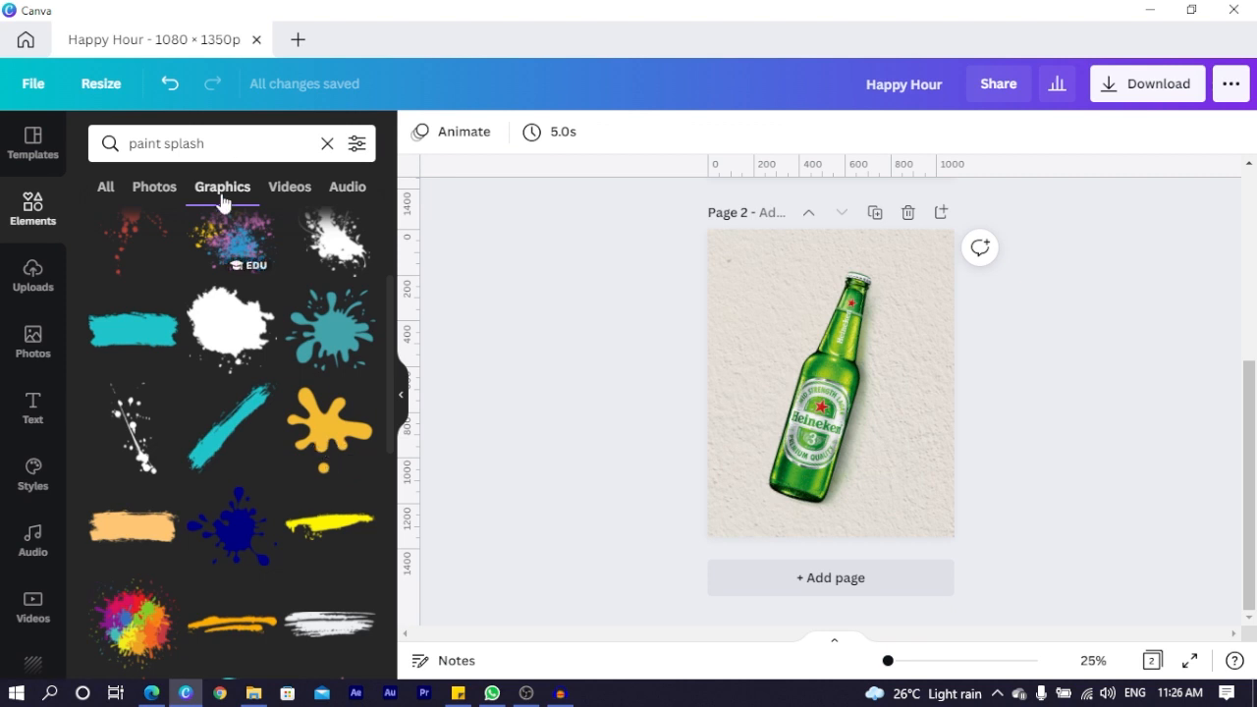
{"action": "mouse_move", "coordinate": [371, 487]}
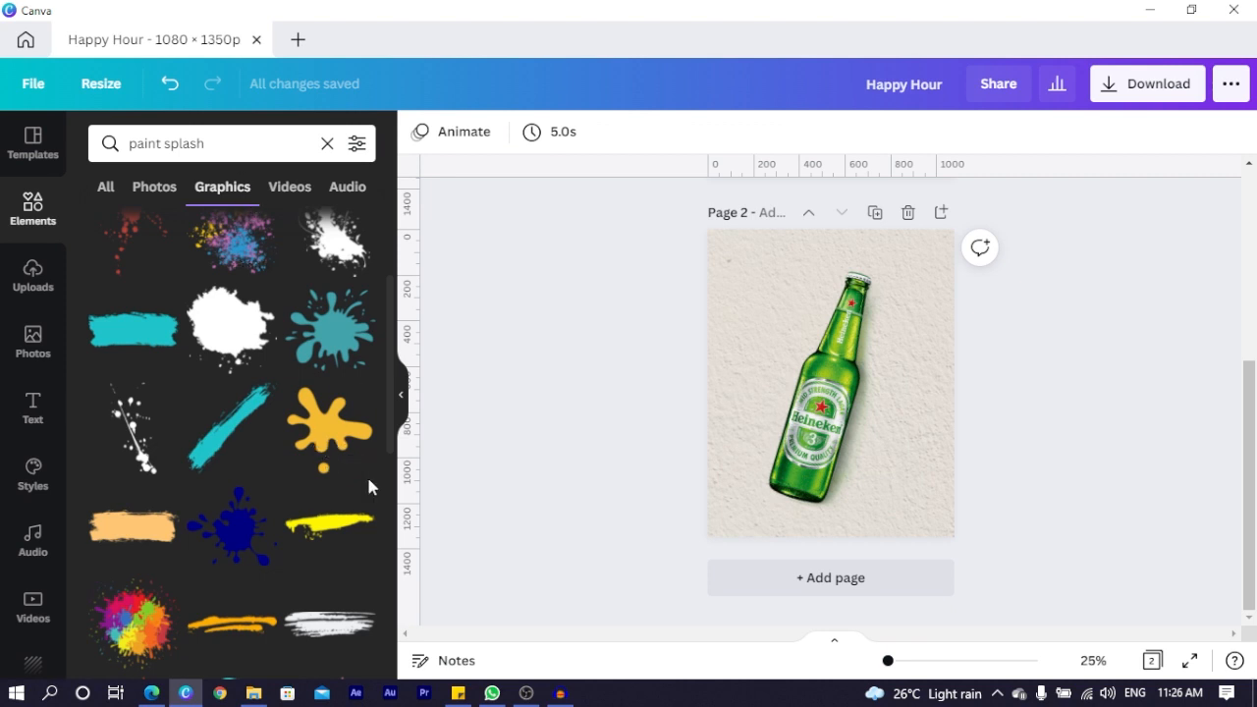
{"action": "mouse_move", "coordinate": [327, 434]}
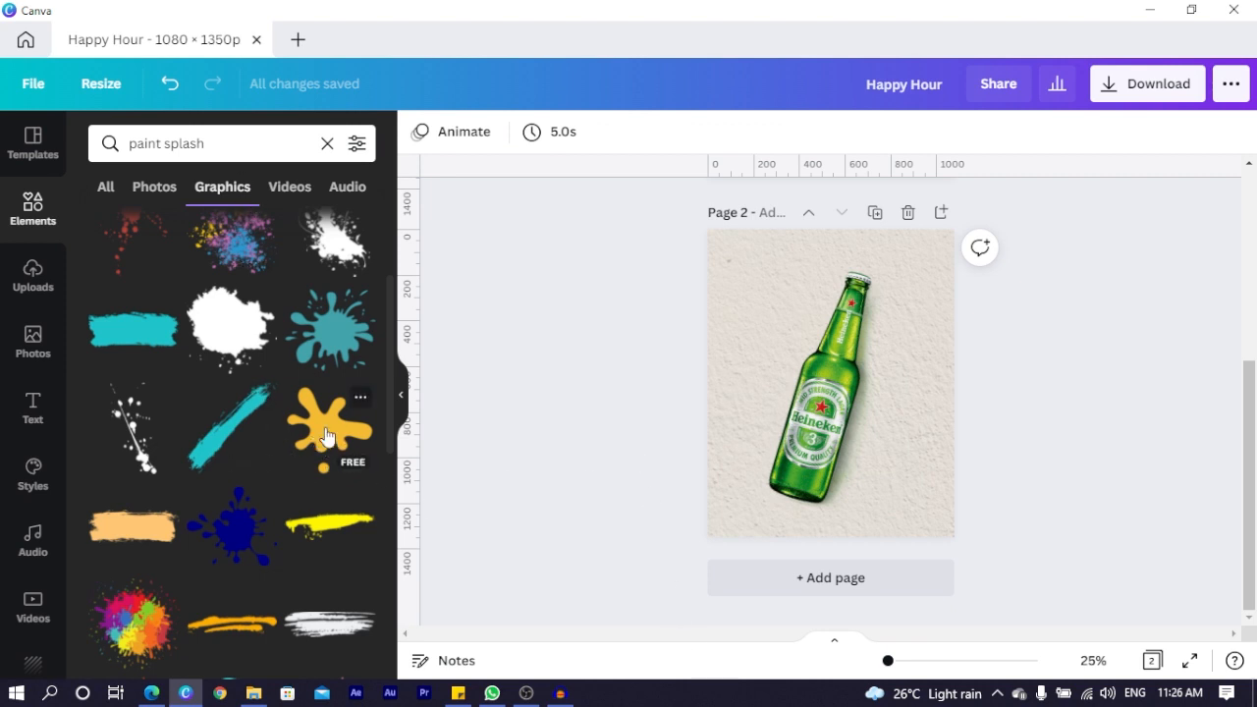
{"action": "left_click", "coordinate": [329, 428]}
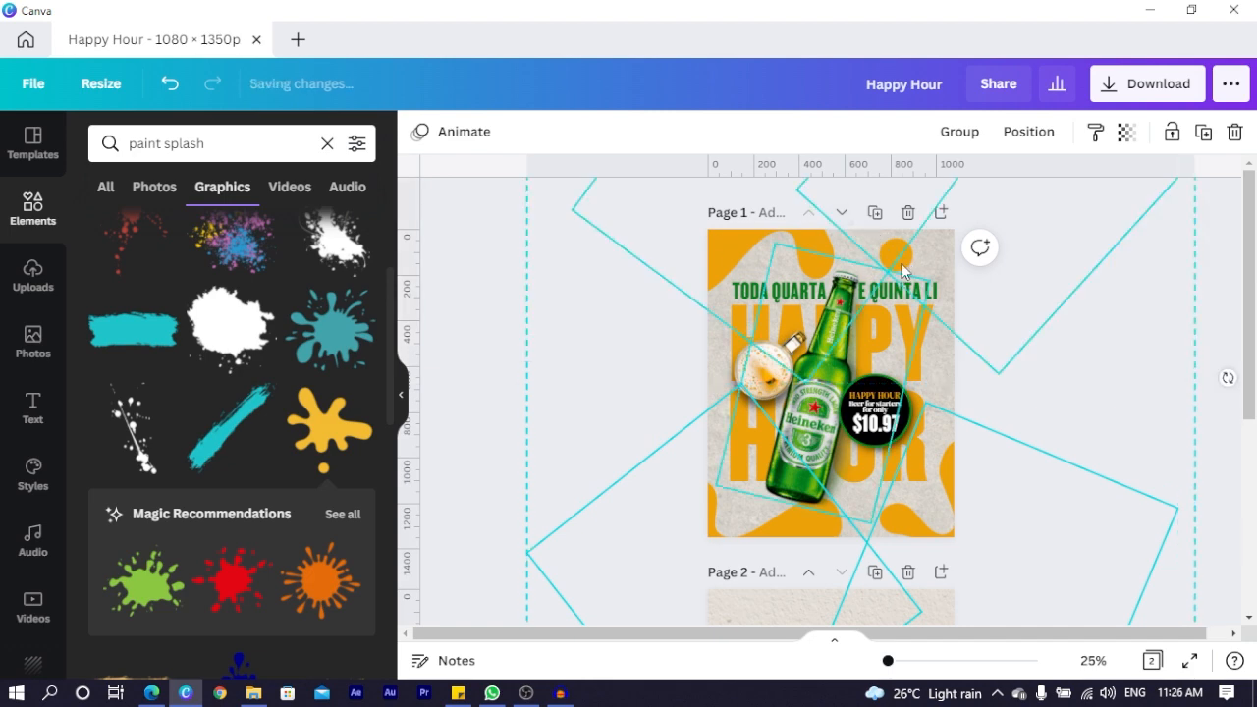
Scroll down the design to bring page two into view.
{"action": "scroll", "scroll_direction": "down", "scroll_amount": 3}
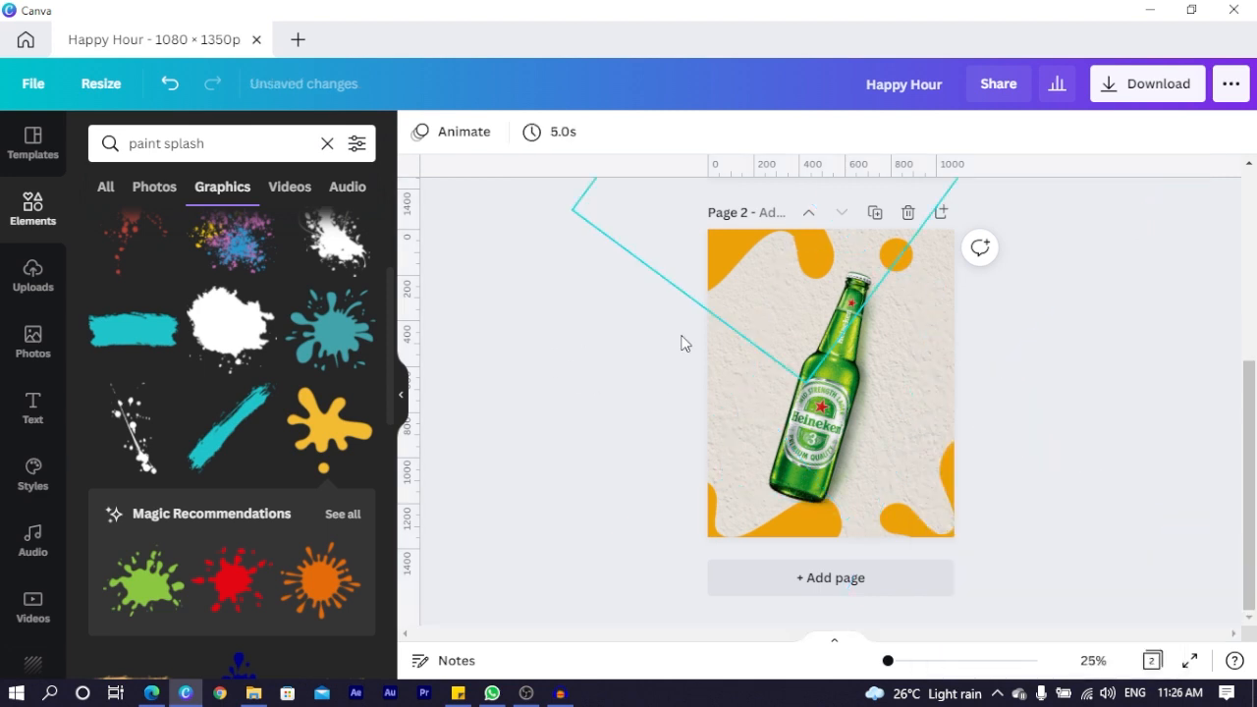
{"action": "mouse_move", "coordinate": [807, 238]}
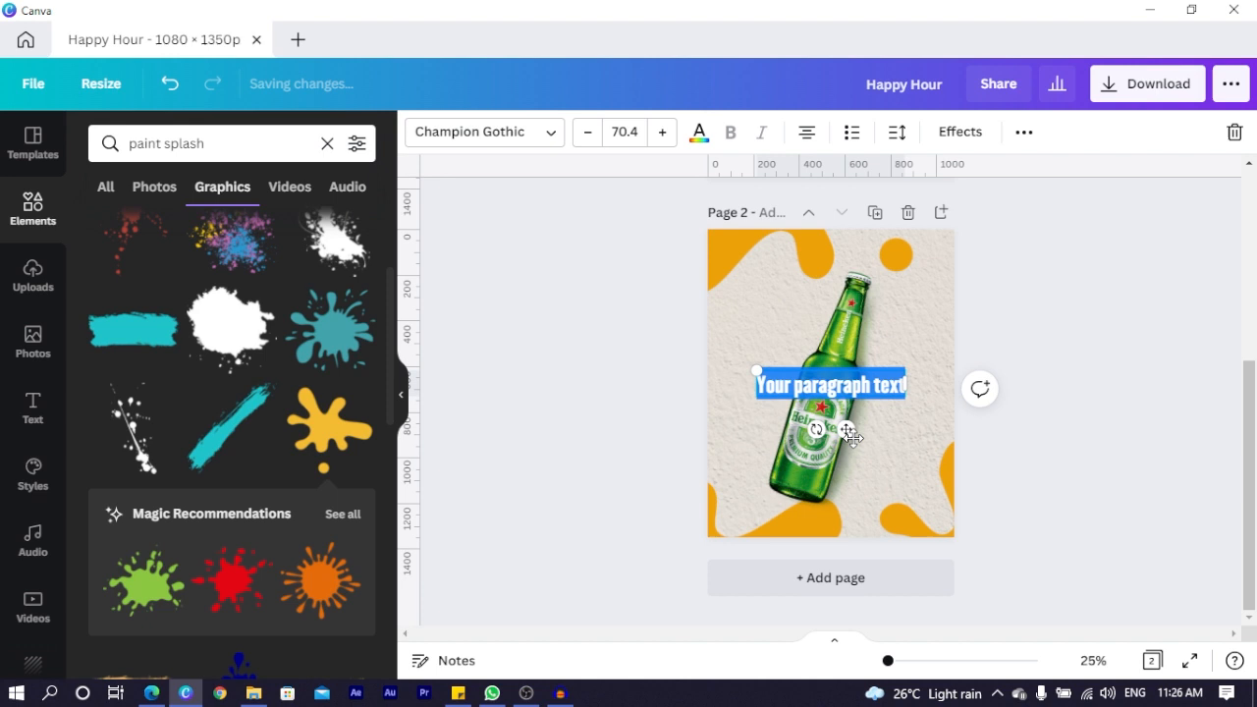
{"action": "mouse_move", "coordinate": [32, 408]}
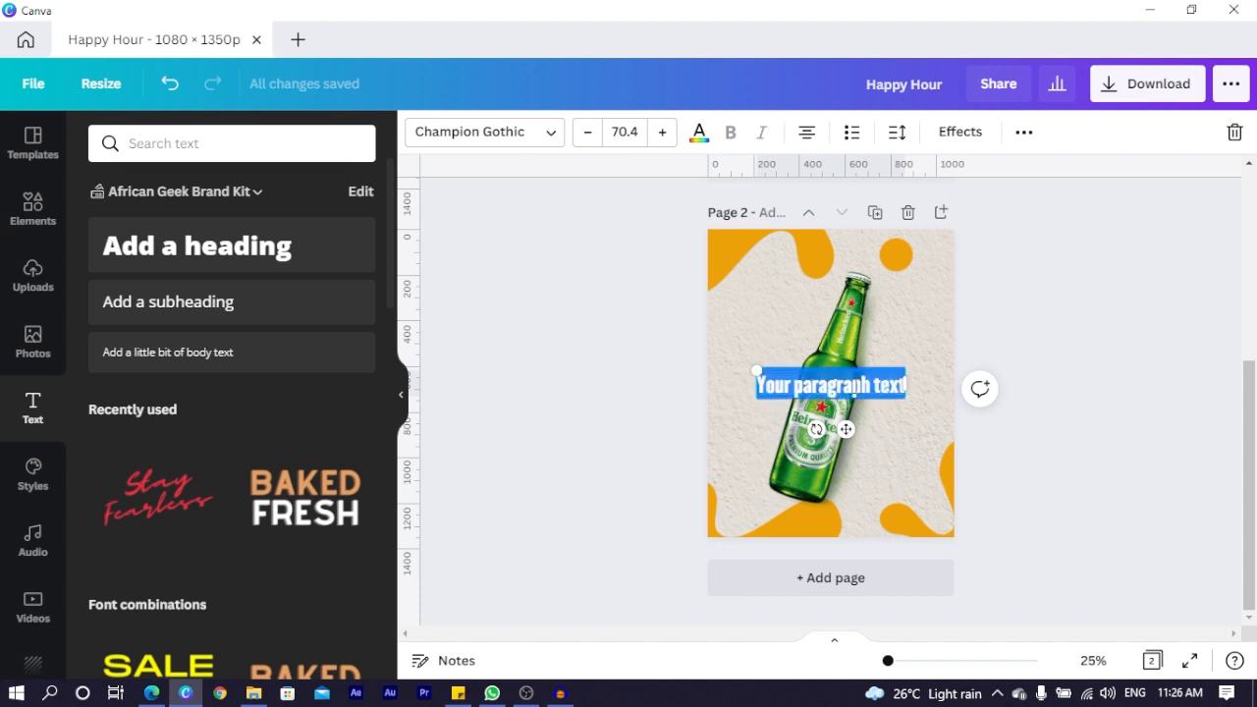
Type the HAPPY heading and change the orange shapes to green on all pages.
{"action": "type", "text": "HAPPY HOUR"}
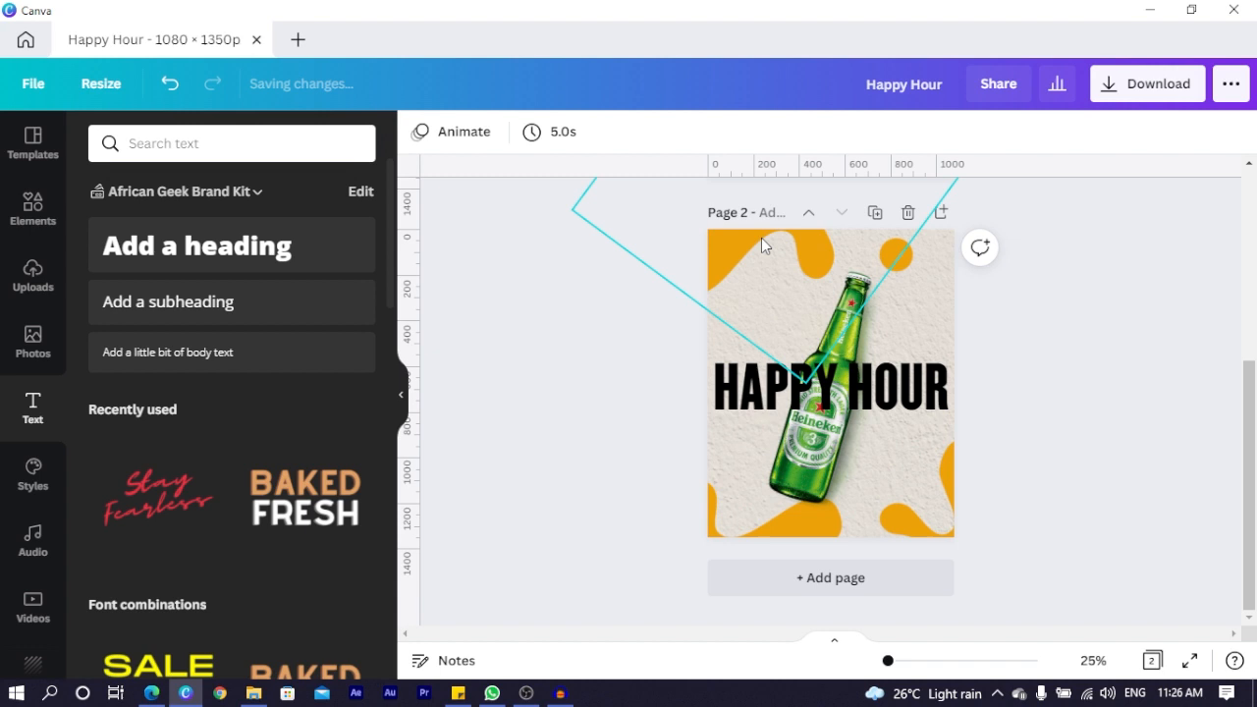
{"action": "left_click", "coordinate": [830, 383]}
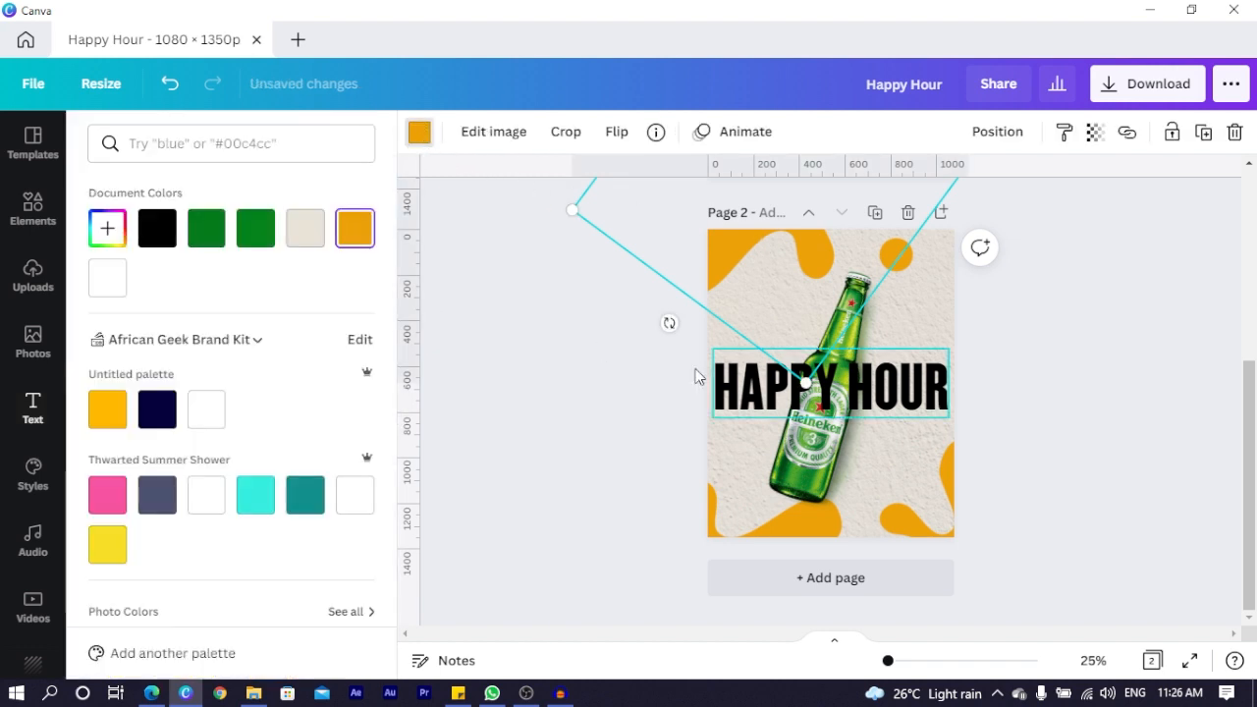
{"action": "left_click", "coordinate": [256, 228]}
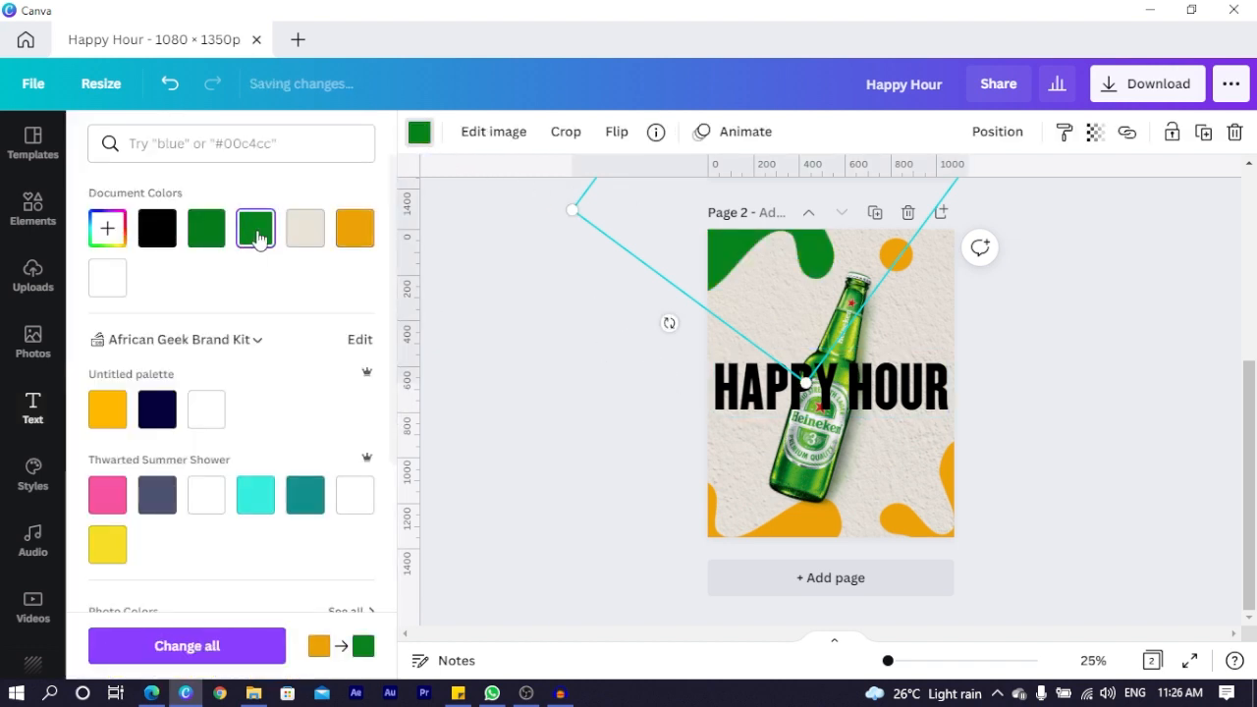
{"action": "left_click", "coordinate": [186, 646]}
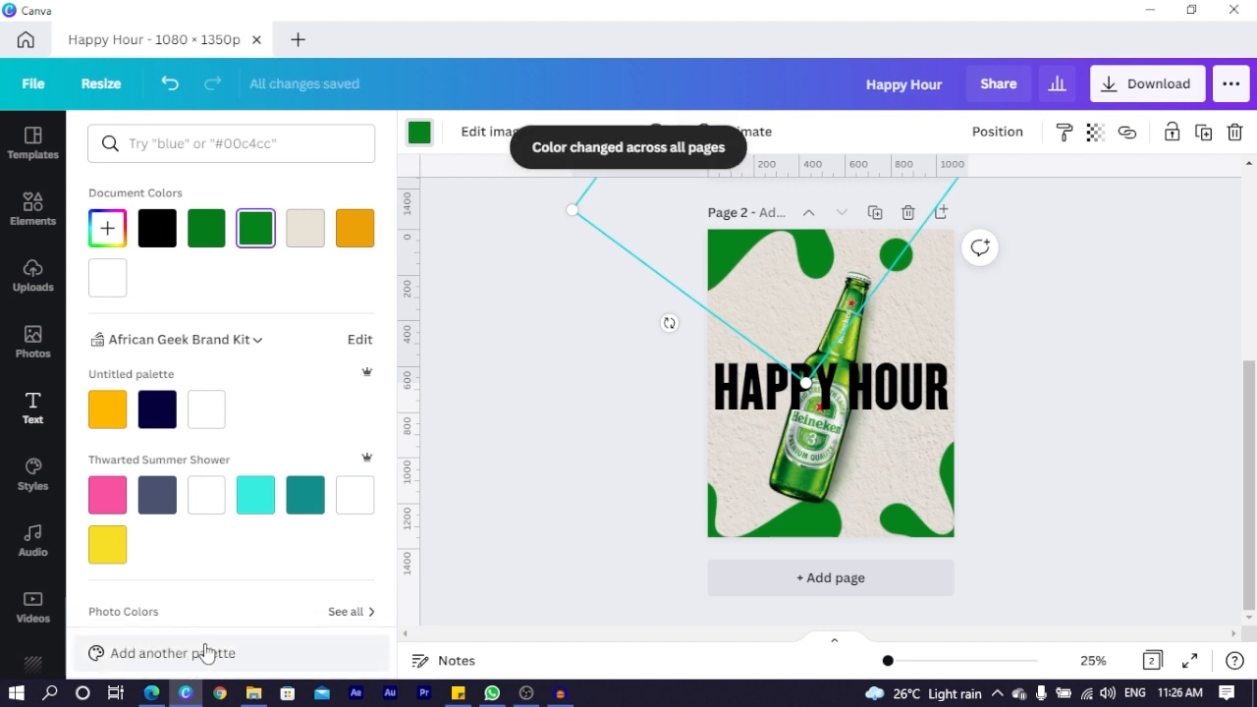
{"action": "left_click", "coordinate": [830, 378]}
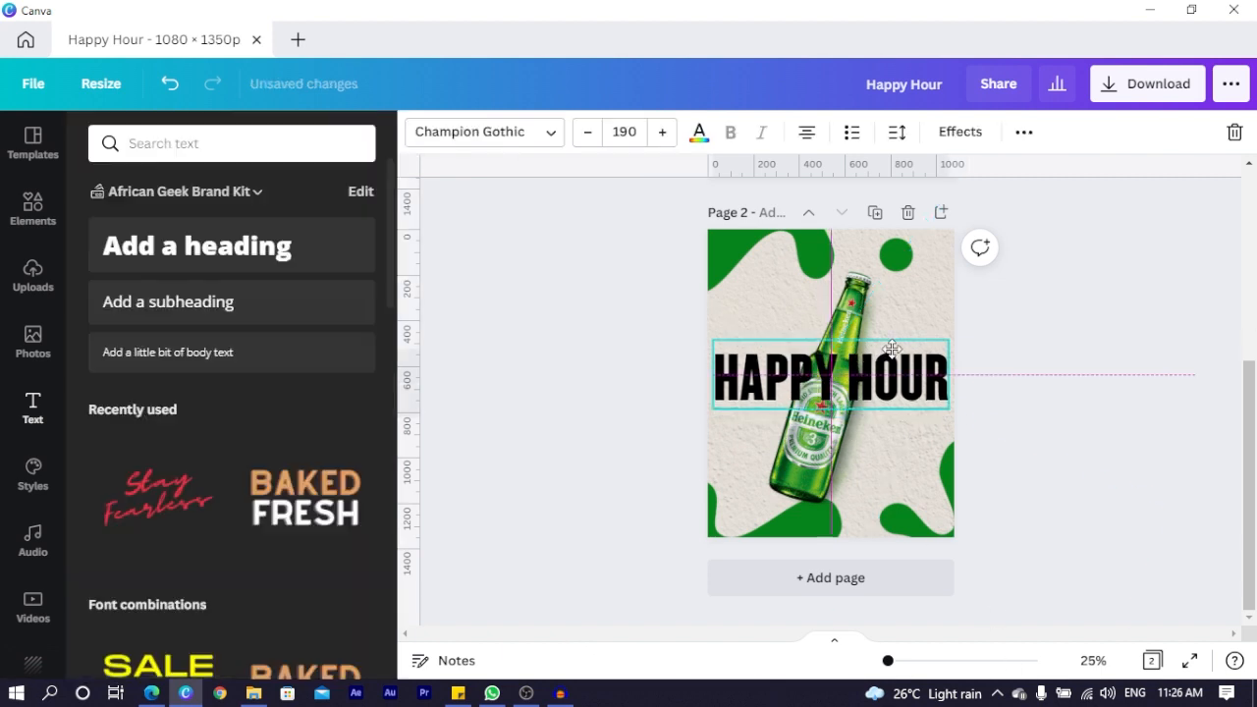
Copy the HAPPY heading and reposition the word on the page.
{"action": "right_click", "coordinate": [830, 373]}
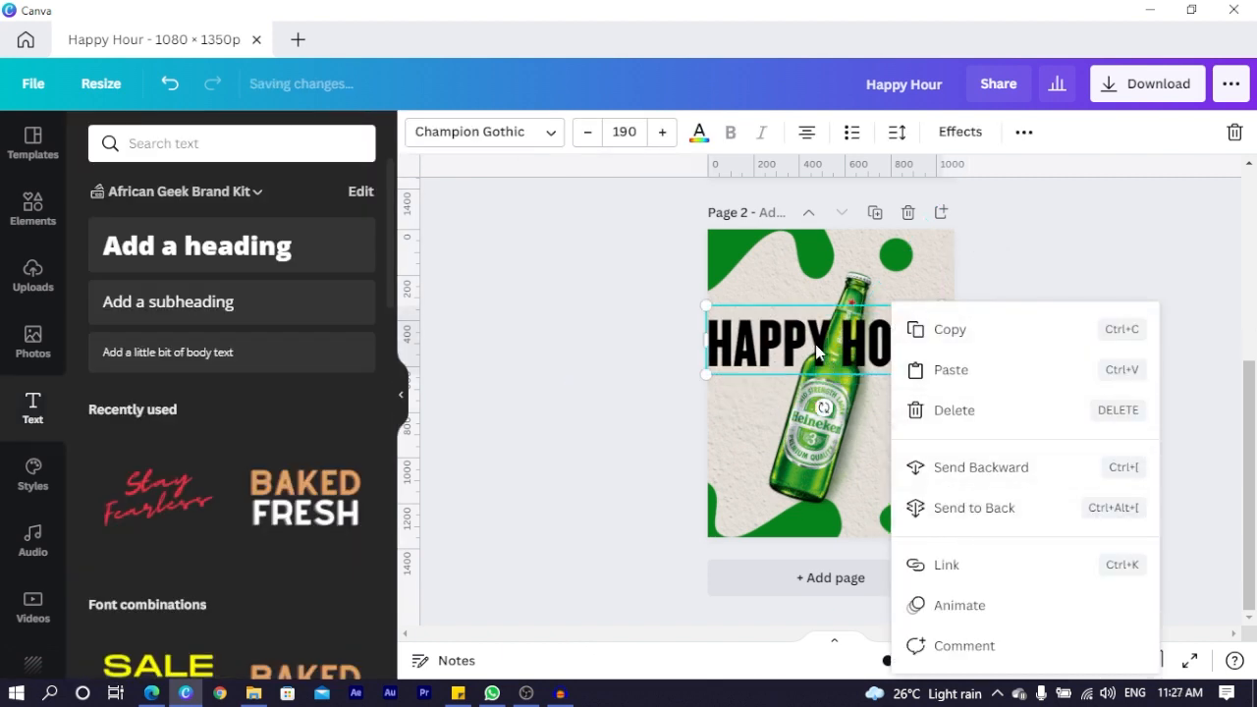
{"action": "left_click", "coordinate": [815, 354]}
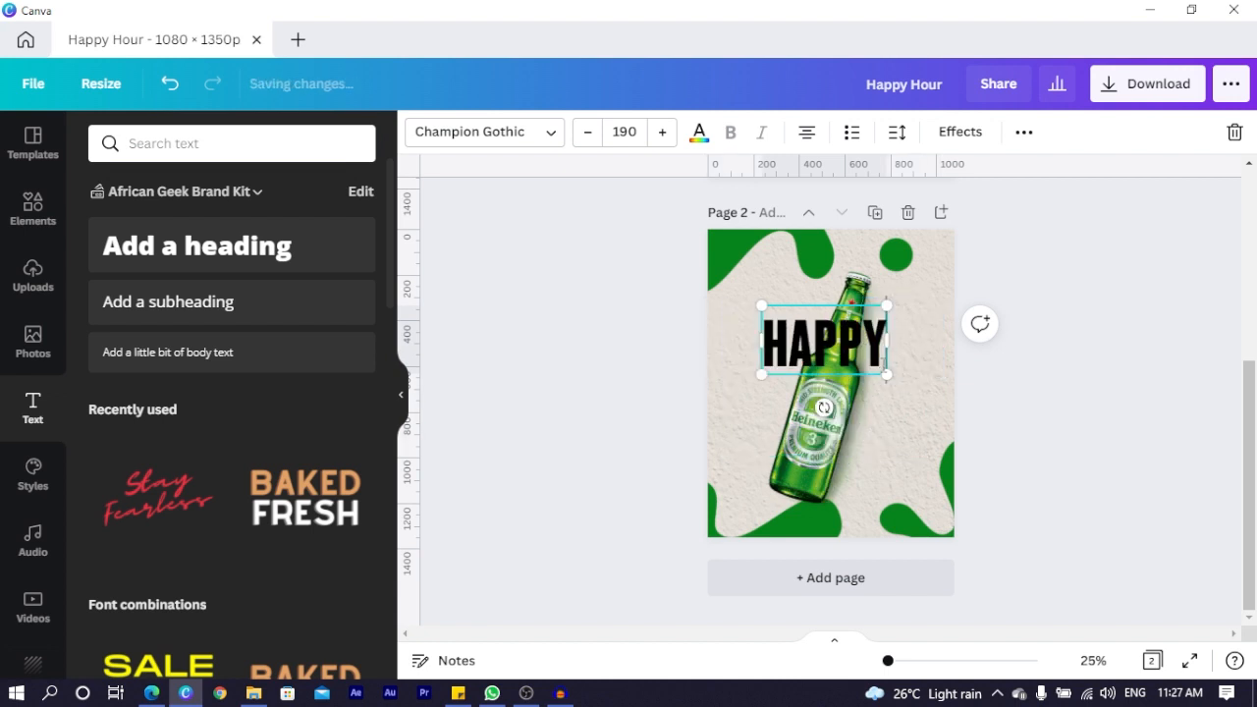
{"action": "left_click_drag", "start_coordinate": [888, 376], "coordinate": [931, 413]}
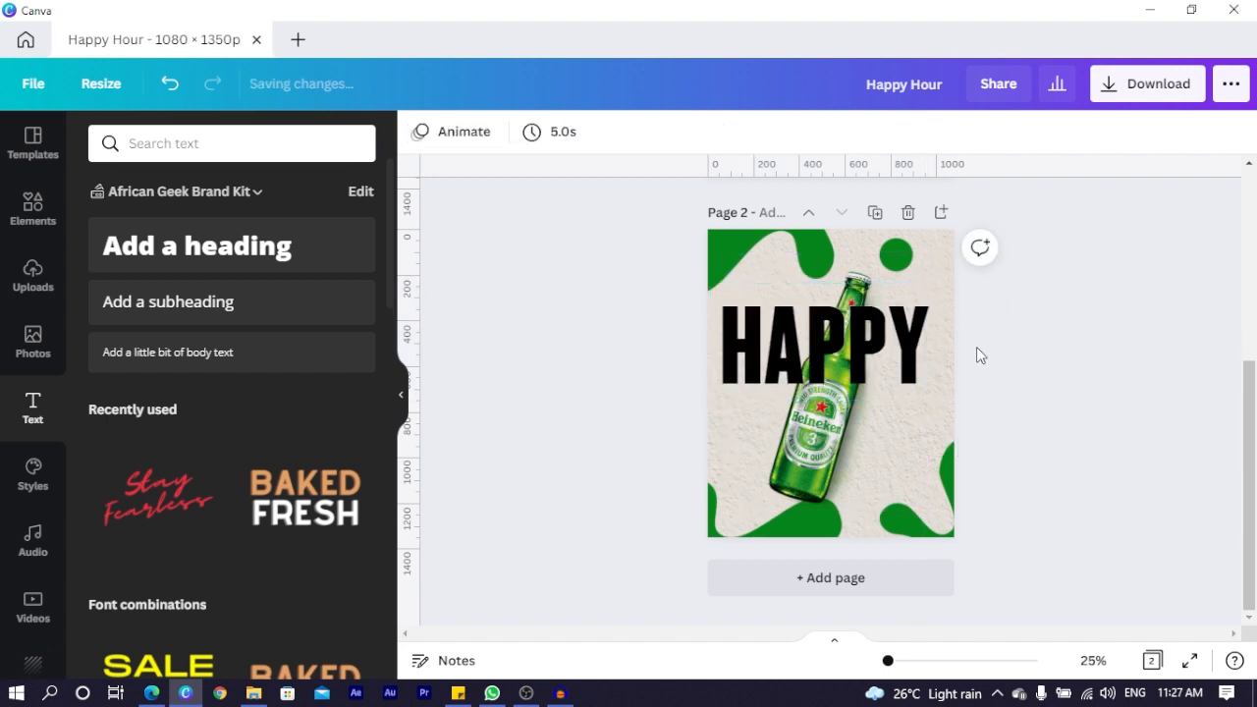
Centre the HAPPY heading horizontally and type HOUR as the second line.
{"action": "left_click", "coordinate": [830, 339]}
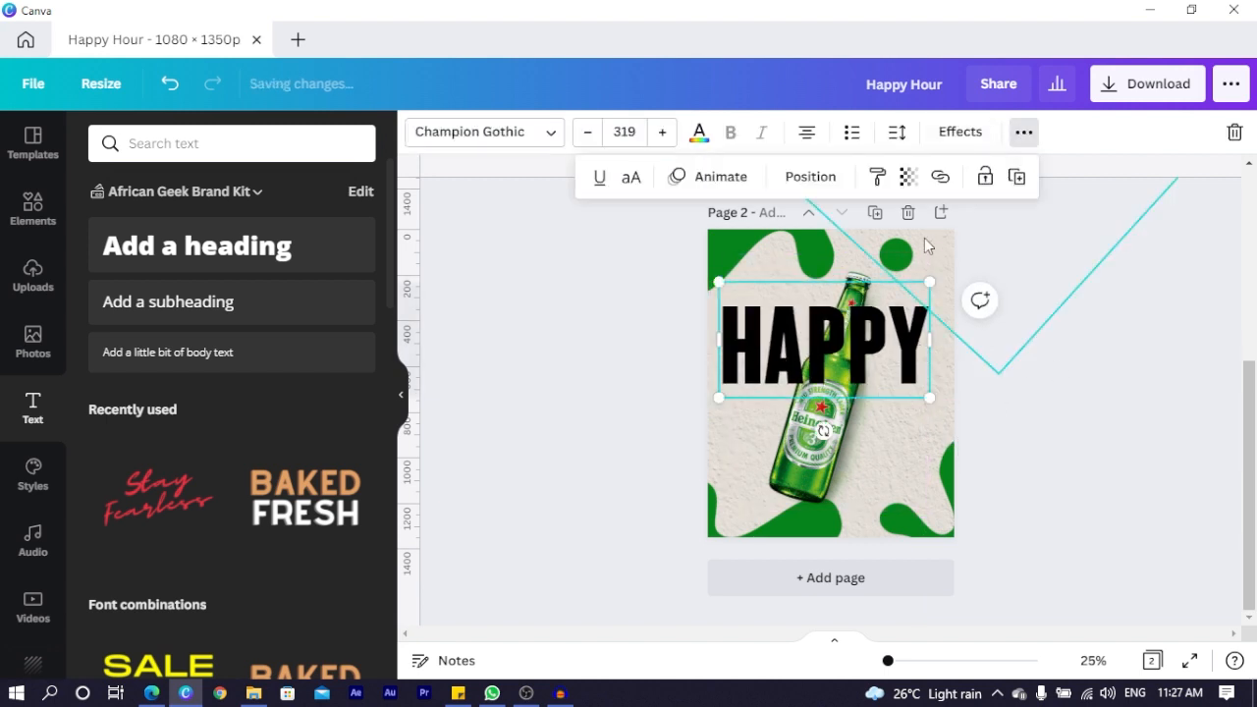
{"action": "left_click", "coordinate": [810, 176]}
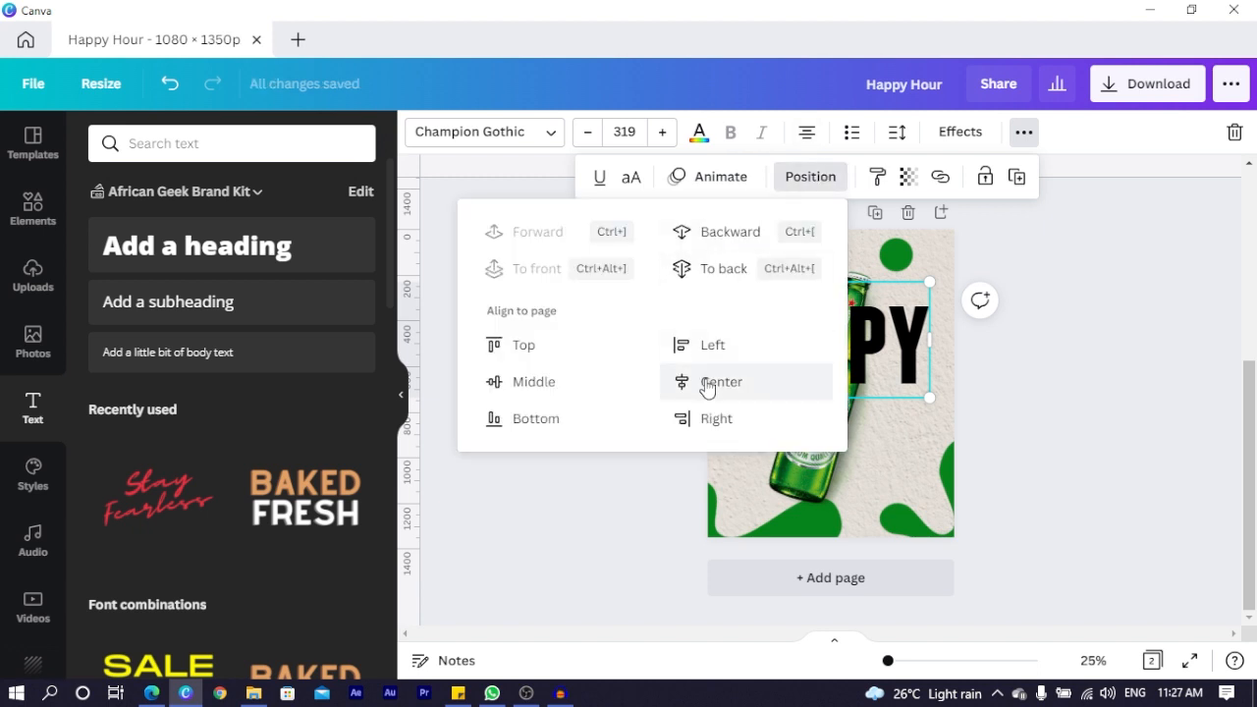
{"action": "left_click", "coordinate": [720, 382]}
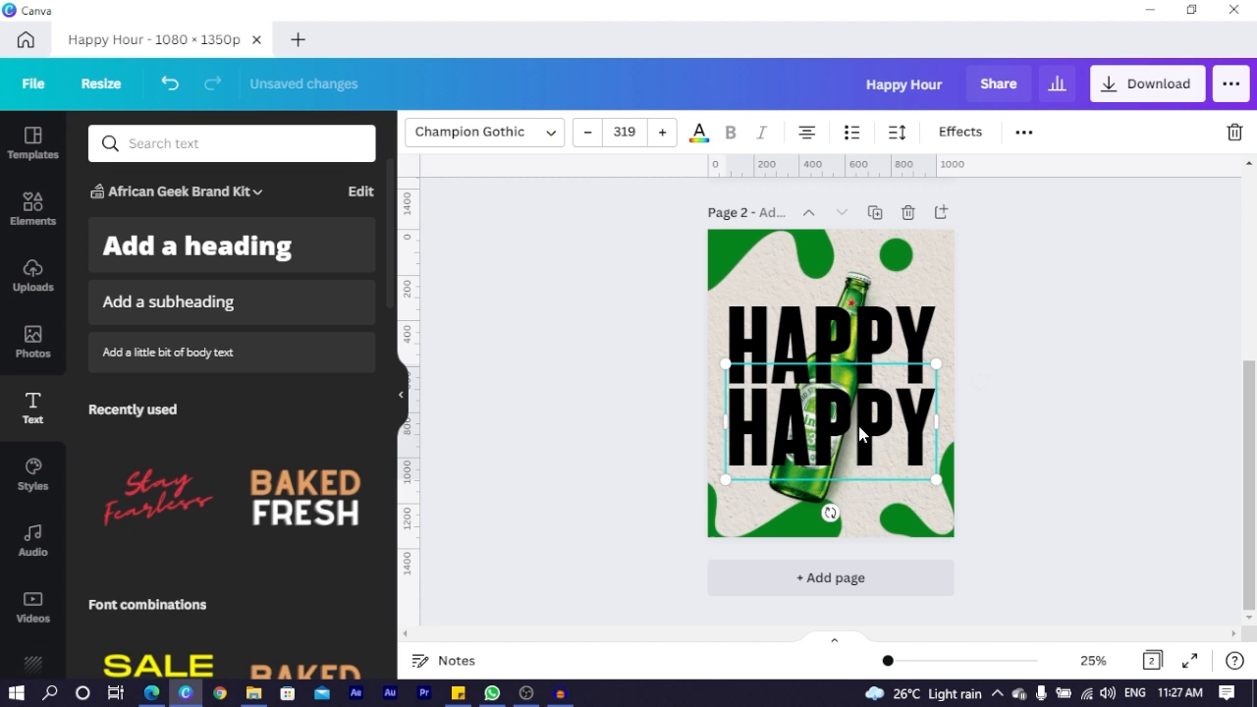
{"action": "type", "text": "HOUR"}
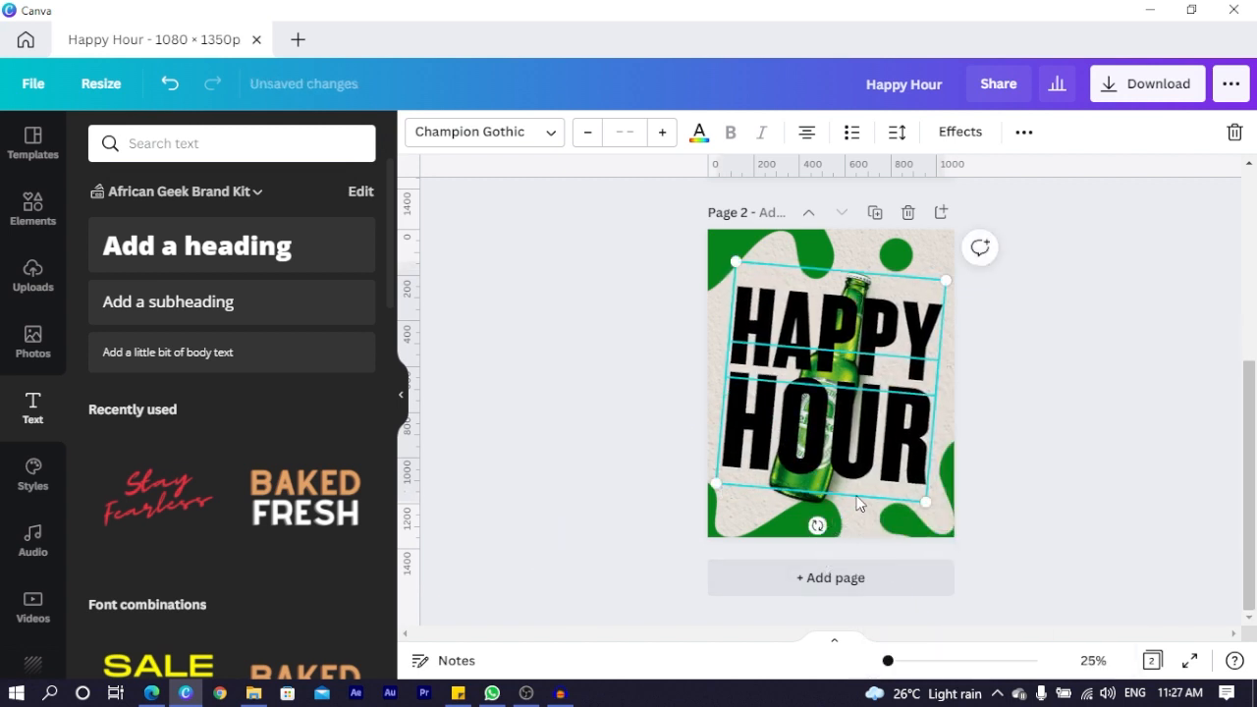
Send the HAPPY HOUR text behind the bottle and colour it green.
{"action": "right_click", "coordinate": [855, 504]}
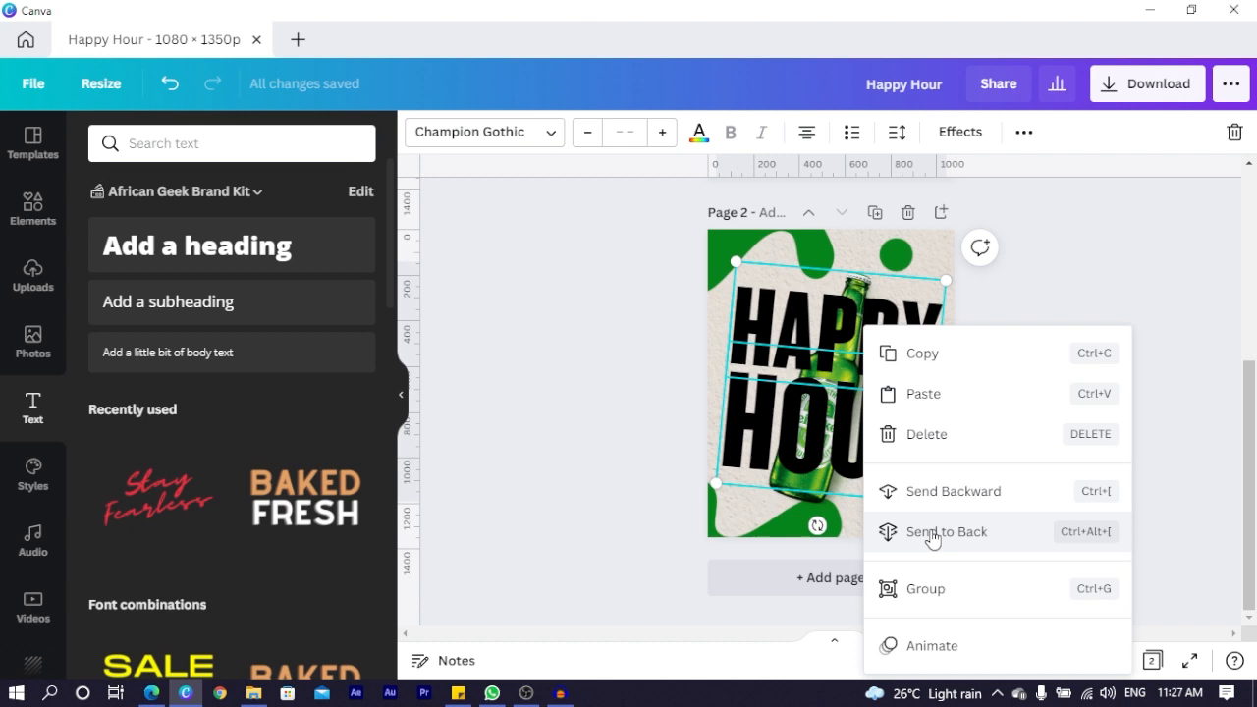
{"action": "left_click", "coordinate": [946, 532]}
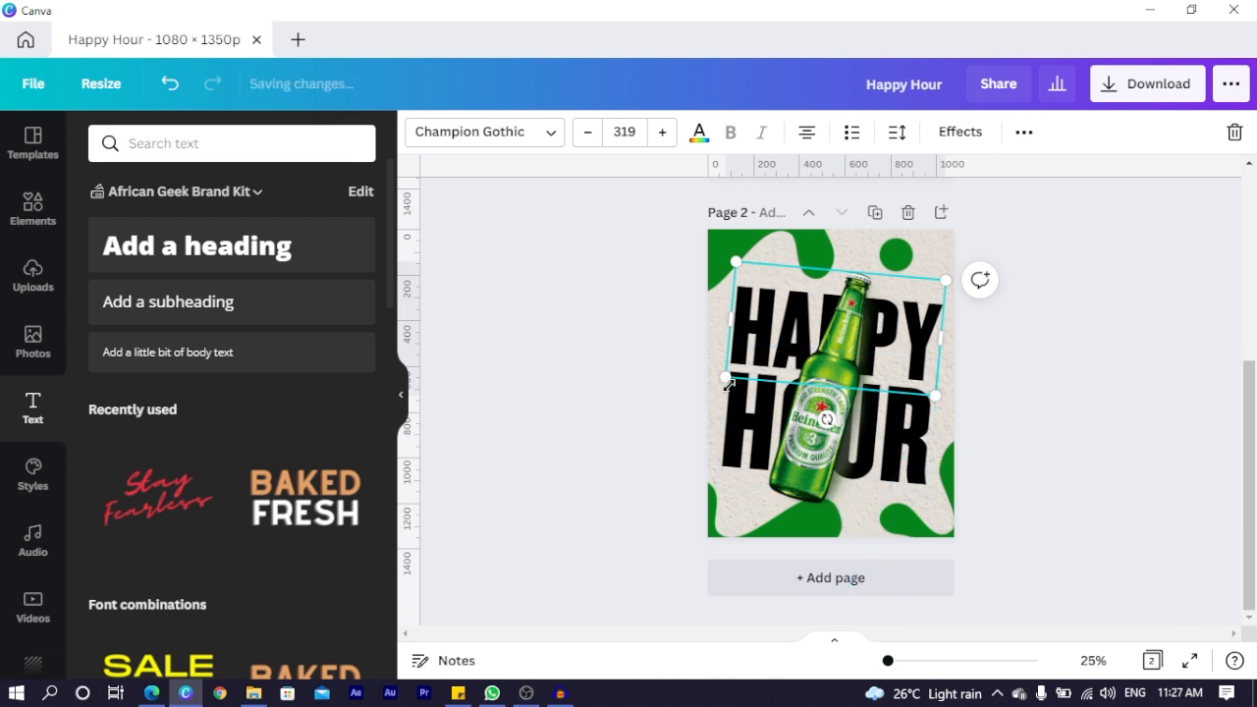
{"action": "left_click", "coordinate": [698, 131]}
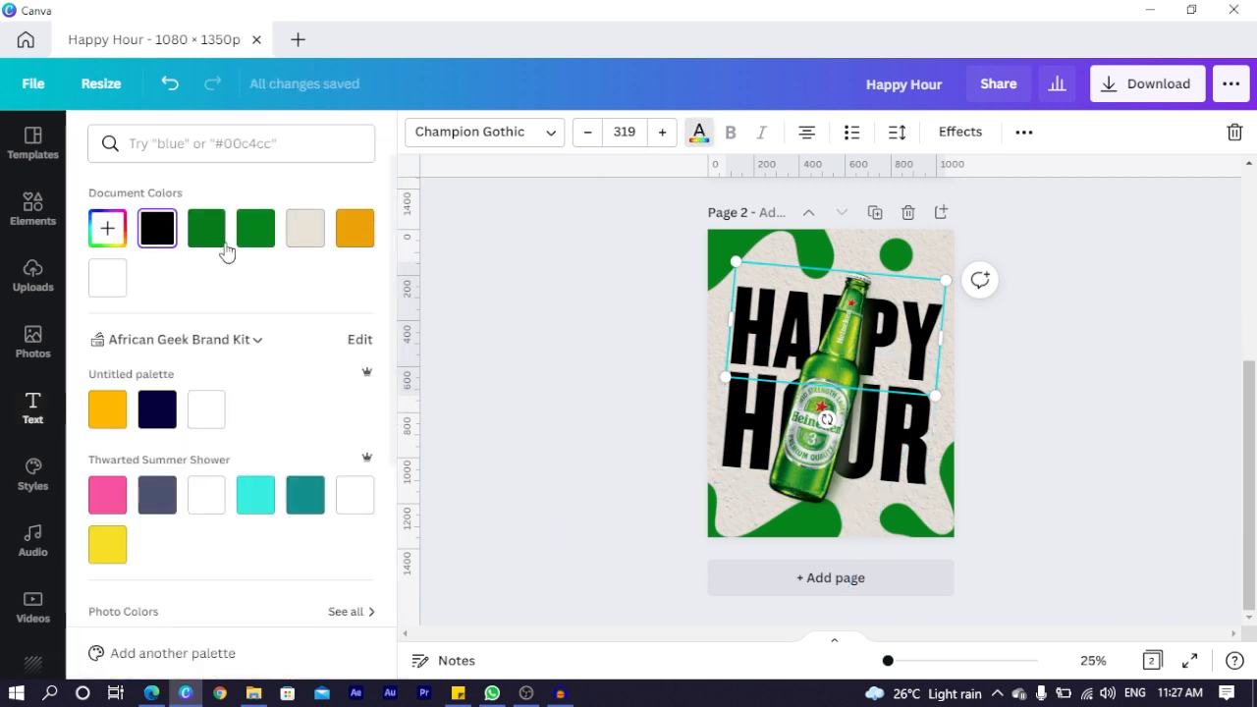
{"action": "left_click", "coordinate": [255, 227]}
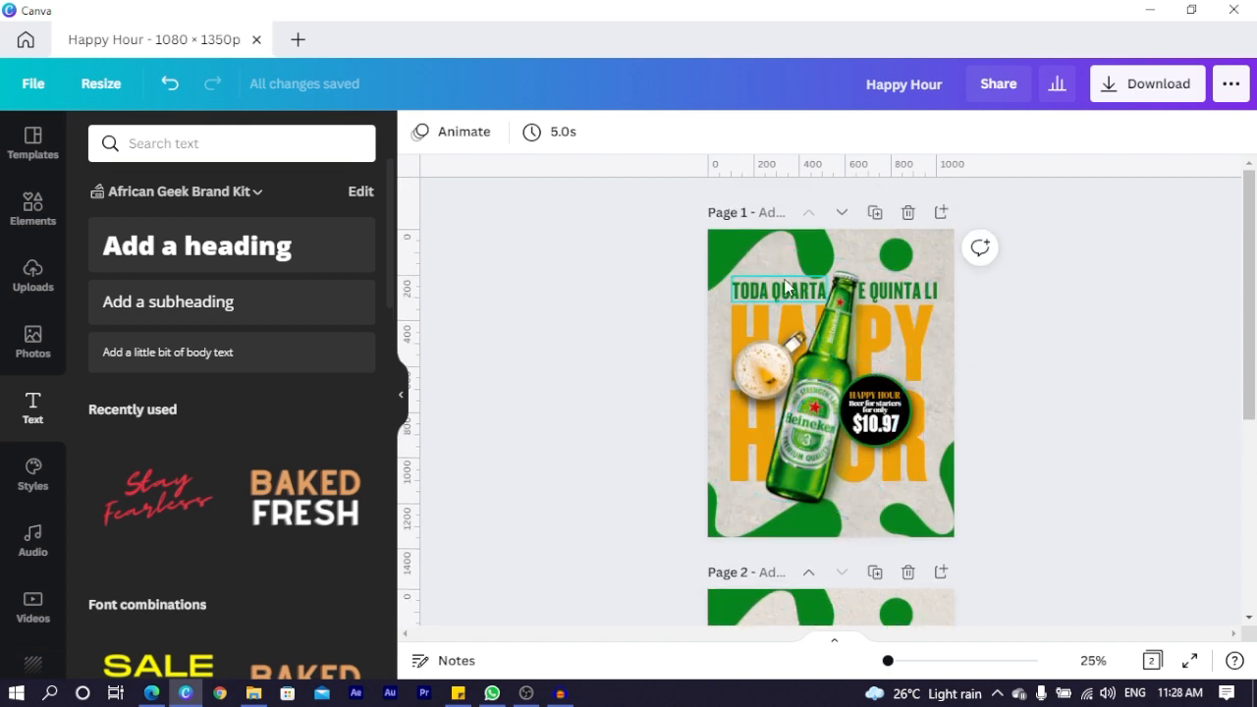
Recolour page 1's corner blobs orange and send page 2's green blob shape to the back.
{"action": "left_click", "coordinate": [830, 383]}
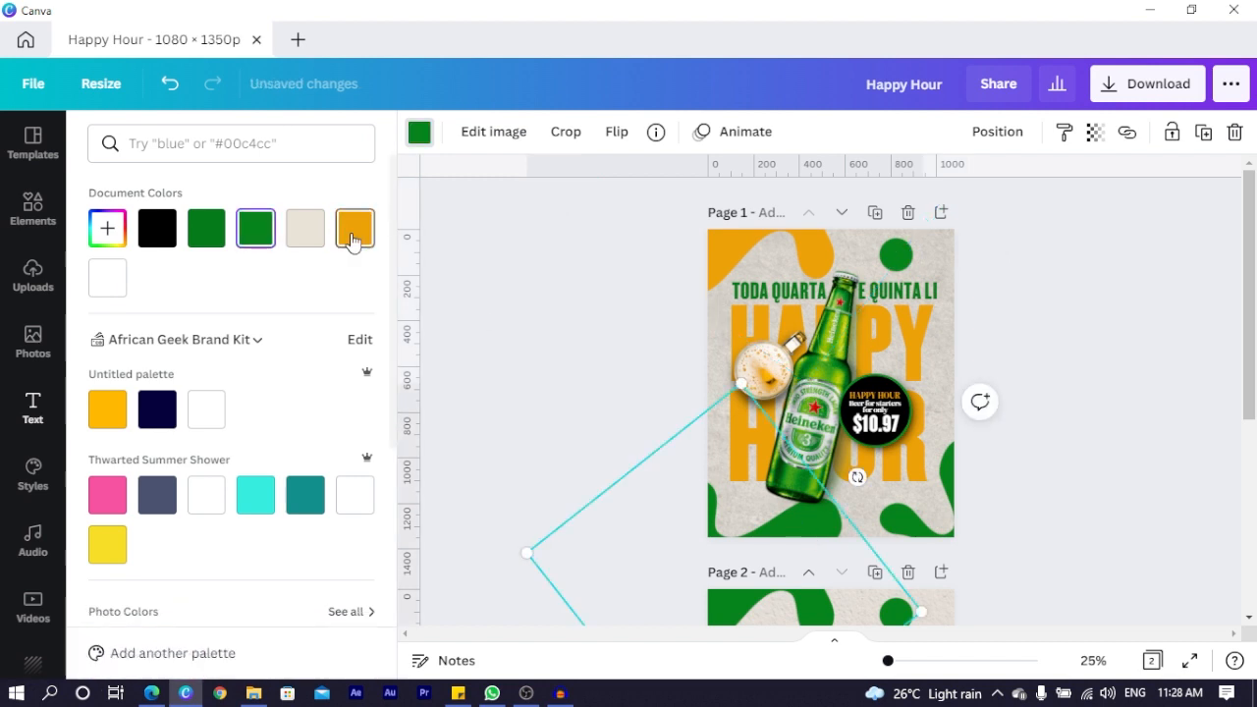
{"action": "left_click", "coordinate": [355, 227]}
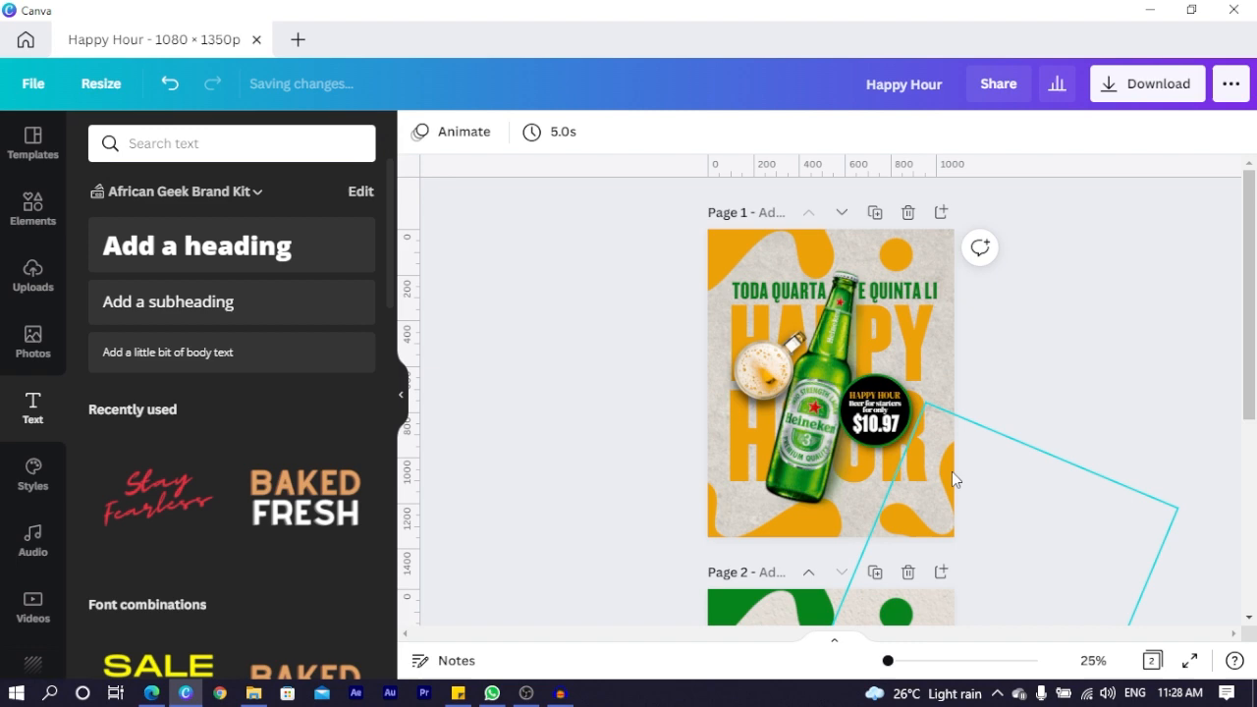
{"action": "scroll", "scroll_direction": "down", "scroll_amount": 3}
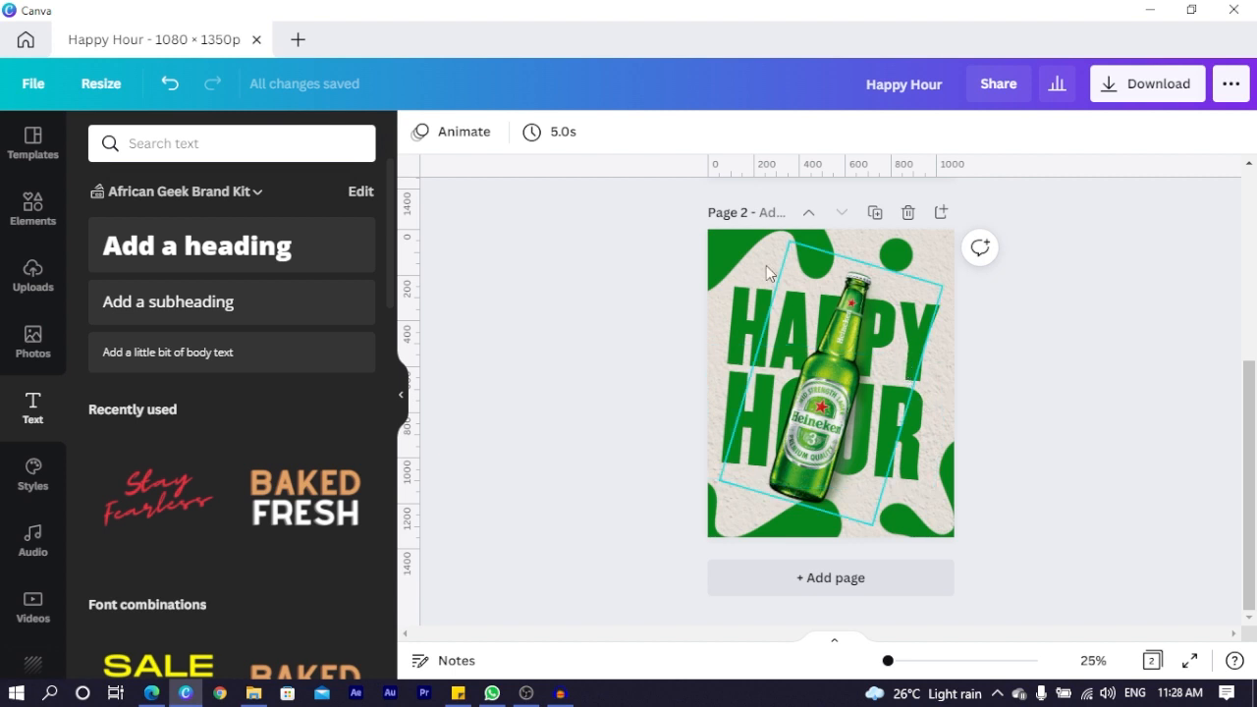
{"action": "left_click", "coordinate": [831, 383]}
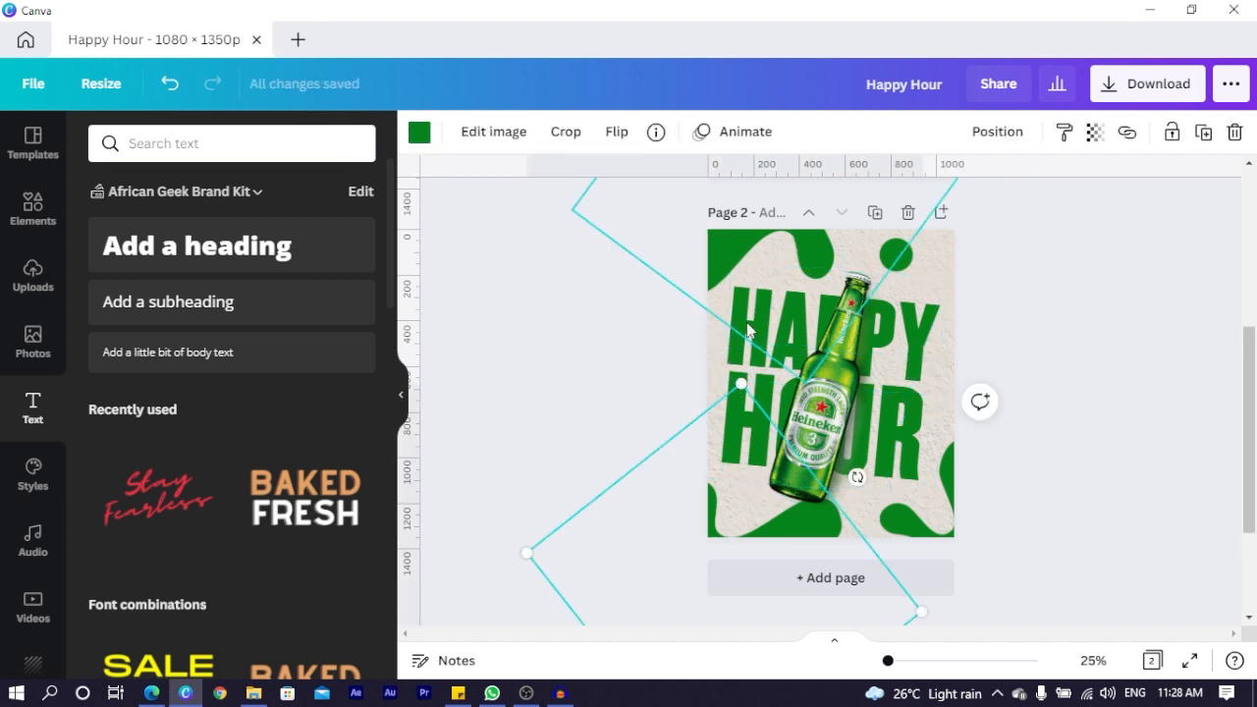
{"action": "right_click", "coordinate": [830, 383]}
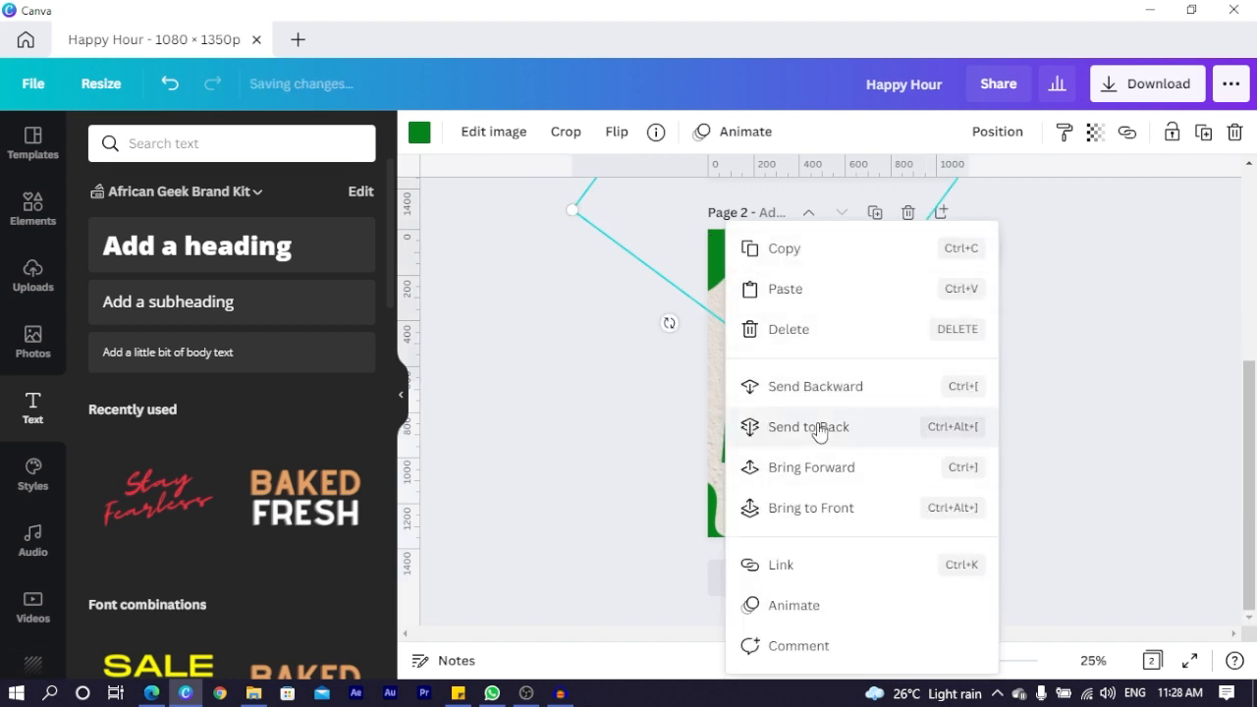
{"action": "left_click", "coordinate": [809, 427]}
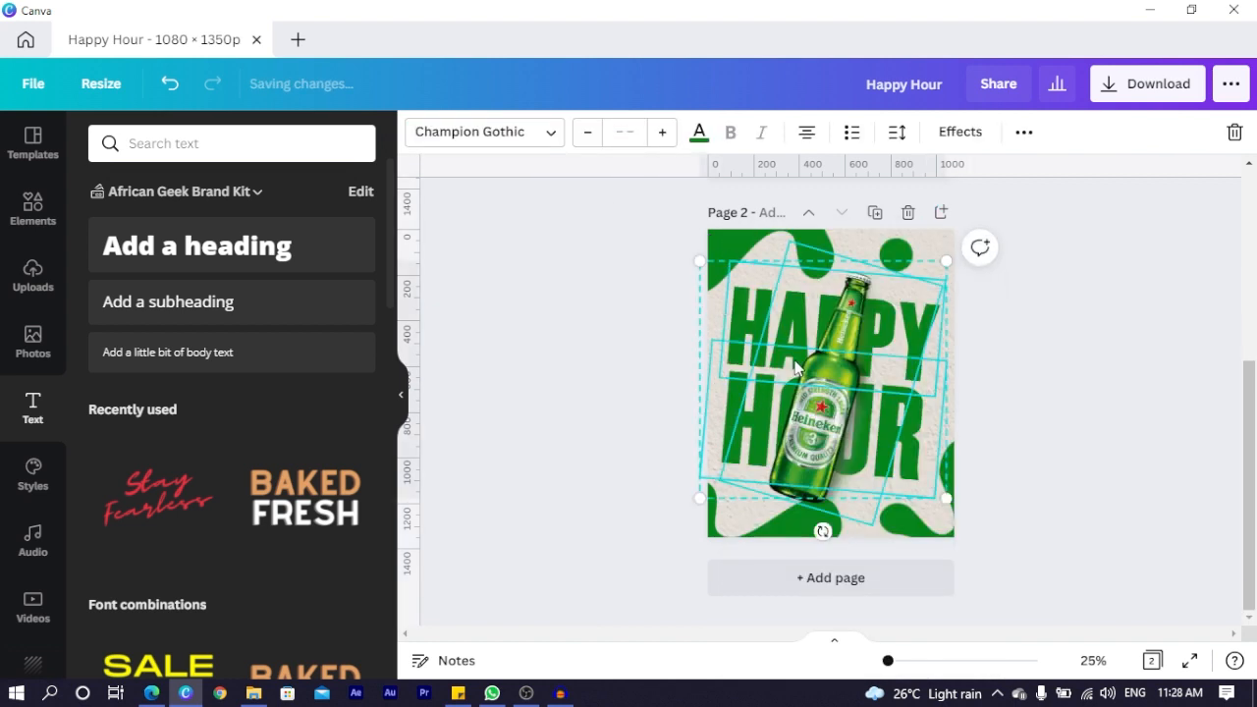
{"action": "left_click_drag", "start_coordinate": [698, 498], "coordinate": [710, 499]}
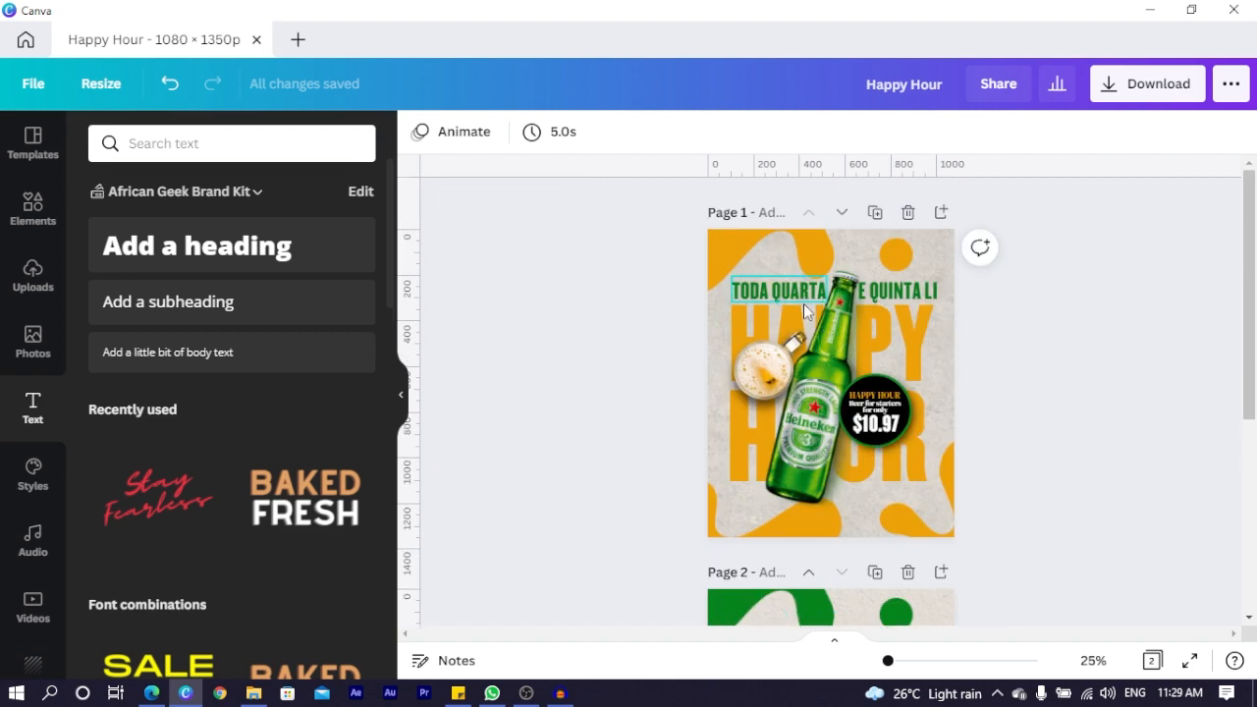
Copy the 'TODA QUARTA E QUINTA' tagline from page 1 to above HAPPY HOUR on page 2.
{"action": "left_click", "coordinate": [805, 290]}
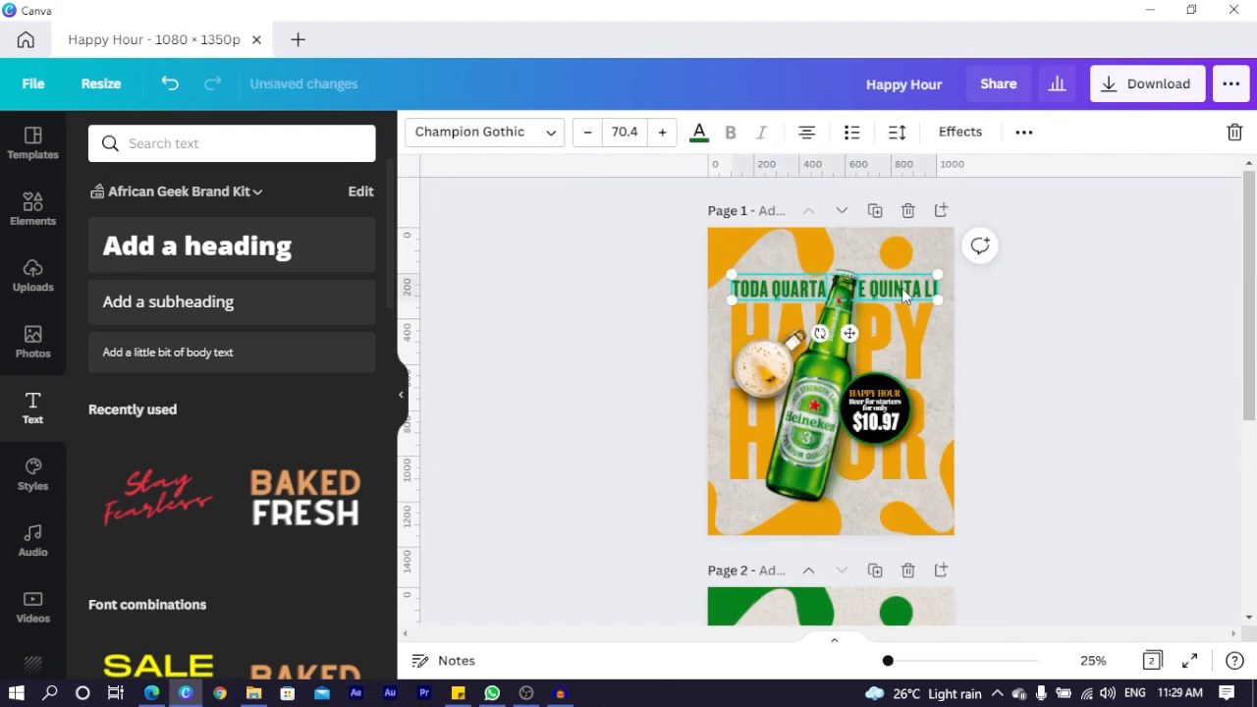
{"action": "scroll", "scroll_direction": "down", "scroll_amount": 3}
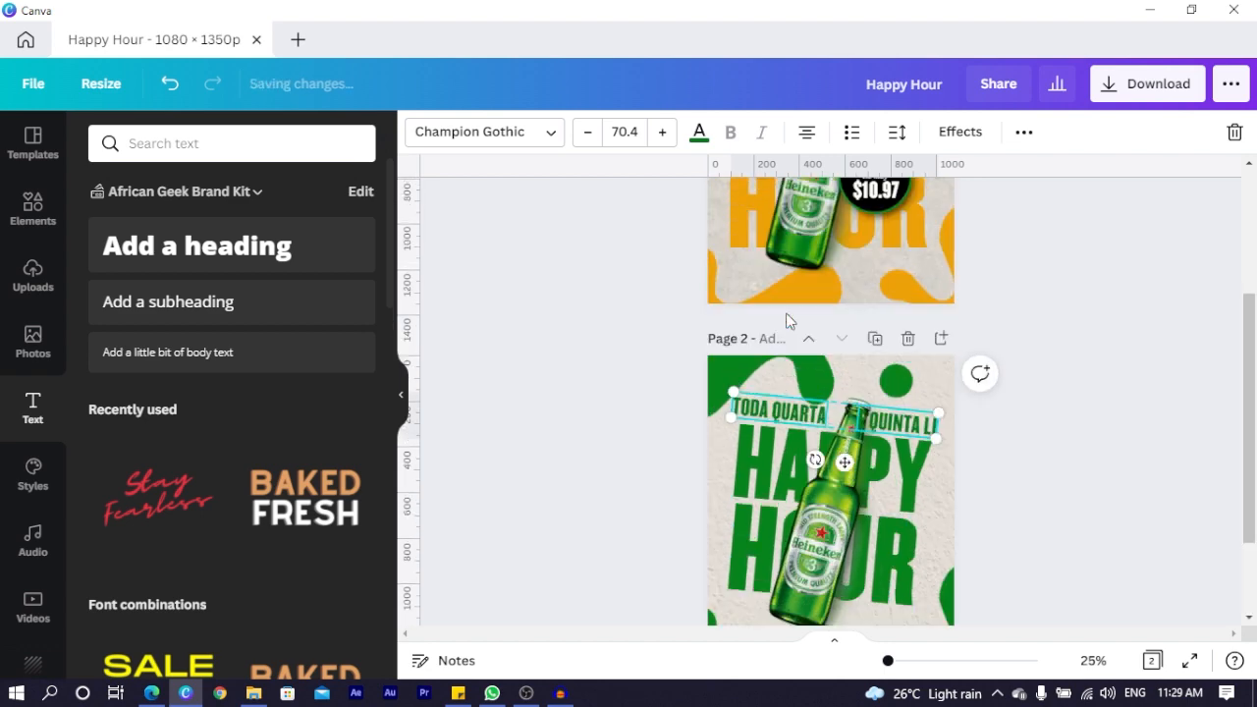
{"action": "scroll", "scroll_direction": "down", "scroll_amount": 3}
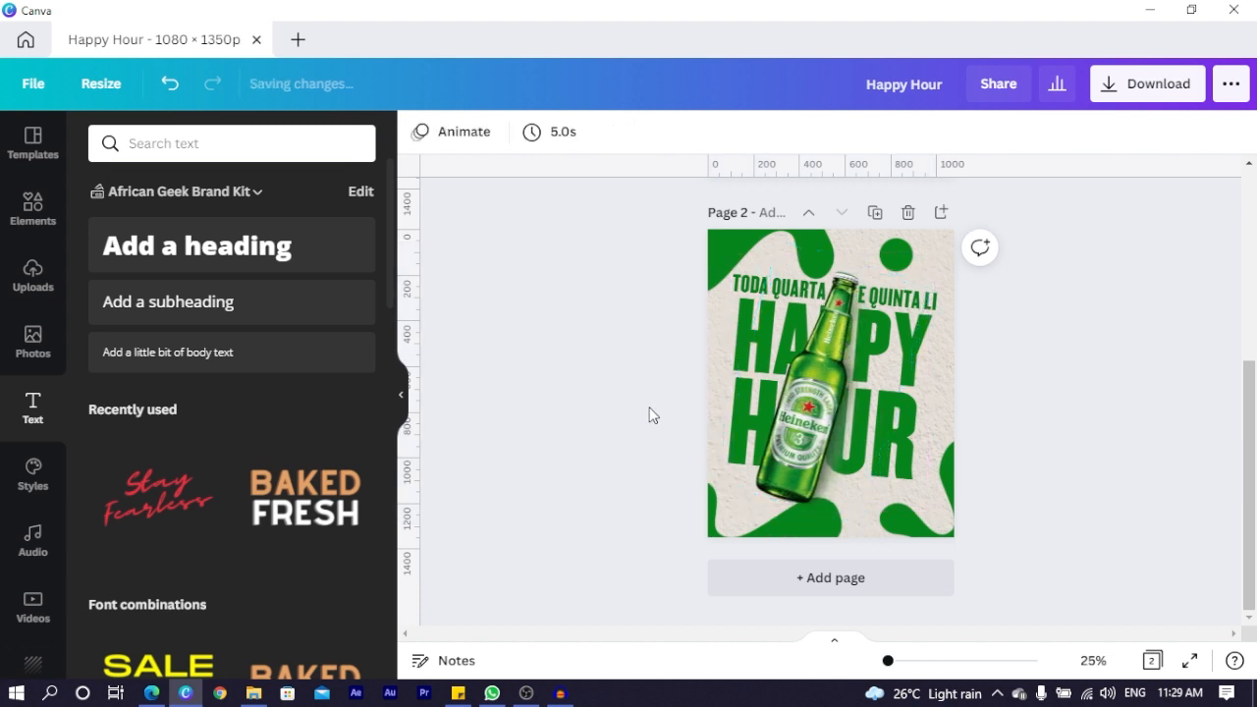
{"action": "left_click", "coordinate": [796, 437]}
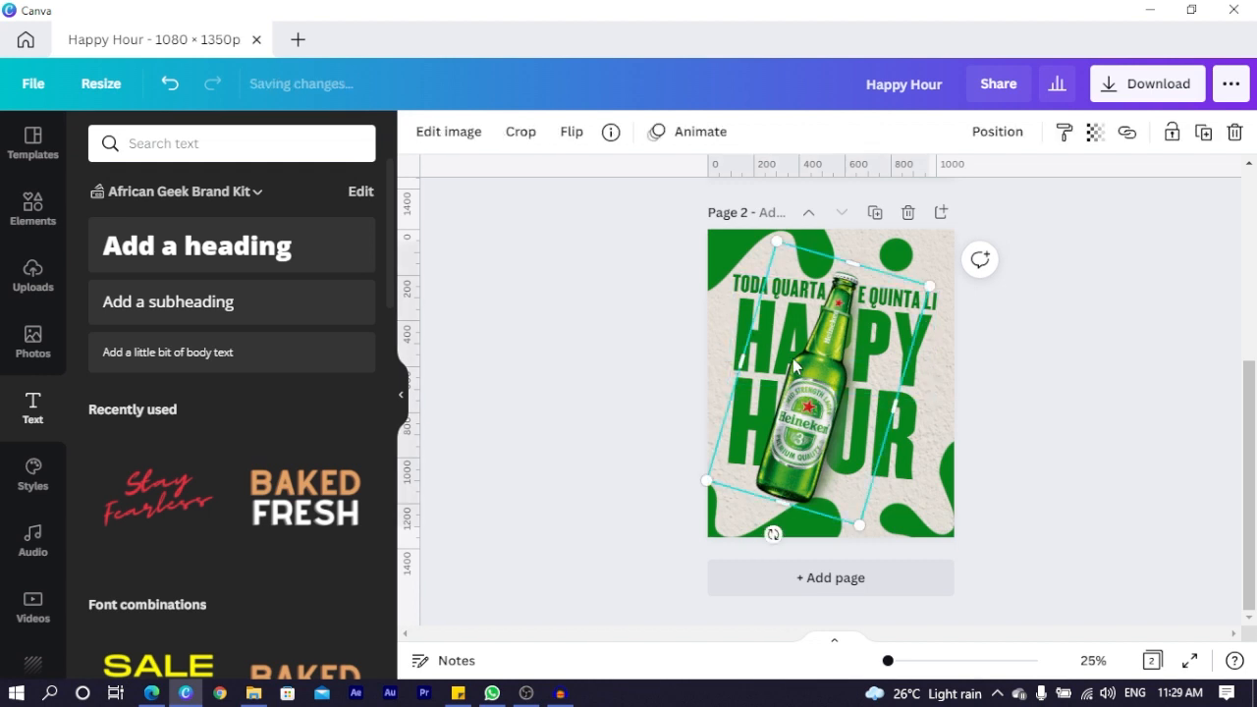
Set the page 2 bottle photo's brightness to -4 and contrast to 8, and tweak saturation.
{"action": "left_click", "coordinate": [448, 131]}
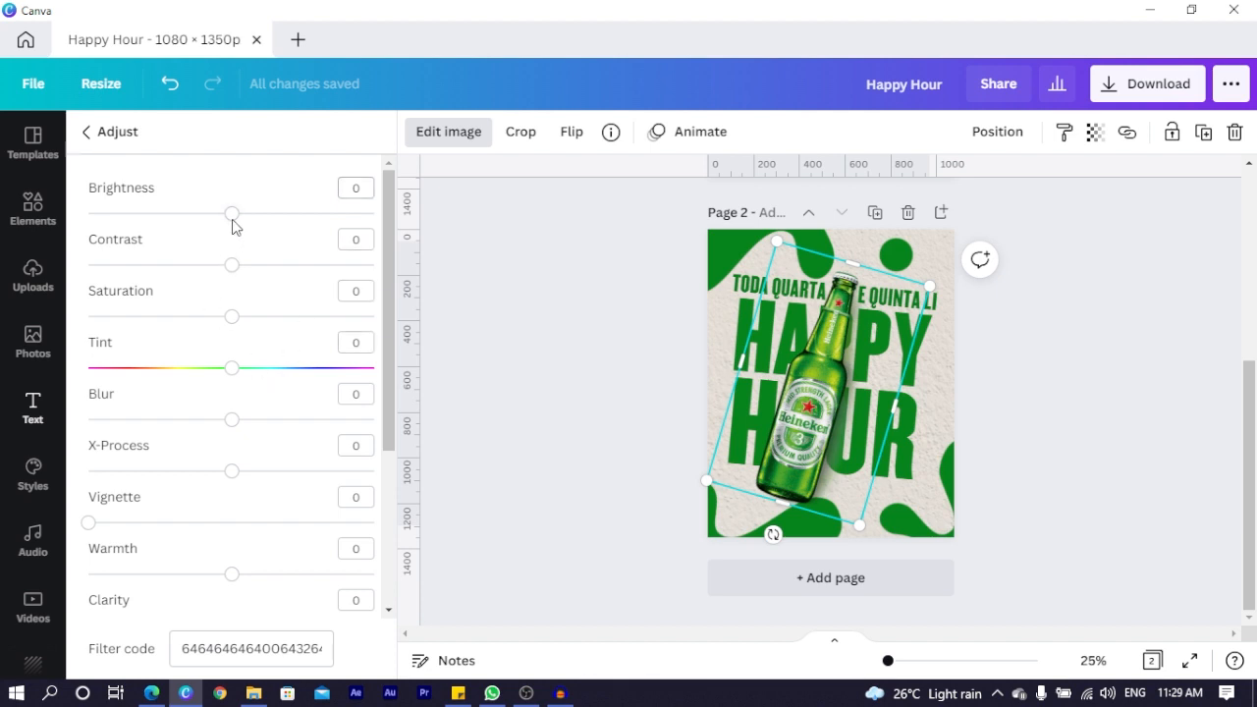
{"action": "left_click_drag", "start_coordinate": [232, 214], "coordinate": [225, 214]}
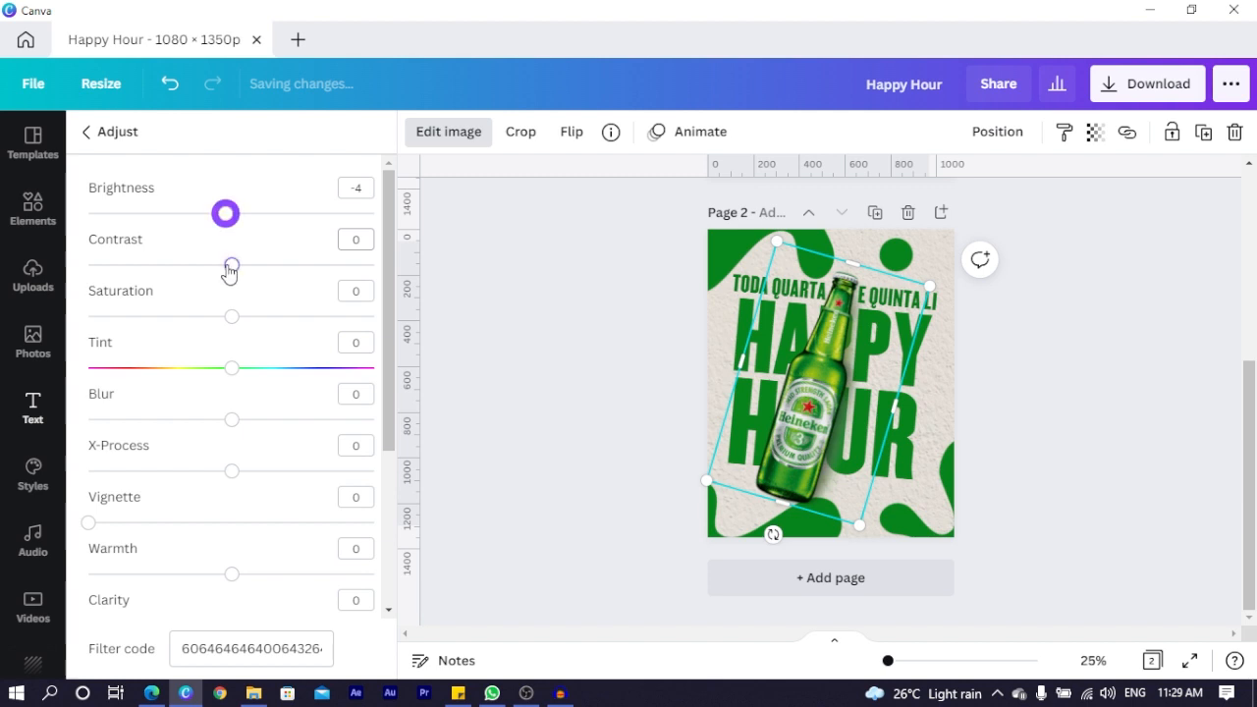
{"action": "left_click_drag", "start_coordinate": [230, 265], "coordinate": [240, 265]}
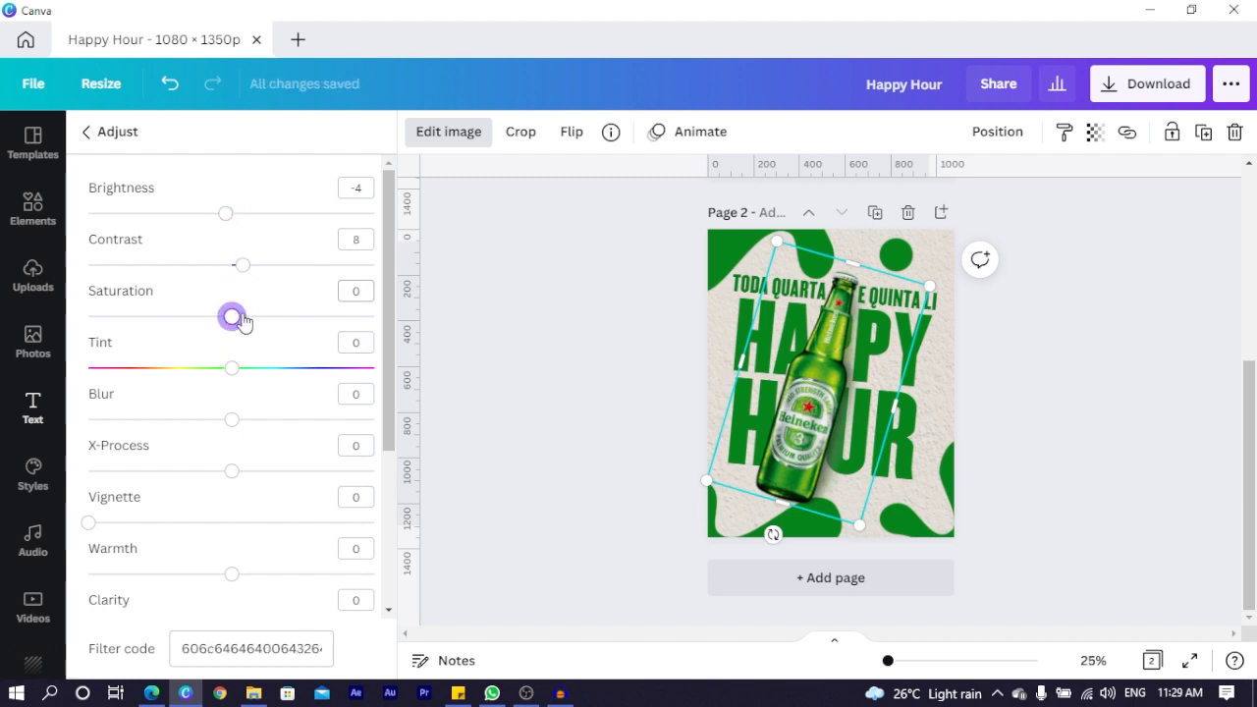
{"action": "left_click_drag", "start_coordinate": [233, 316], "coordinate": [246, 316]}
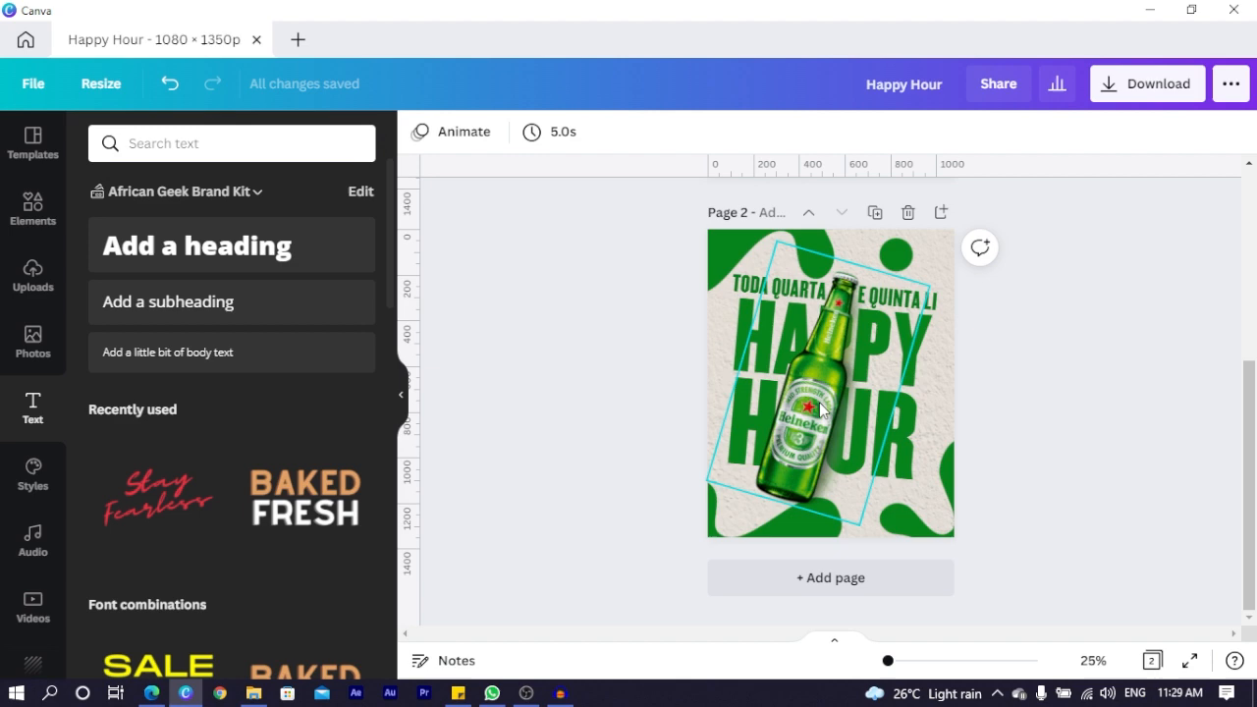
{"action": "mouse_move", "coordinate": [887, 401]}
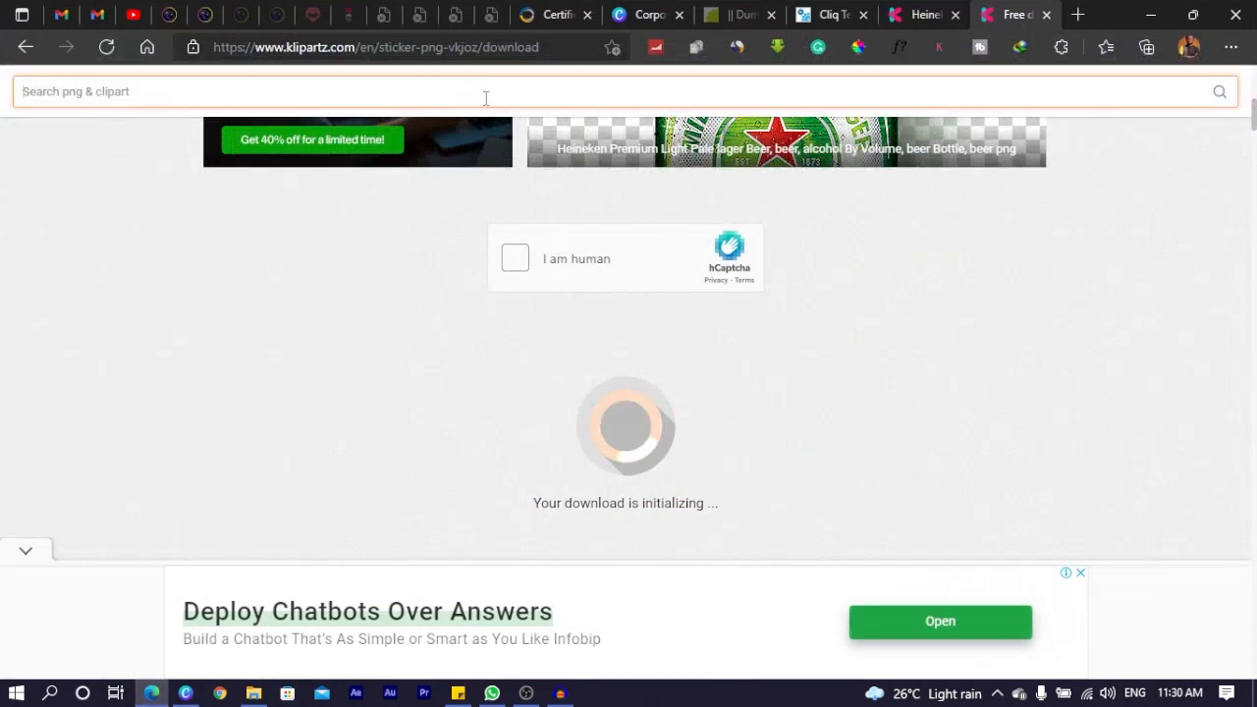
Search Bing Images for top-view beer glass stock photos.
{"action": "left_click", "coordinate": [376, 46]}
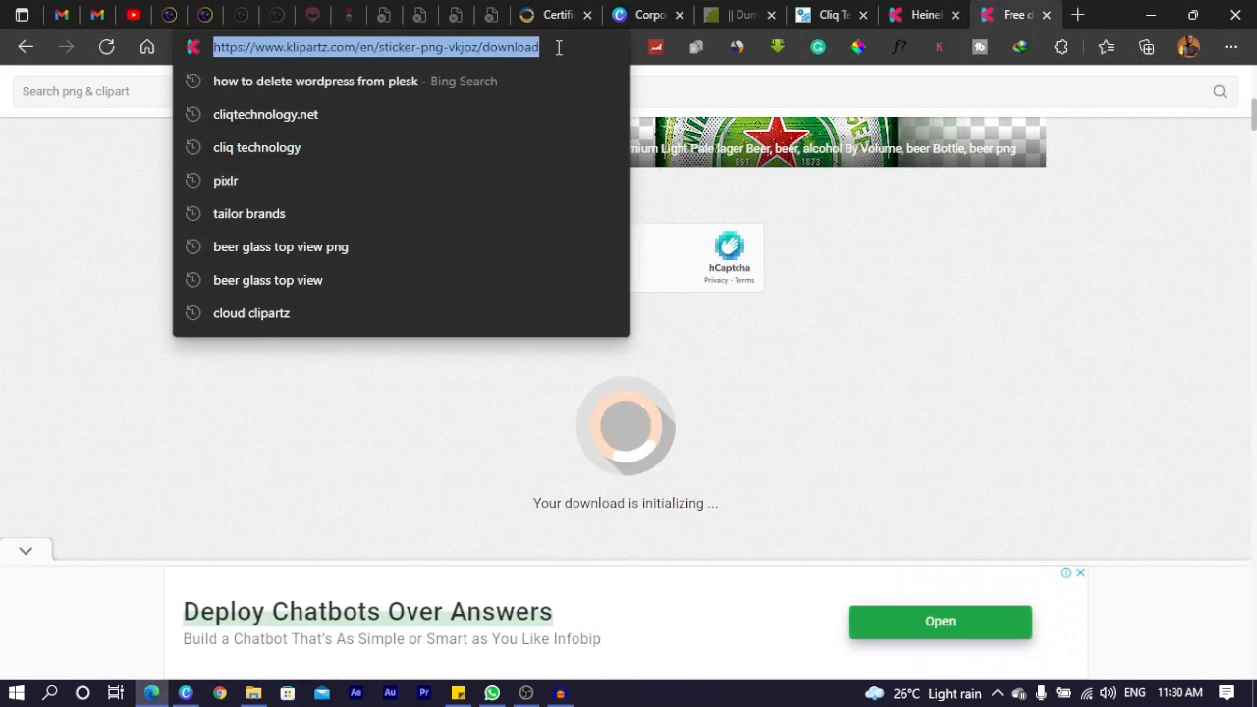
{"action": "type", "text": "GLASS"}
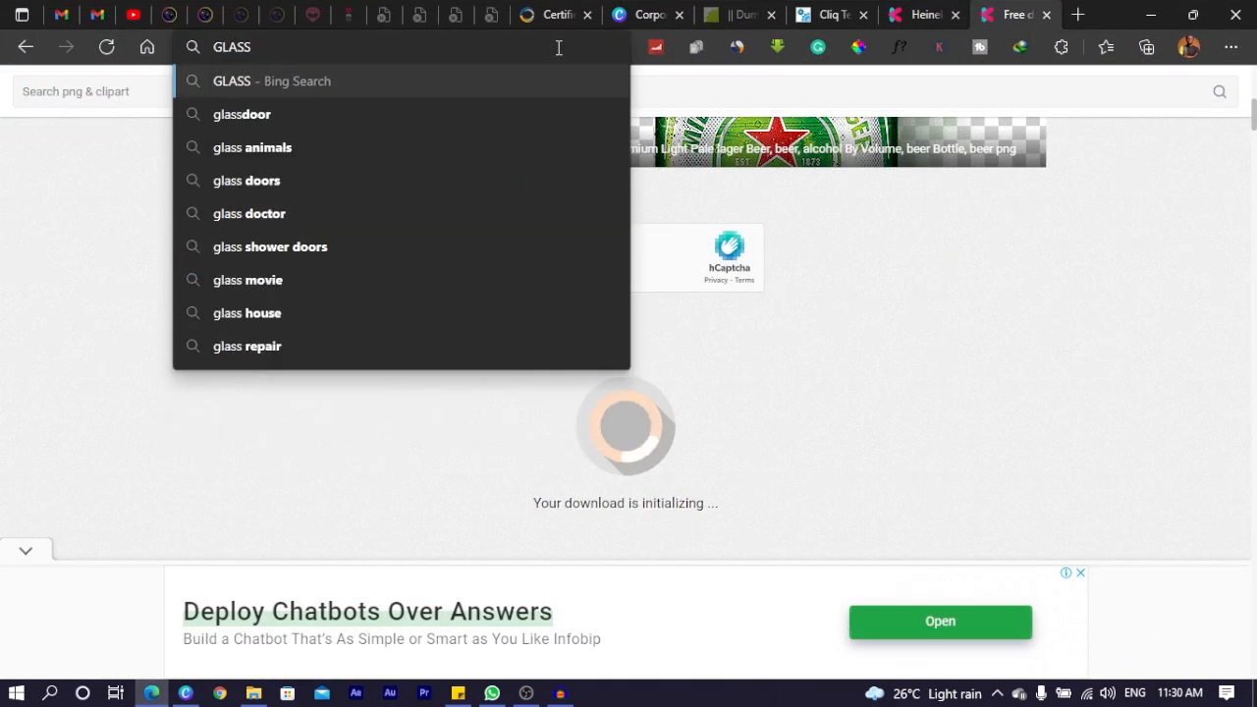
{"action": "type", "text": "BEER"}
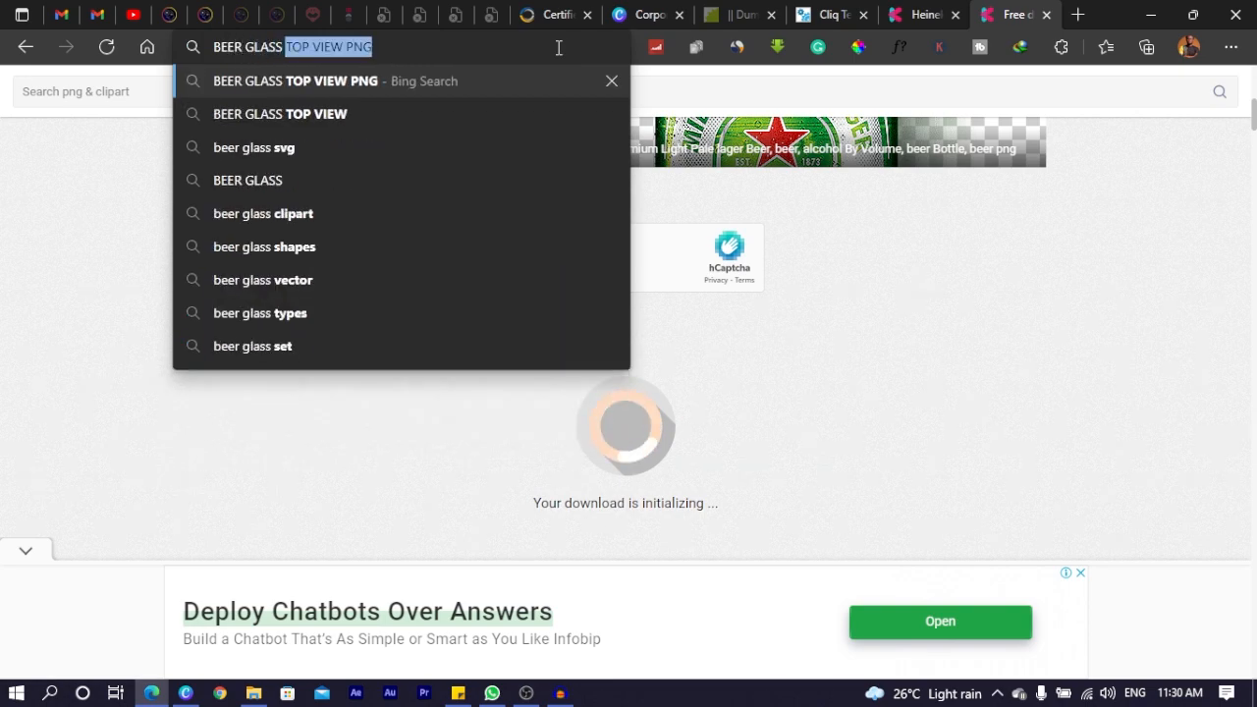
{"action": "key", "text": "Enter"}
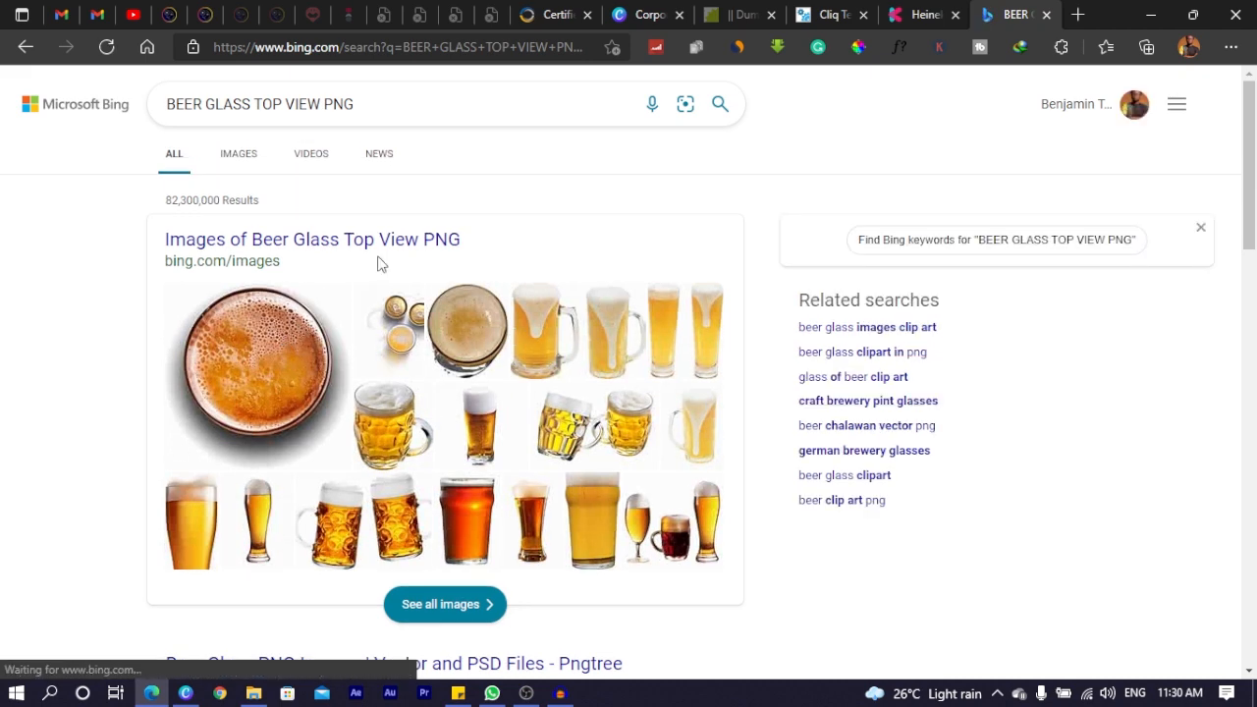
{"action": "left_click", "coordinate": [238, 153]}
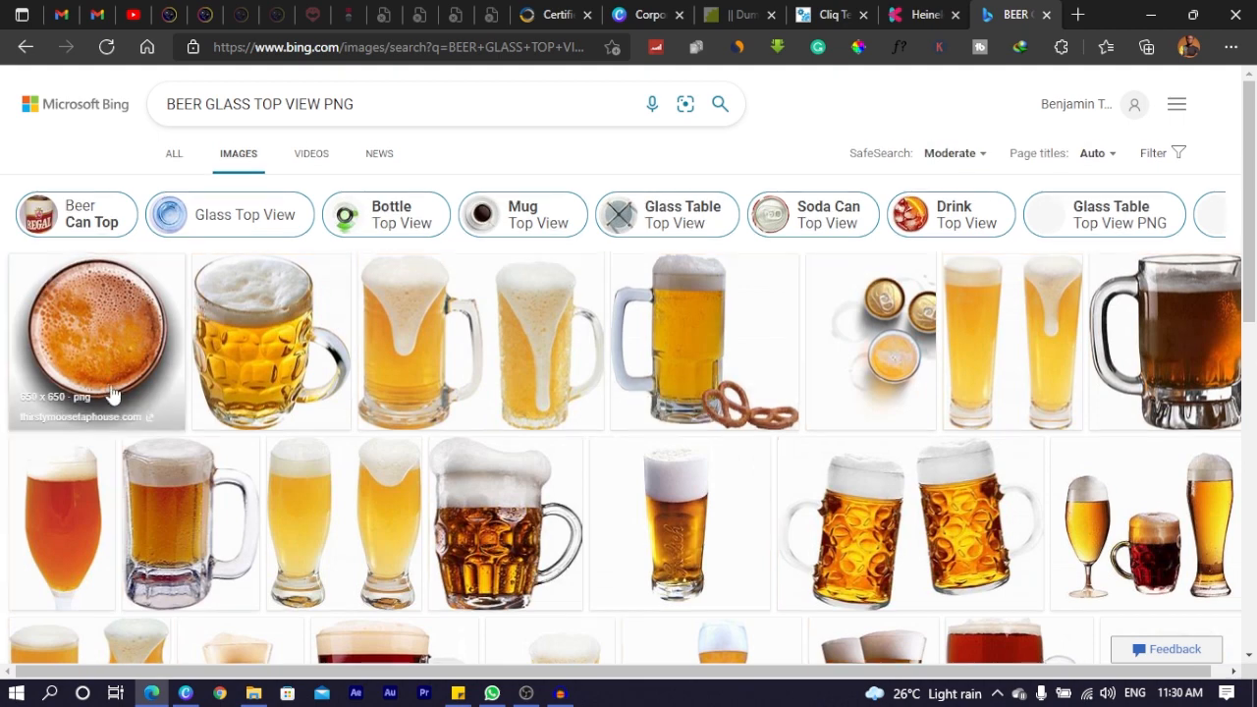
Open the large view of the top-view bubbly beer mug, then return to the Canva poster.
{"action": "scroll", "scroll_direction": "down", "scroll_amount": 3}
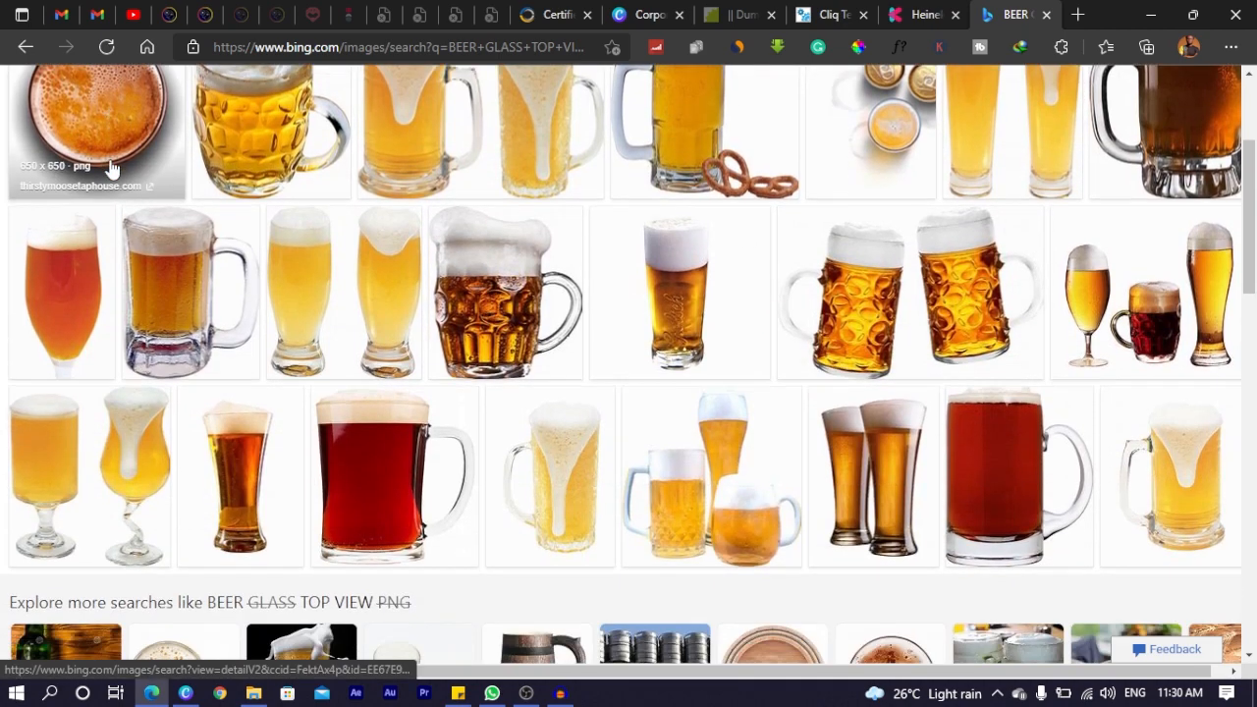
{"action": "scroll", "scroll_direction": "down", "scroll_amount": 3}
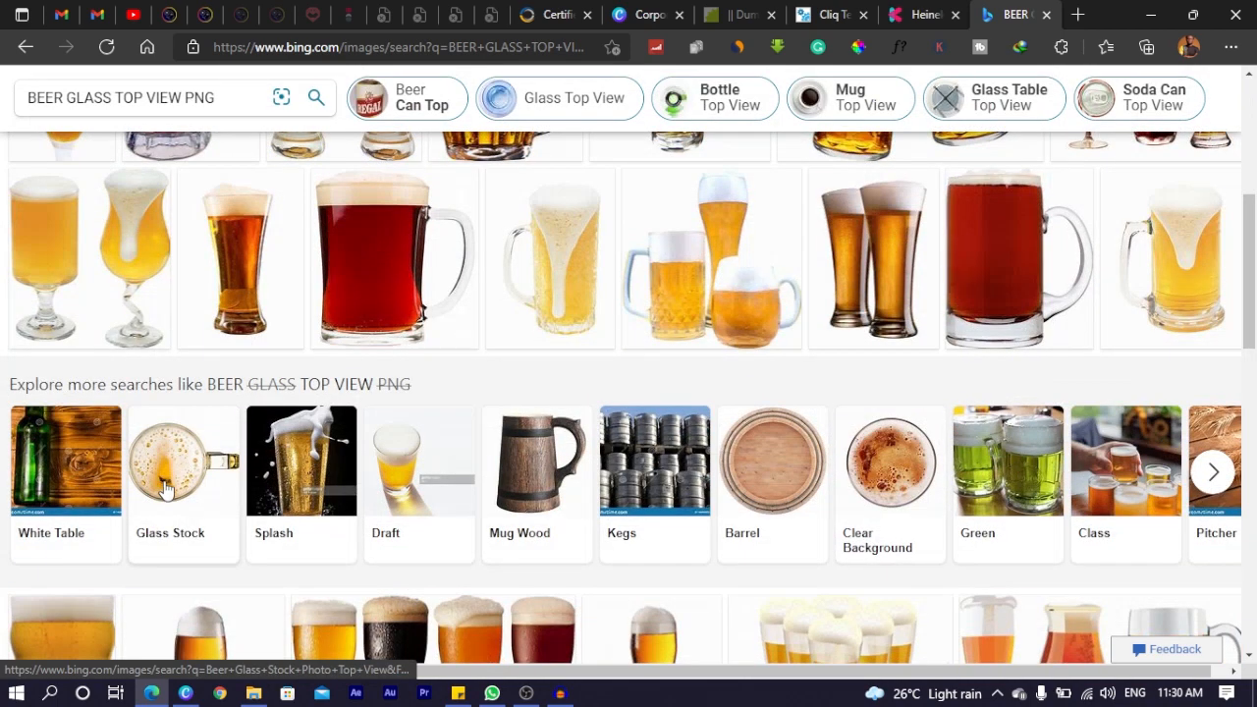
{"action": "left_click", "coordinate": [183, 461]}
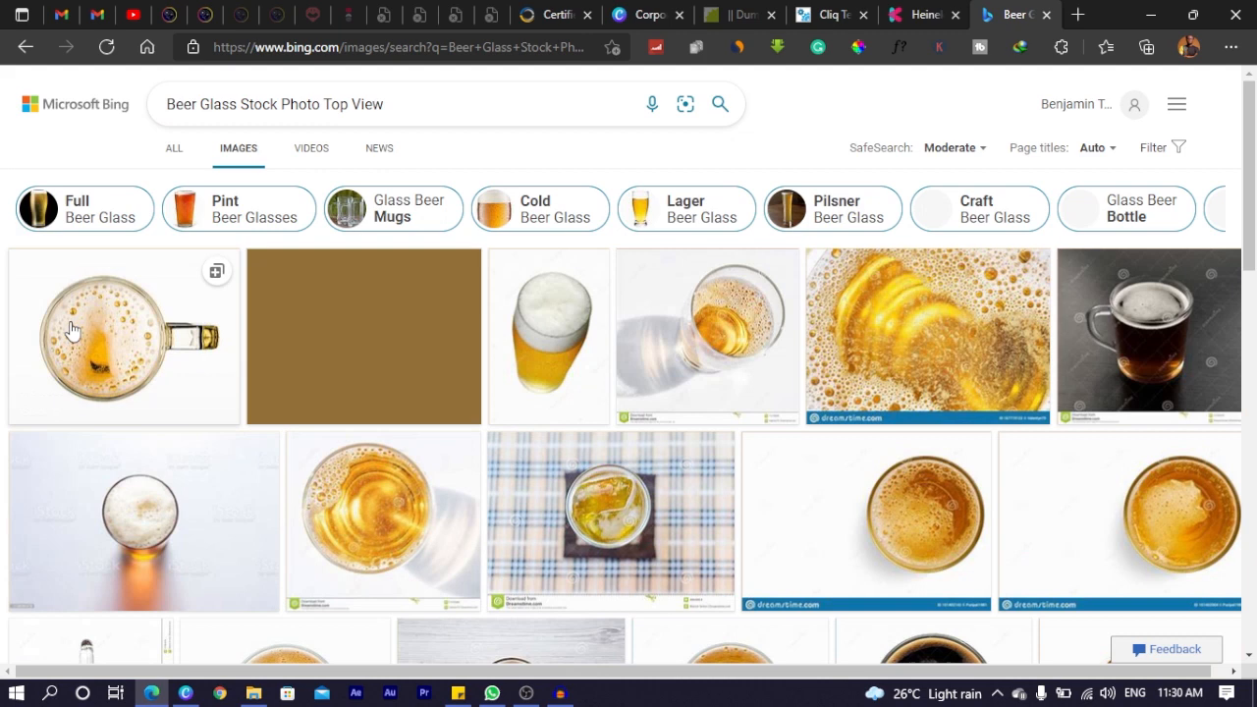
{"action": "left_click", "coordinate": [123, 336]}
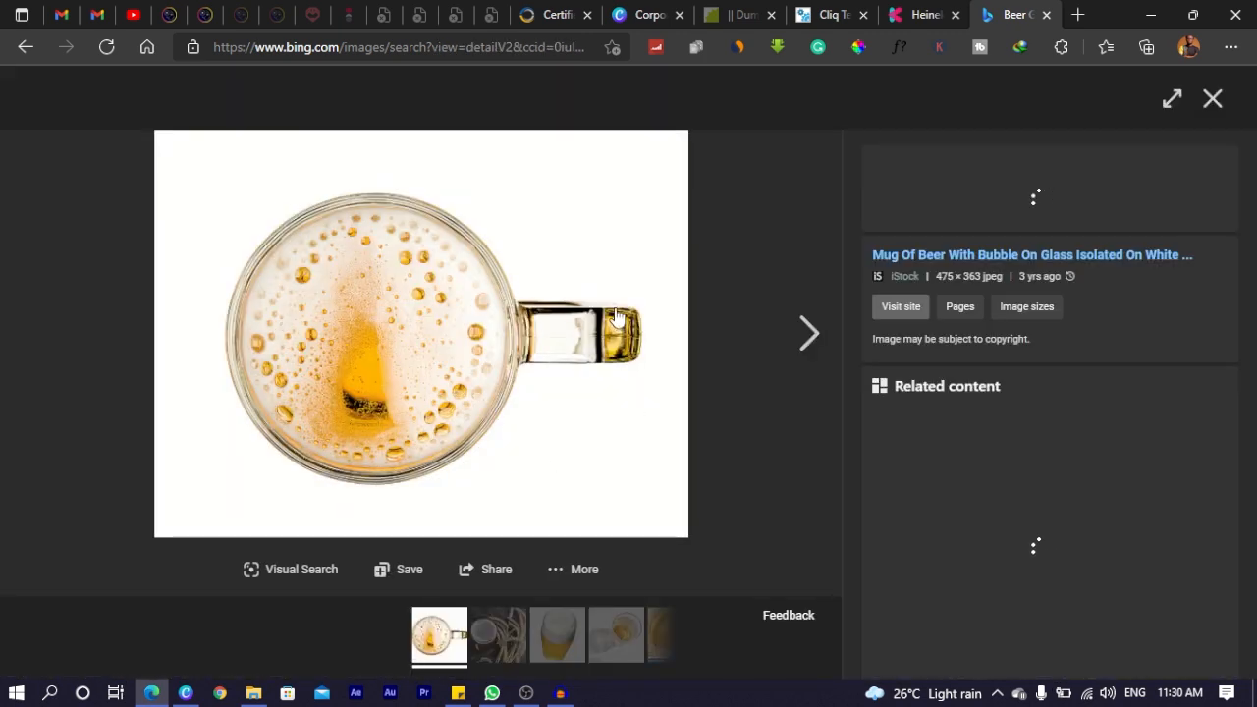
{"action": "mouse_move", "coordinate": [727, 406]}
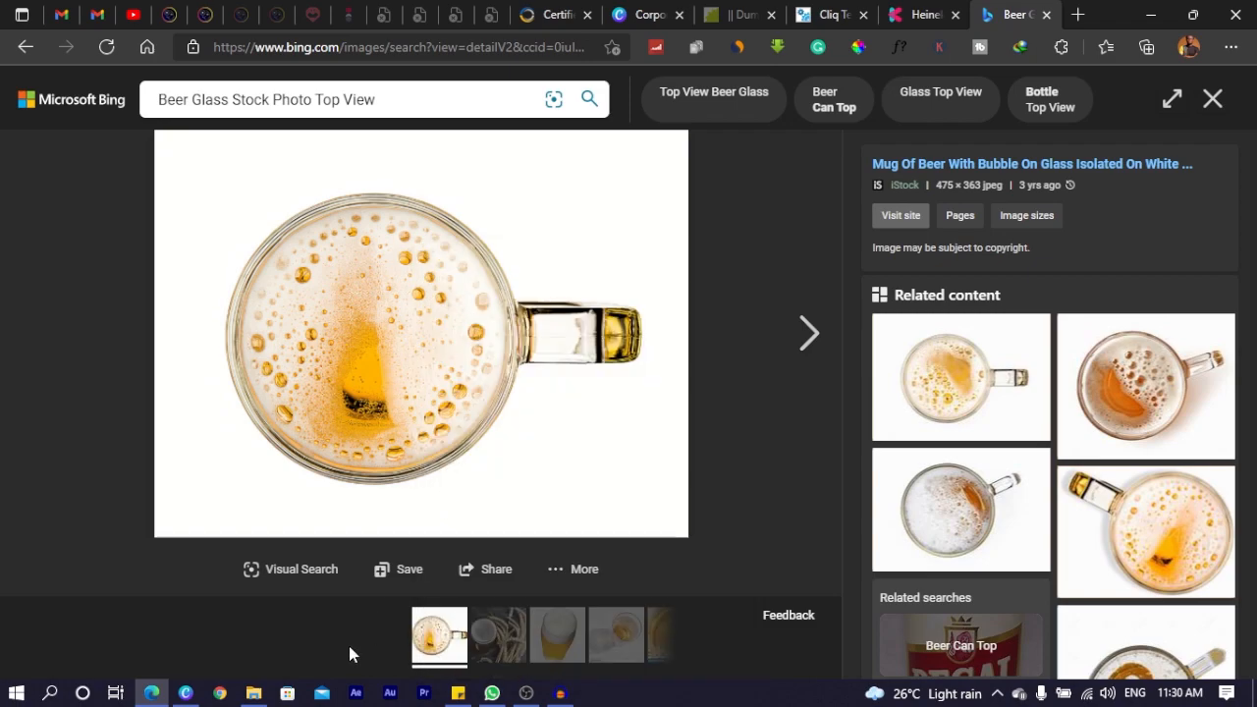
{"action": "left_click", "coordinate": [186, 693]}
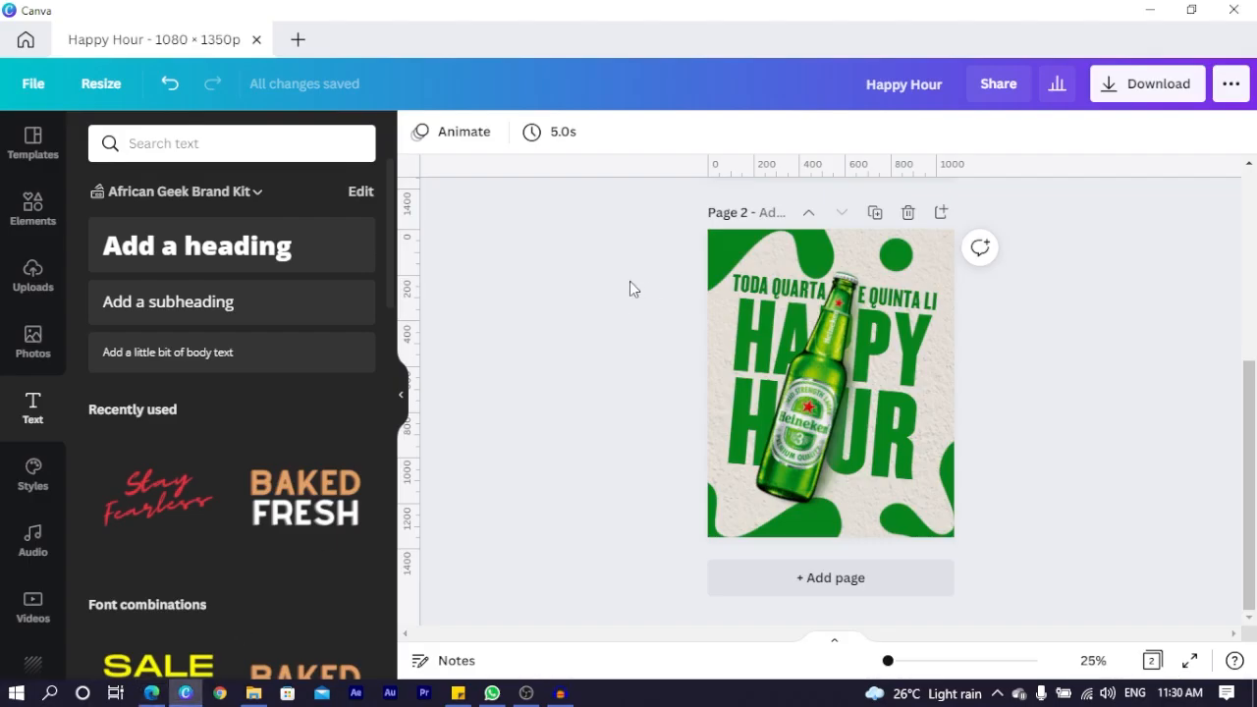
{"action": "mouse_move", "coordinate": [762, 378]}
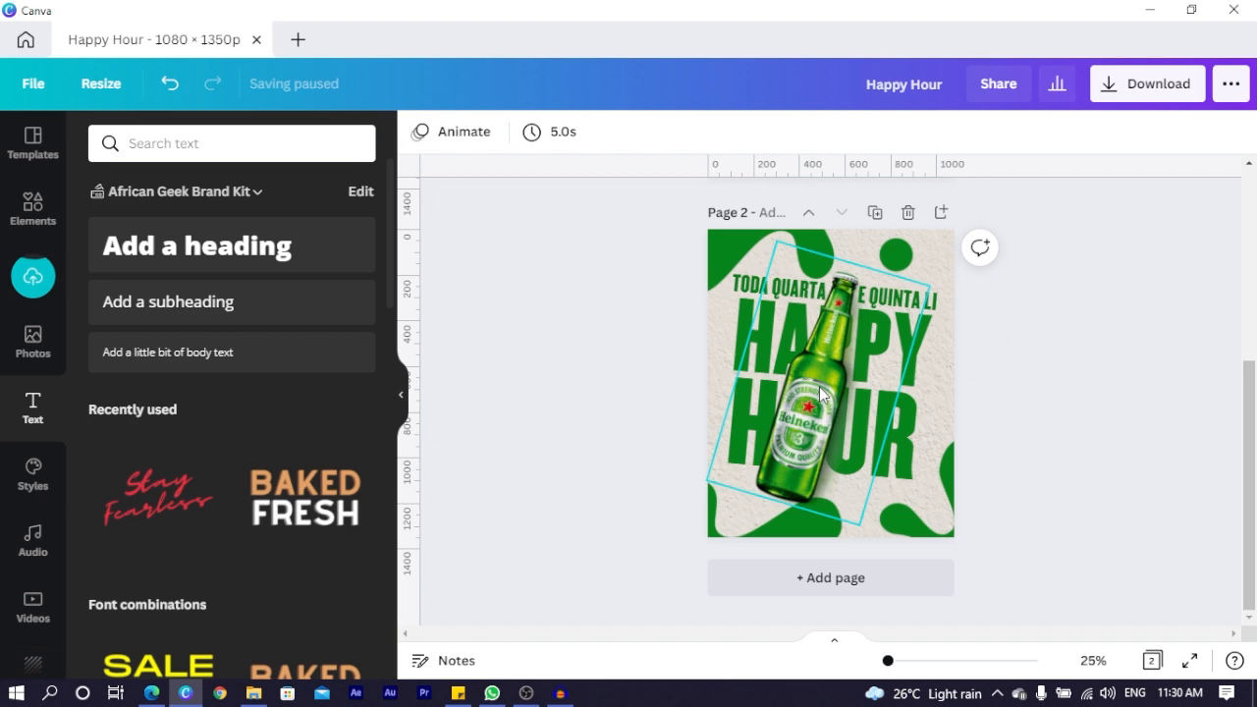
Copy the top-view beer mug from page 1 beside page 2's bottle and try a shadow effect.
{"action": "left_click", "coordinate": [820, 393]}
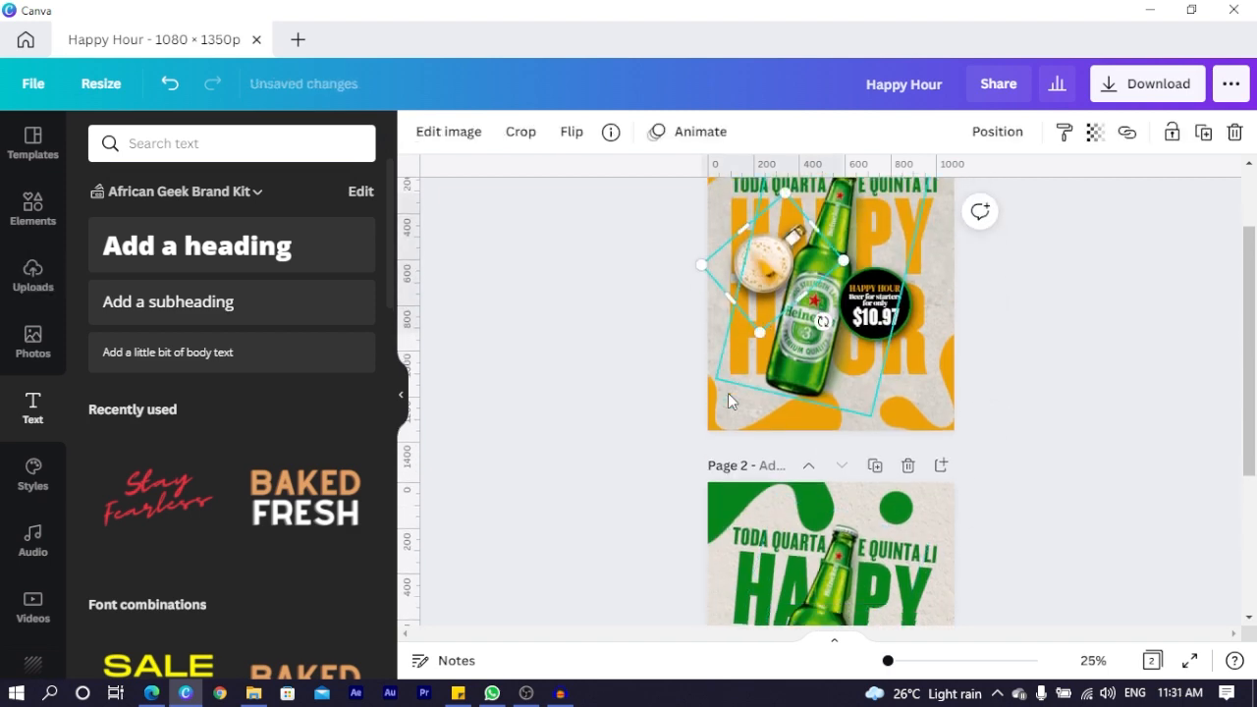
{"action": "scroll", "scroll_direction": "down", "scroll_amount": 3}
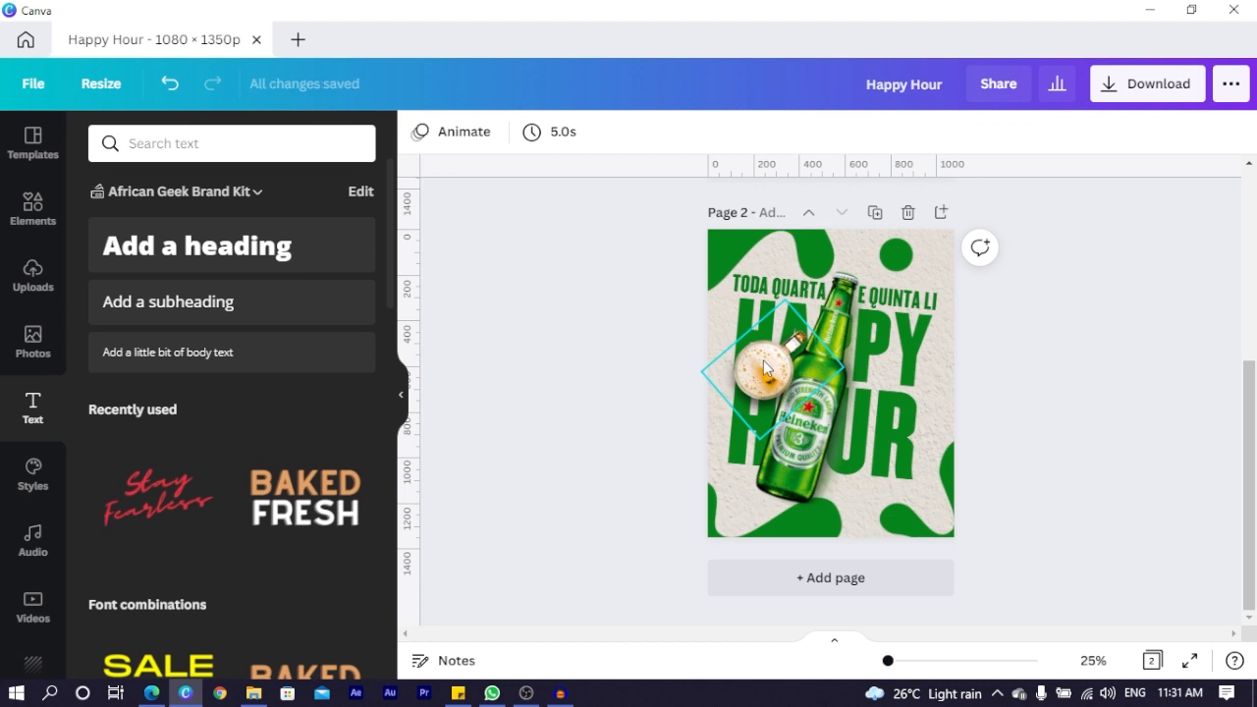
{"action": "left_click", "coordinate": [766, 368]}
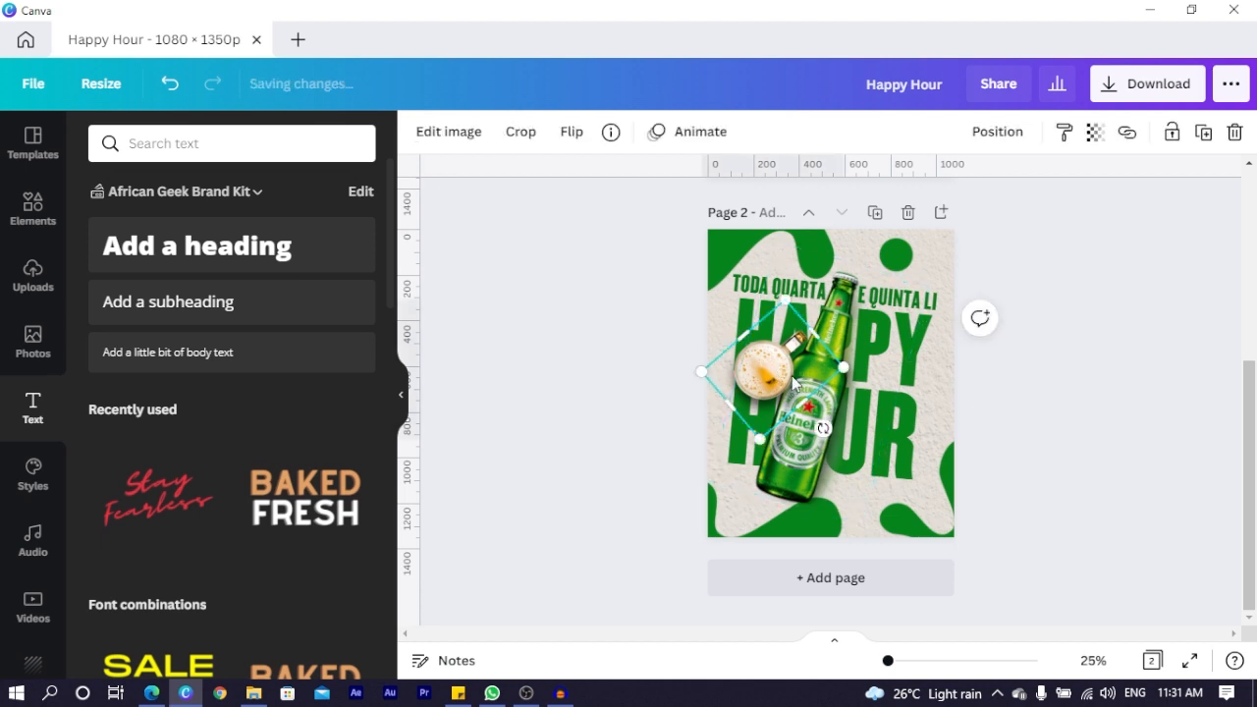
{"action": "left_click", "coordinate": [448, 131]}
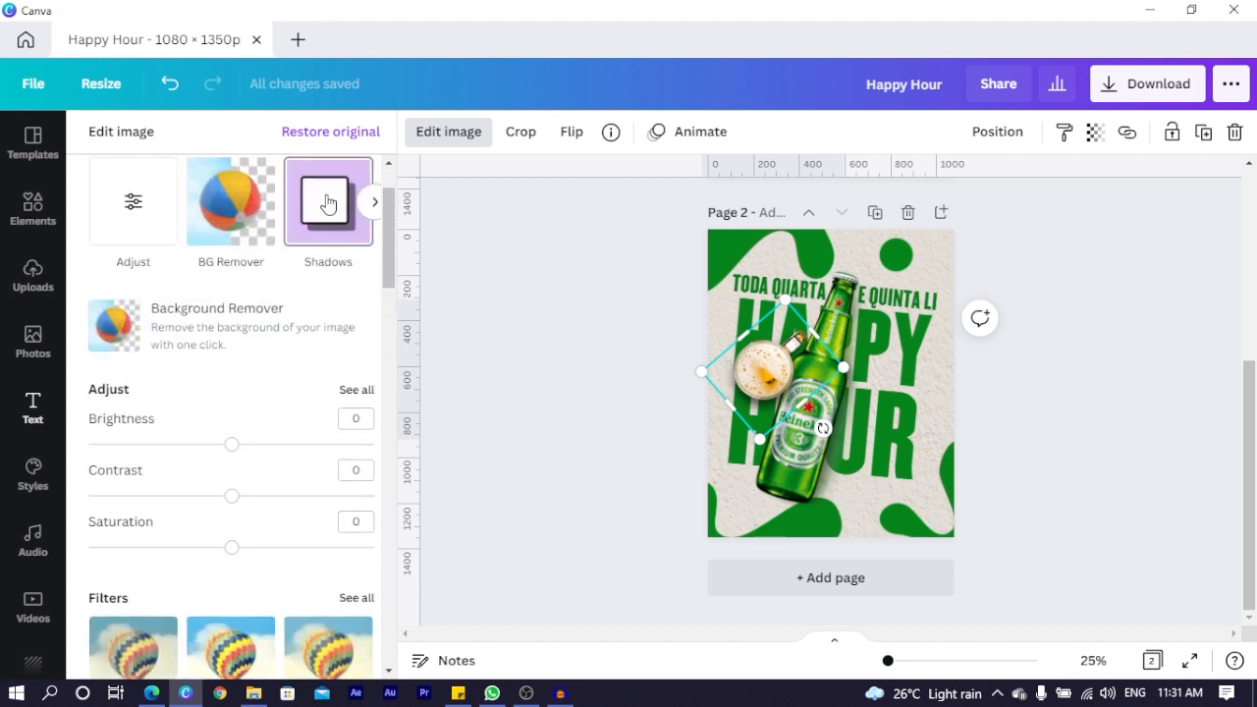
{"action": "left_click", "coordinate": [328, 203]}
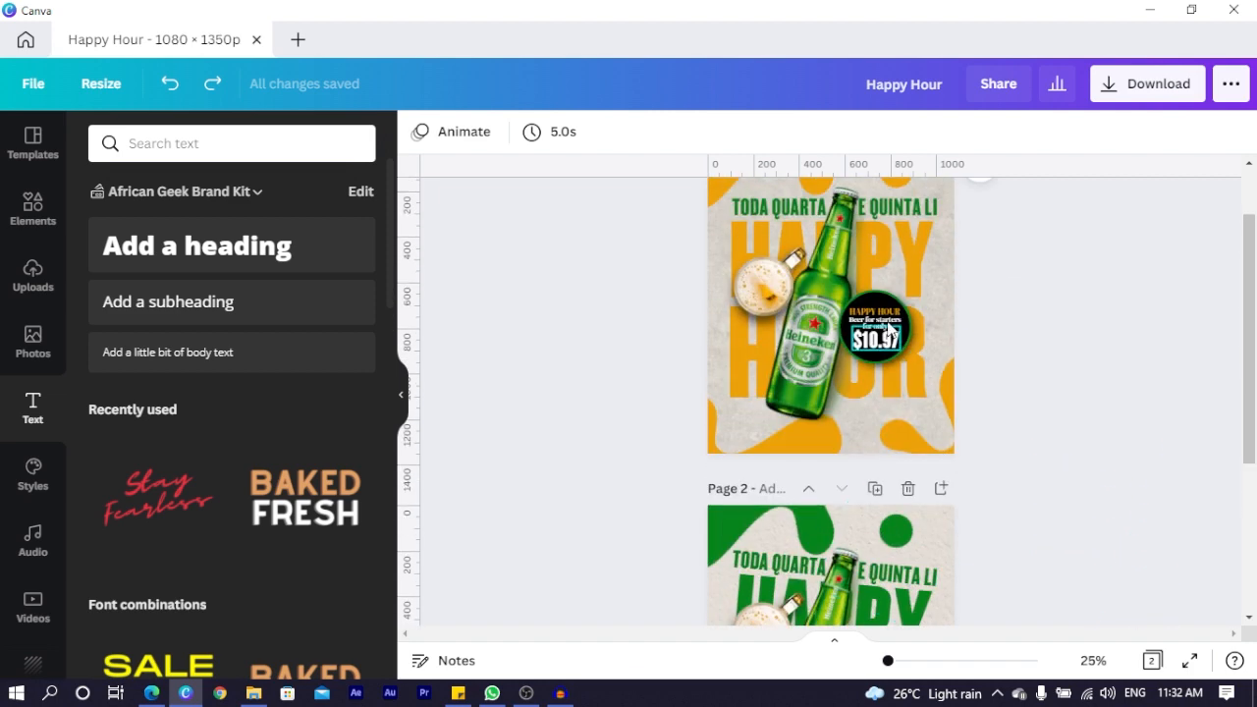
Add a circle beside the bottle on page 2, make it black, try green, and undo back to black.
{"action": "scroll", "scroll_direction": "down", "scroll_amount": 3}
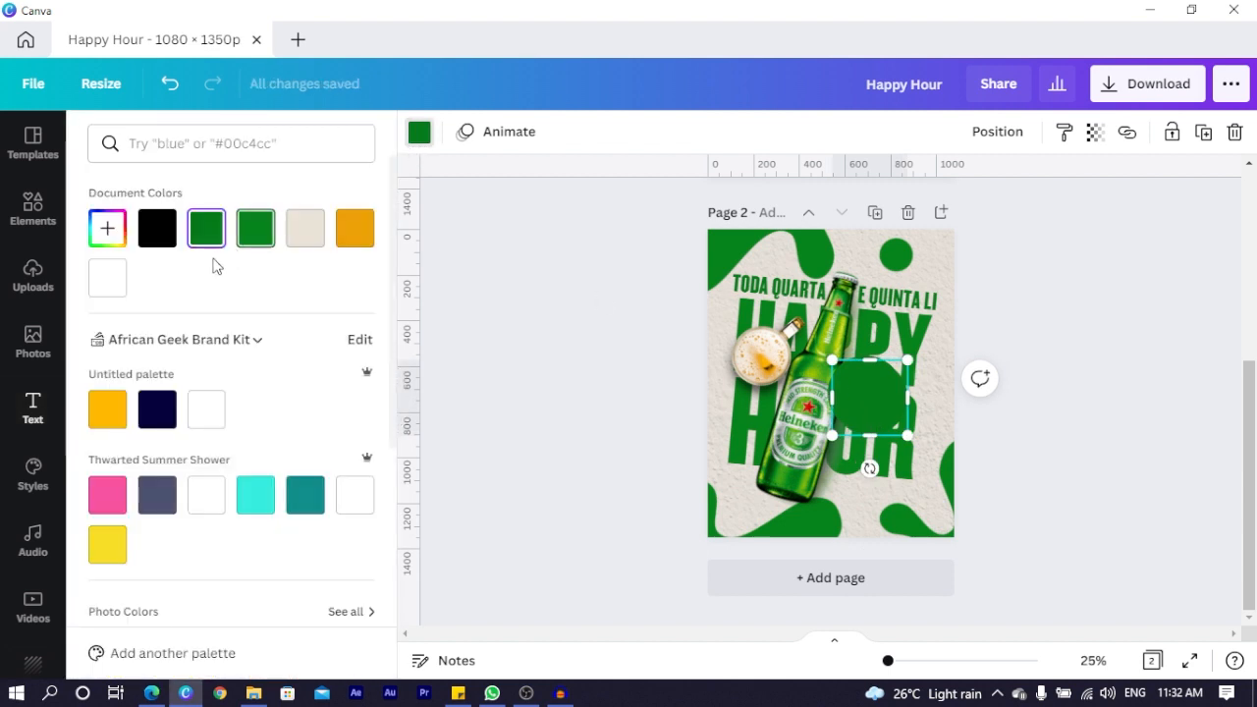
{"action": "left_click", "coordinate": [157, 227]}
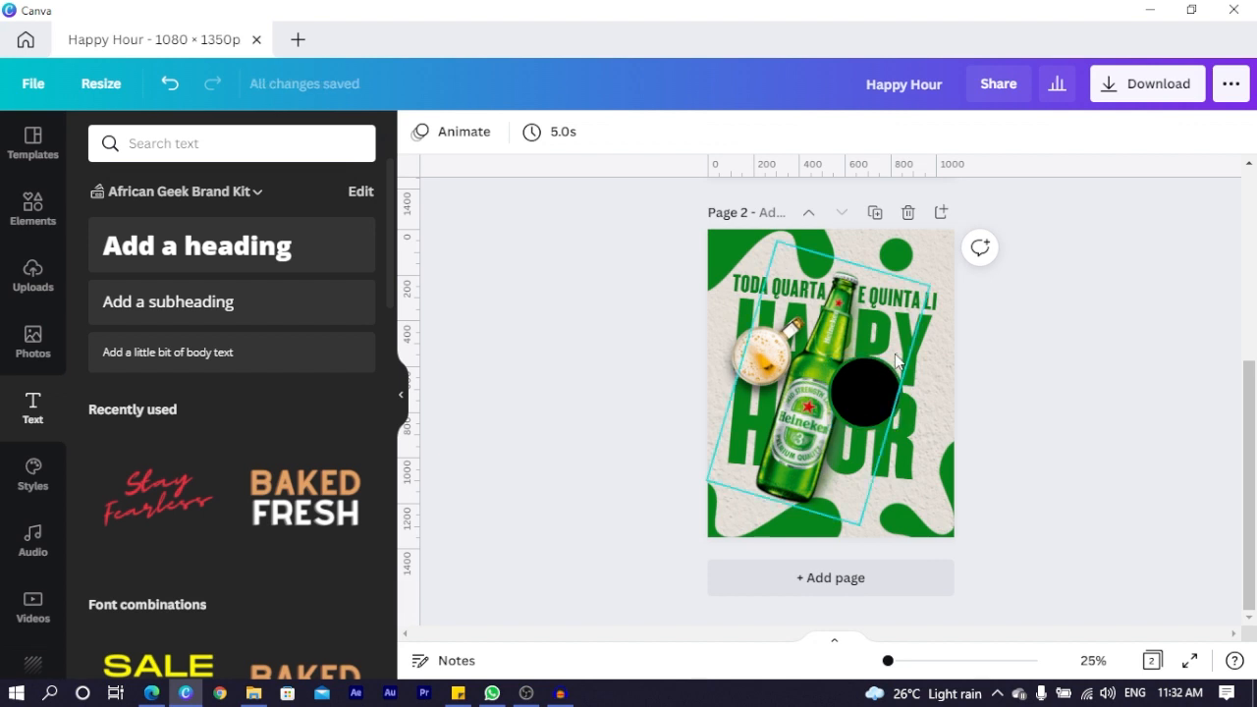
{"action": "left_click", "coordinate": [863, 386]}
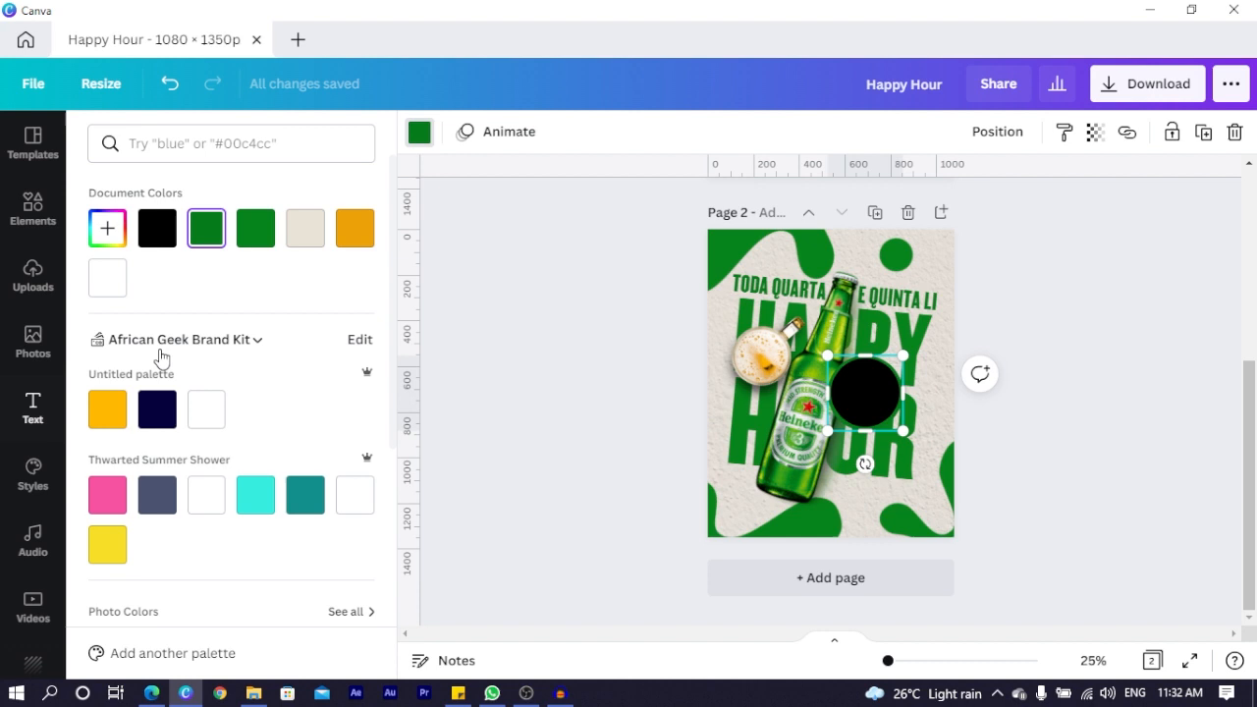
{"action": "left_click", "coordinate": [156, 227]}
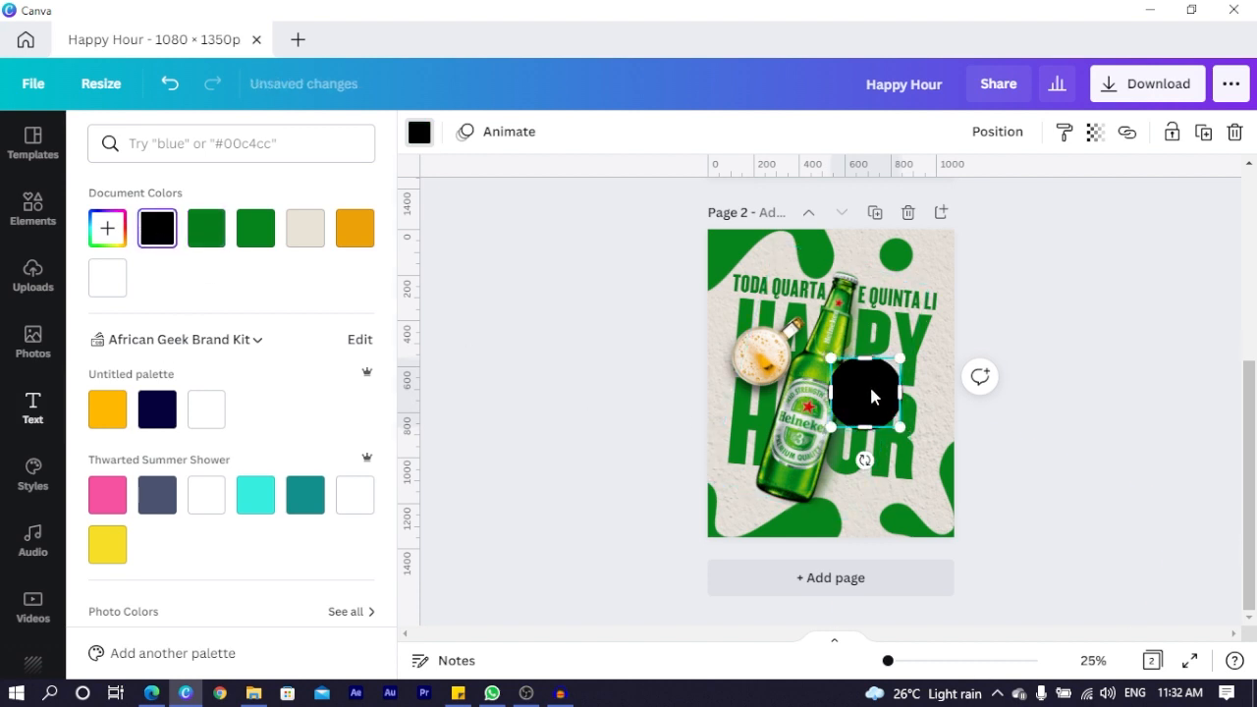
{"action": "left_click", "coordinate": [256, 228]}
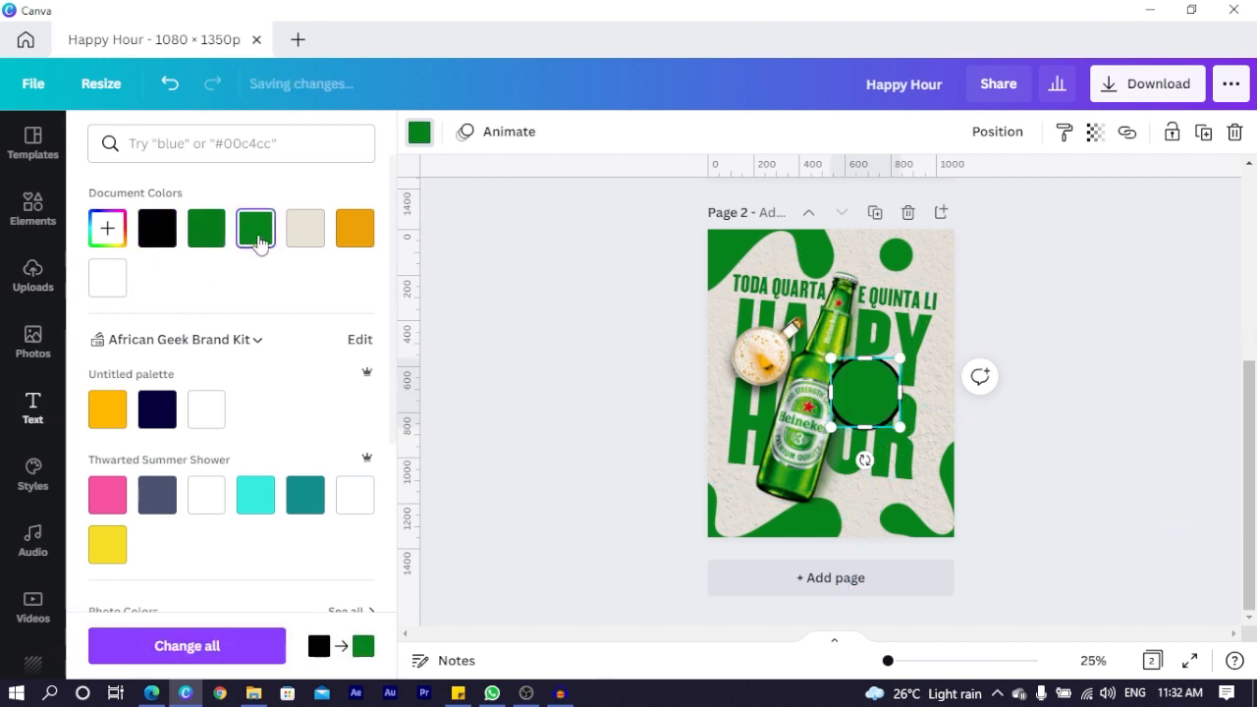
{"action": "left_click", "coordinate": [33, 408]}
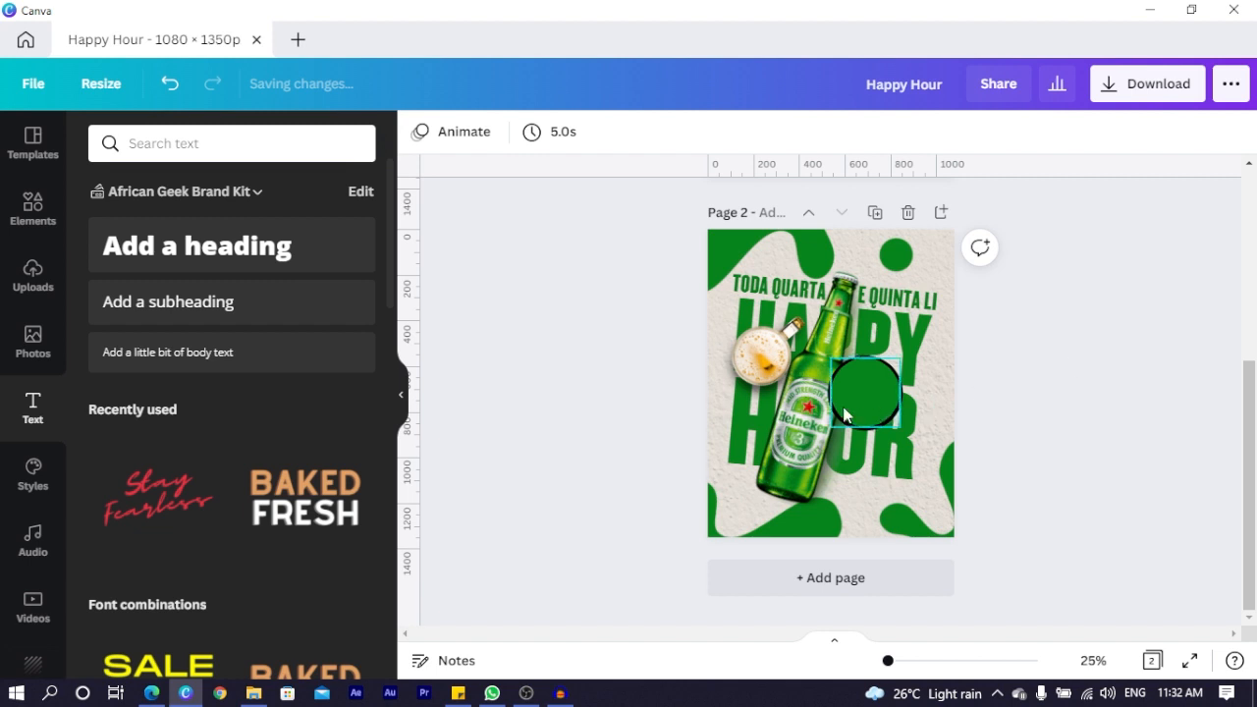
{"action": "left_click", "coordinate": [865, 393]}
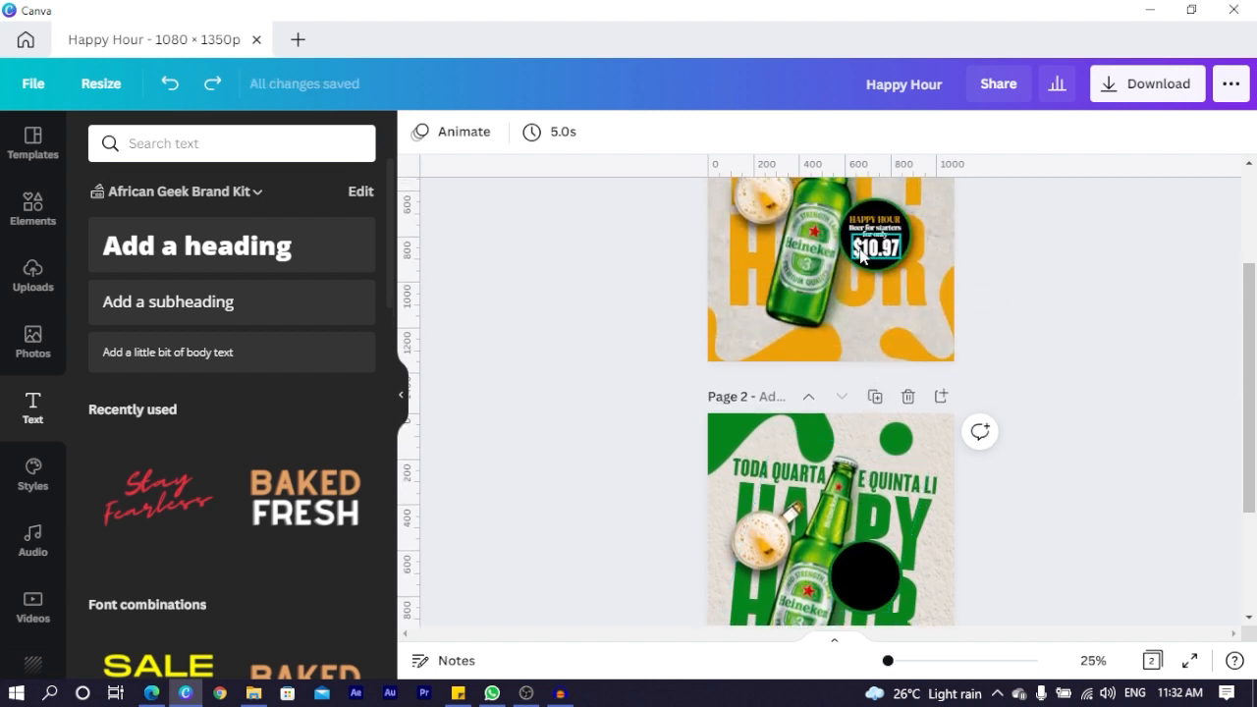
Copy the HAPPY HOUR $10.97 price text from page 1 onto page 2's black circle.
{"action": "left_click", "coordinate": [875, 235]}
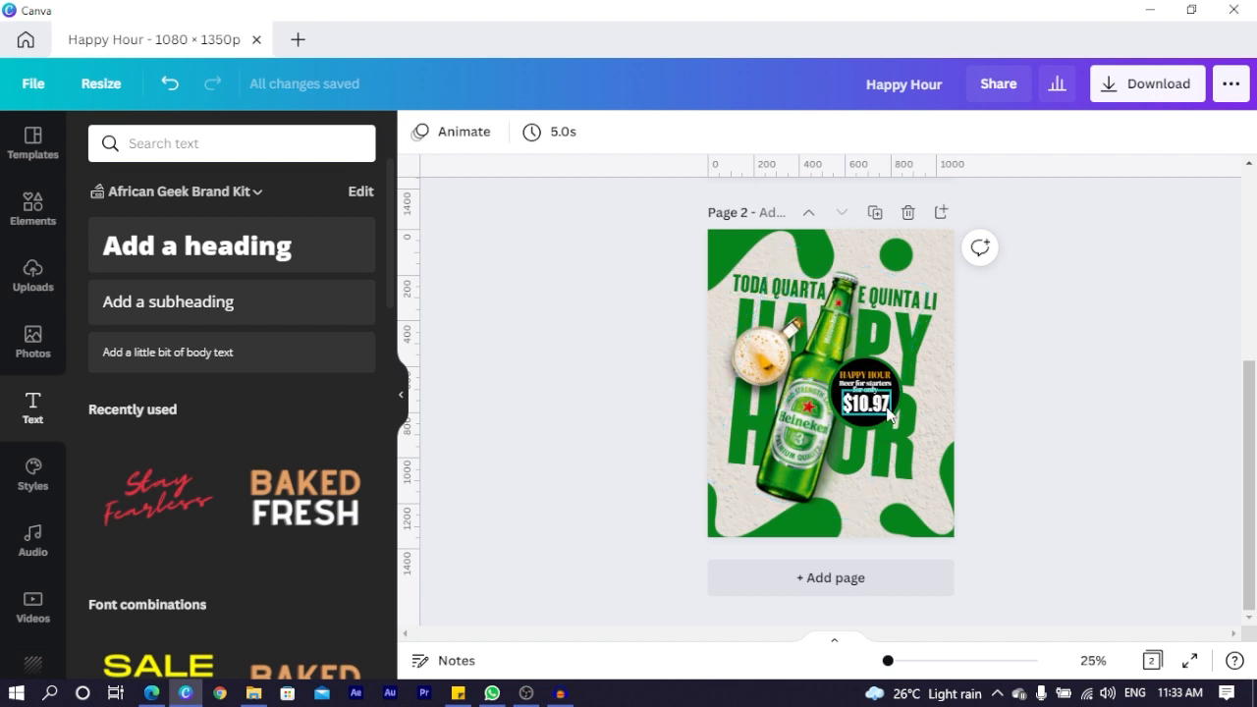
{"action": "left_click", "coordinate": [865, 397]}
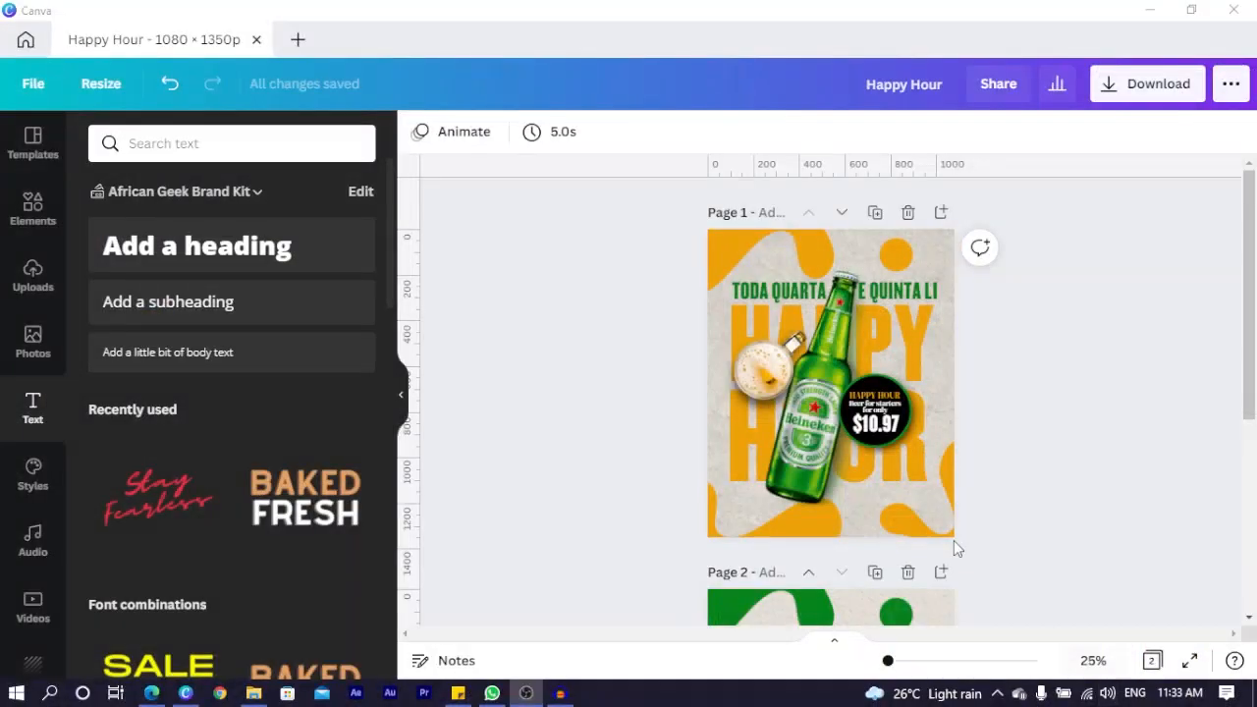
Add a 'CIRCLE' photo under the price text on page 2 and open its image effects.
{"action": "scroll", "scroll_direction": "down", "scroll_amount": 3}
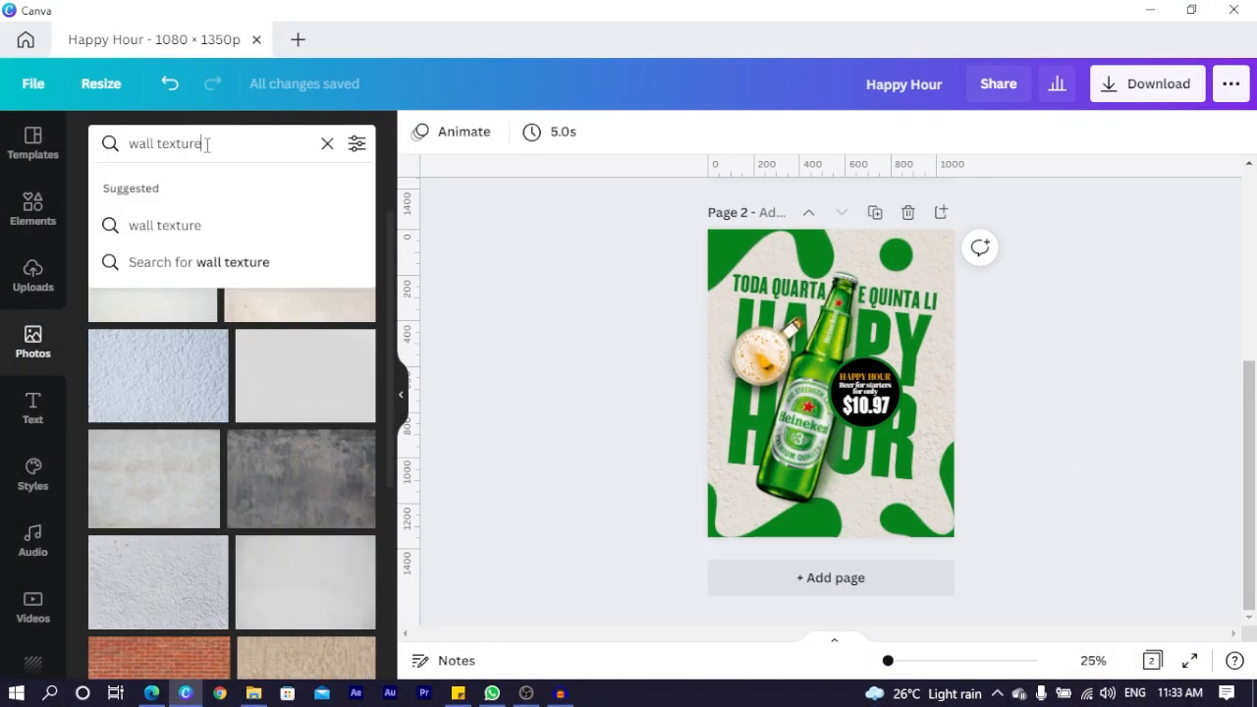
{"action": "type", "text": "CIRCLE"}
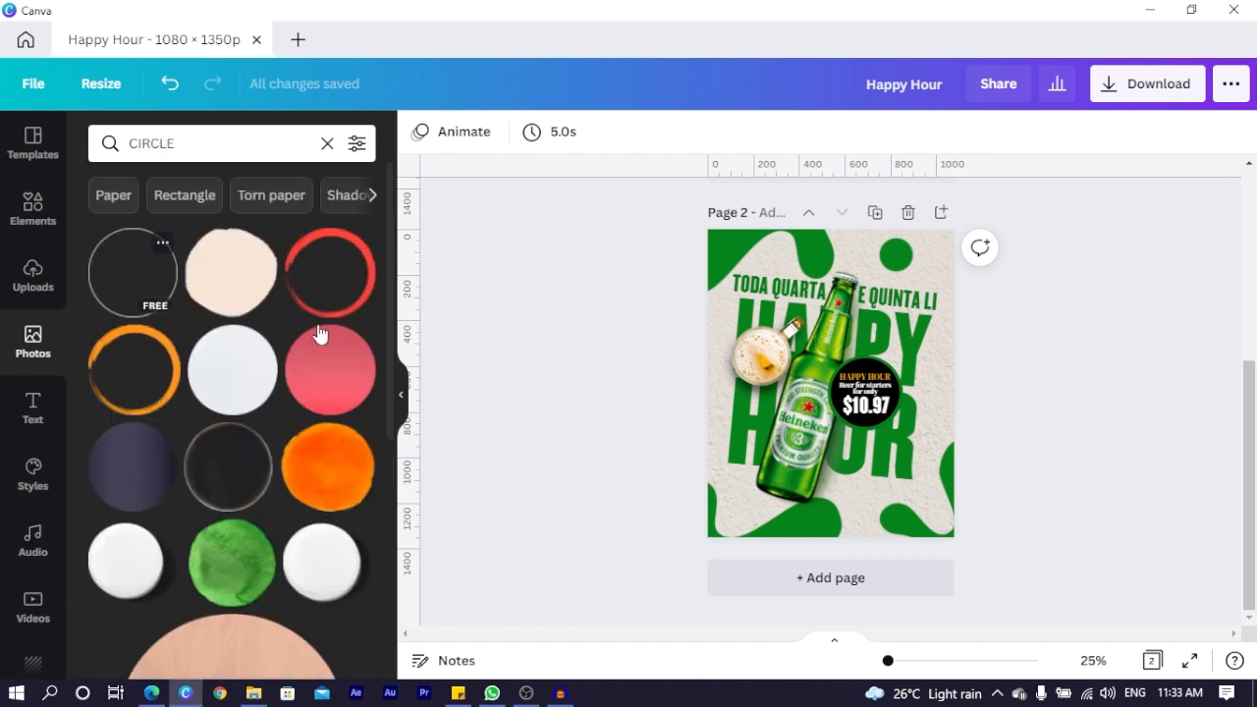
{"action": "mouse_move", "coordinate": [355, 371]}
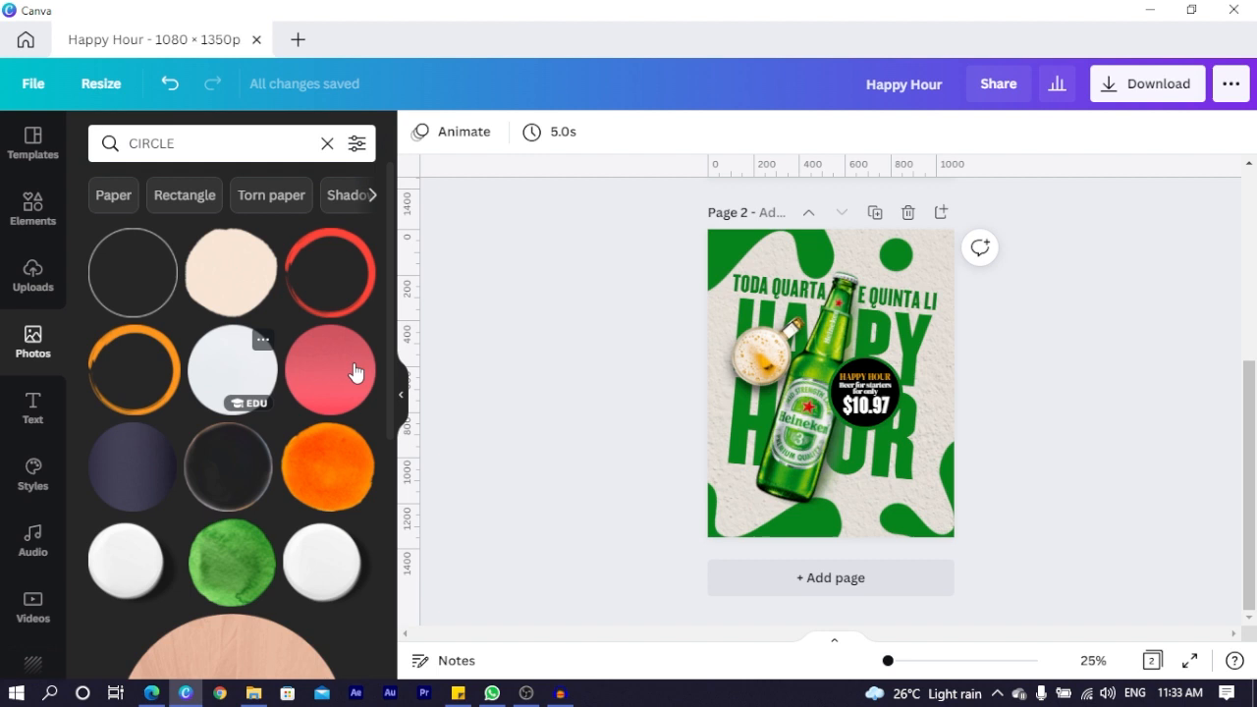
{"action": "left_click", "coordinate": [830, 383]}
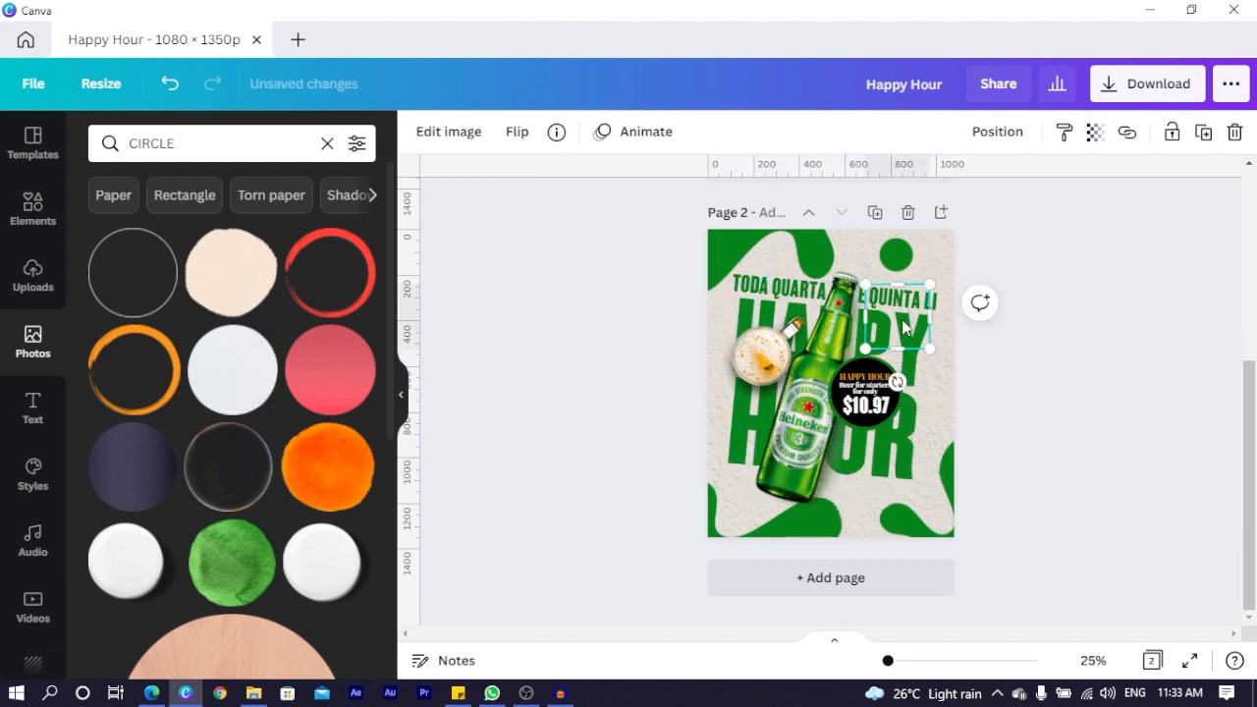
{"action": "left_click", "coordinate": [861, 398]}
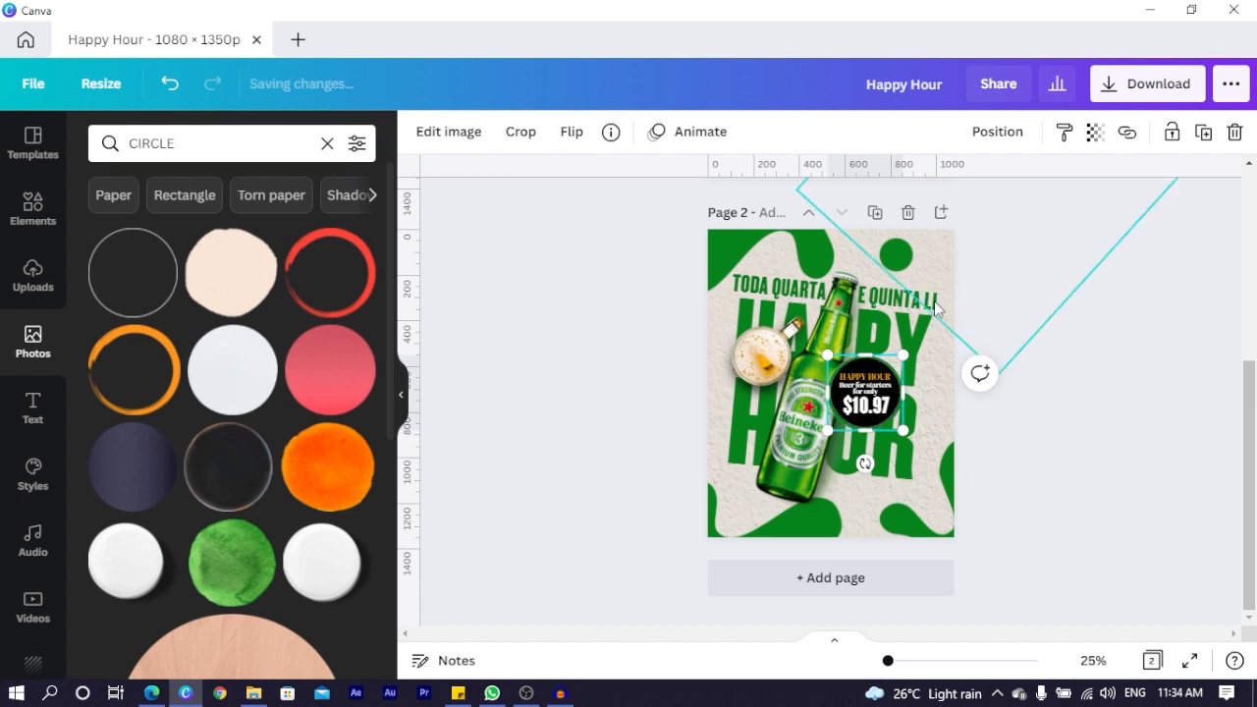
{"action": "mouse_move", "coordinate": [815, 192]}
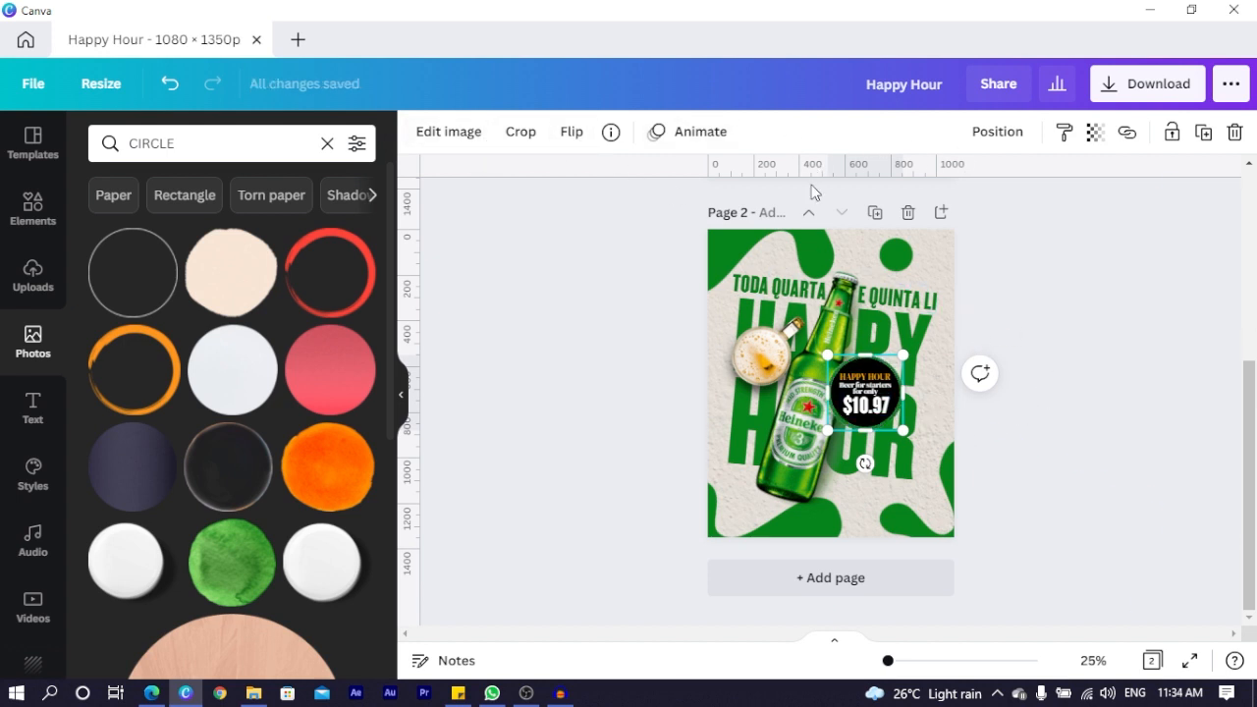
{"action": "left_click", "coordinate": [448, 132]}
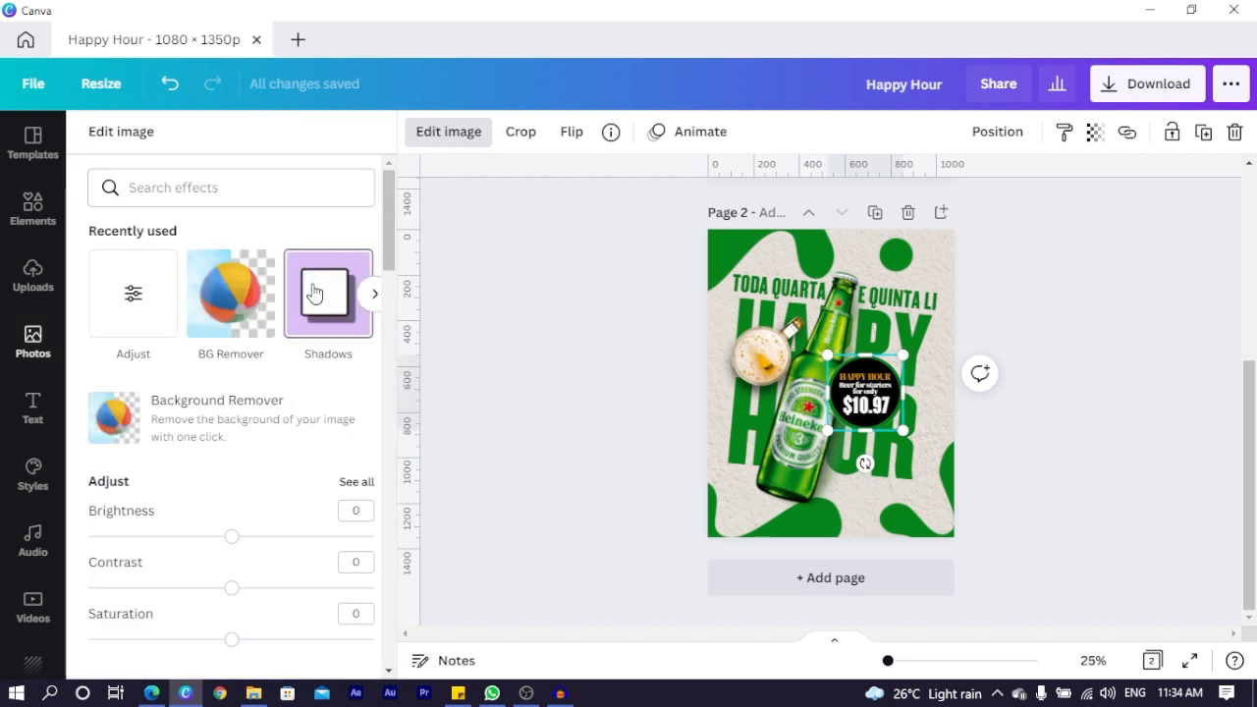
Add a bottom-right drop shadow to the badge with blur 8, offset 4, transparency 63.
{"action": "left_click", "coordinate": [328, 294]}
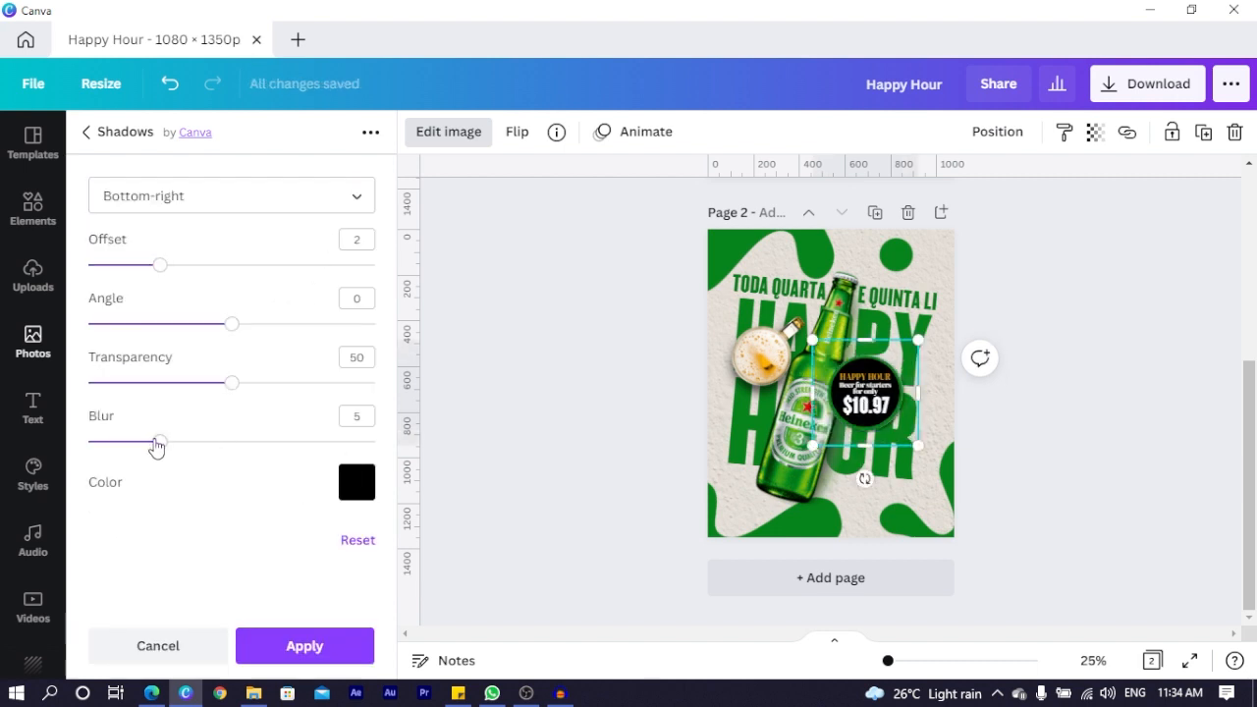
{"action": "left_click_drag", "start_coordinate": [160, 443], "coordinate": [204, 444]}
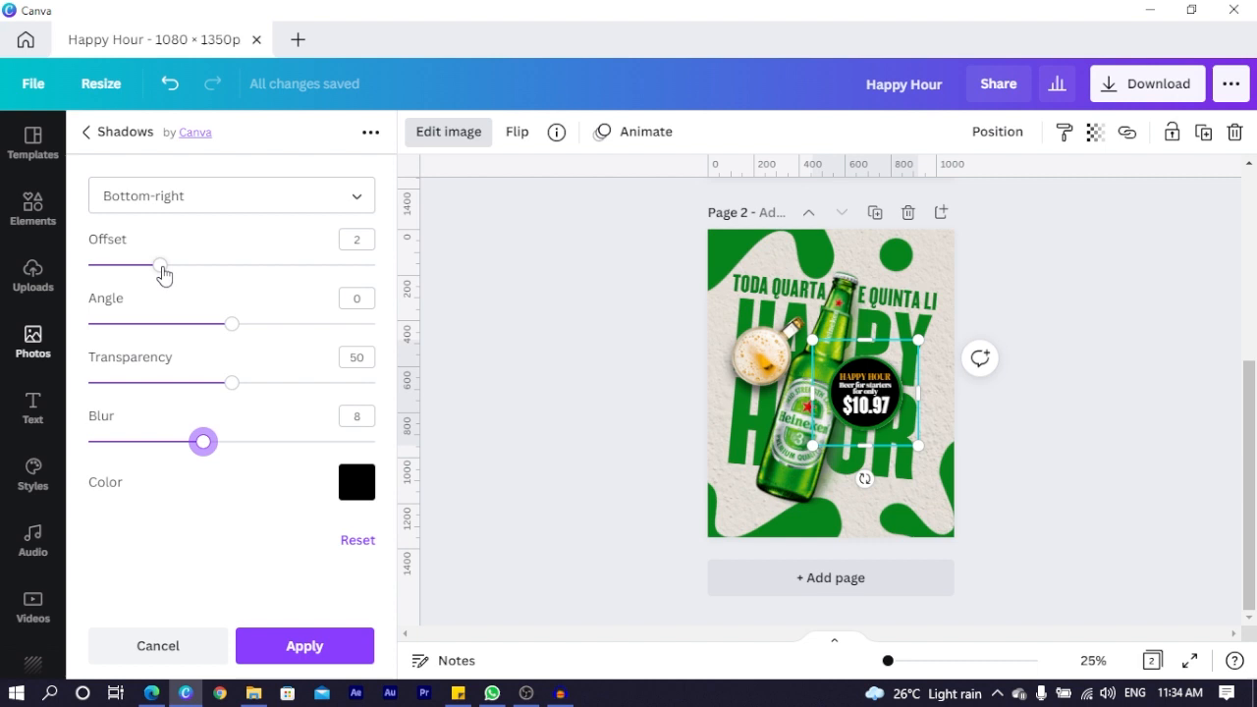
{"action": "left_click_drag", "start_coordinate": [160, 265], "coordinate": [232, 266]}
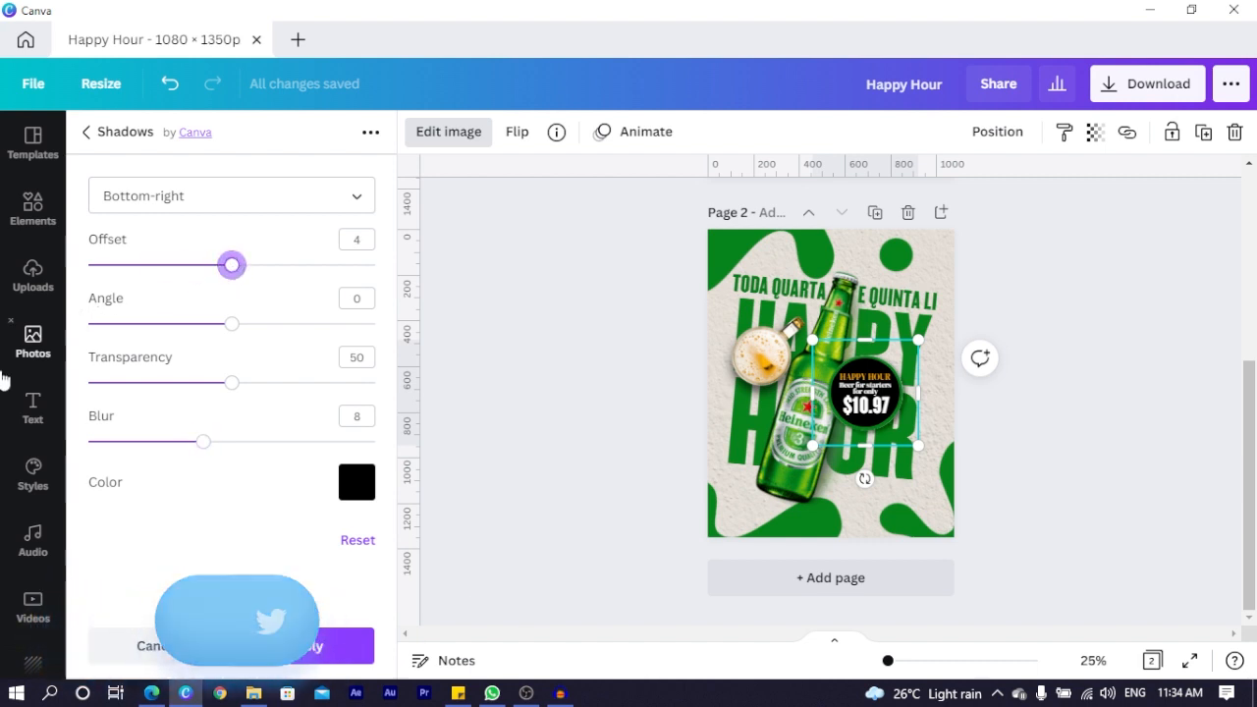
{"action": "left_click_drag", "start_coordinate": [231, 382], "coordinate": [240, 384]}
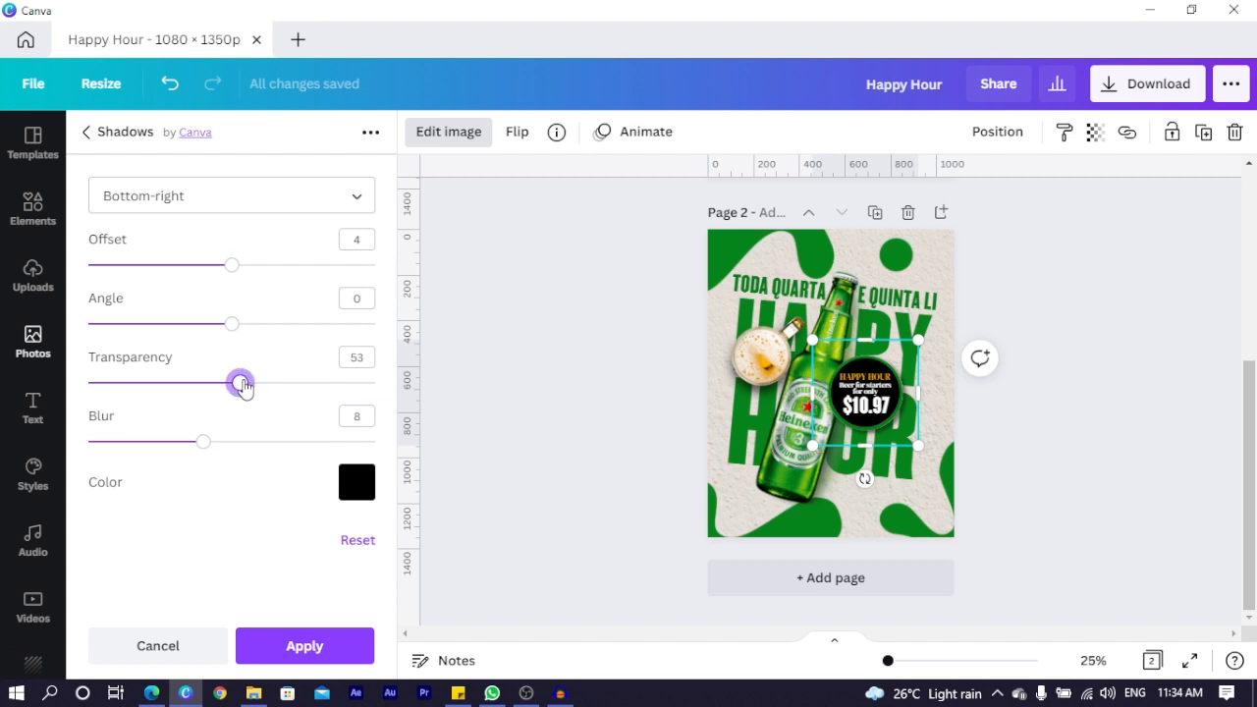
{"action": "left_click_drag", "start_coordinate": [241, 383], "coordinate": [270, 383]}
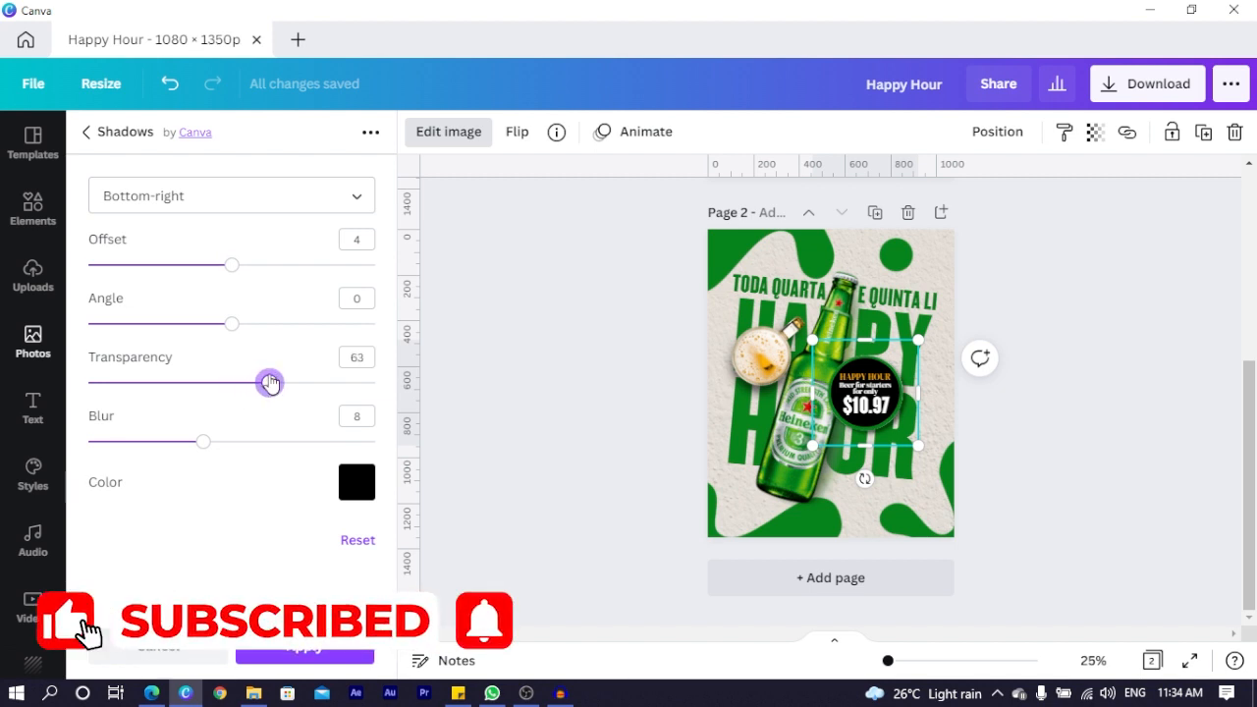